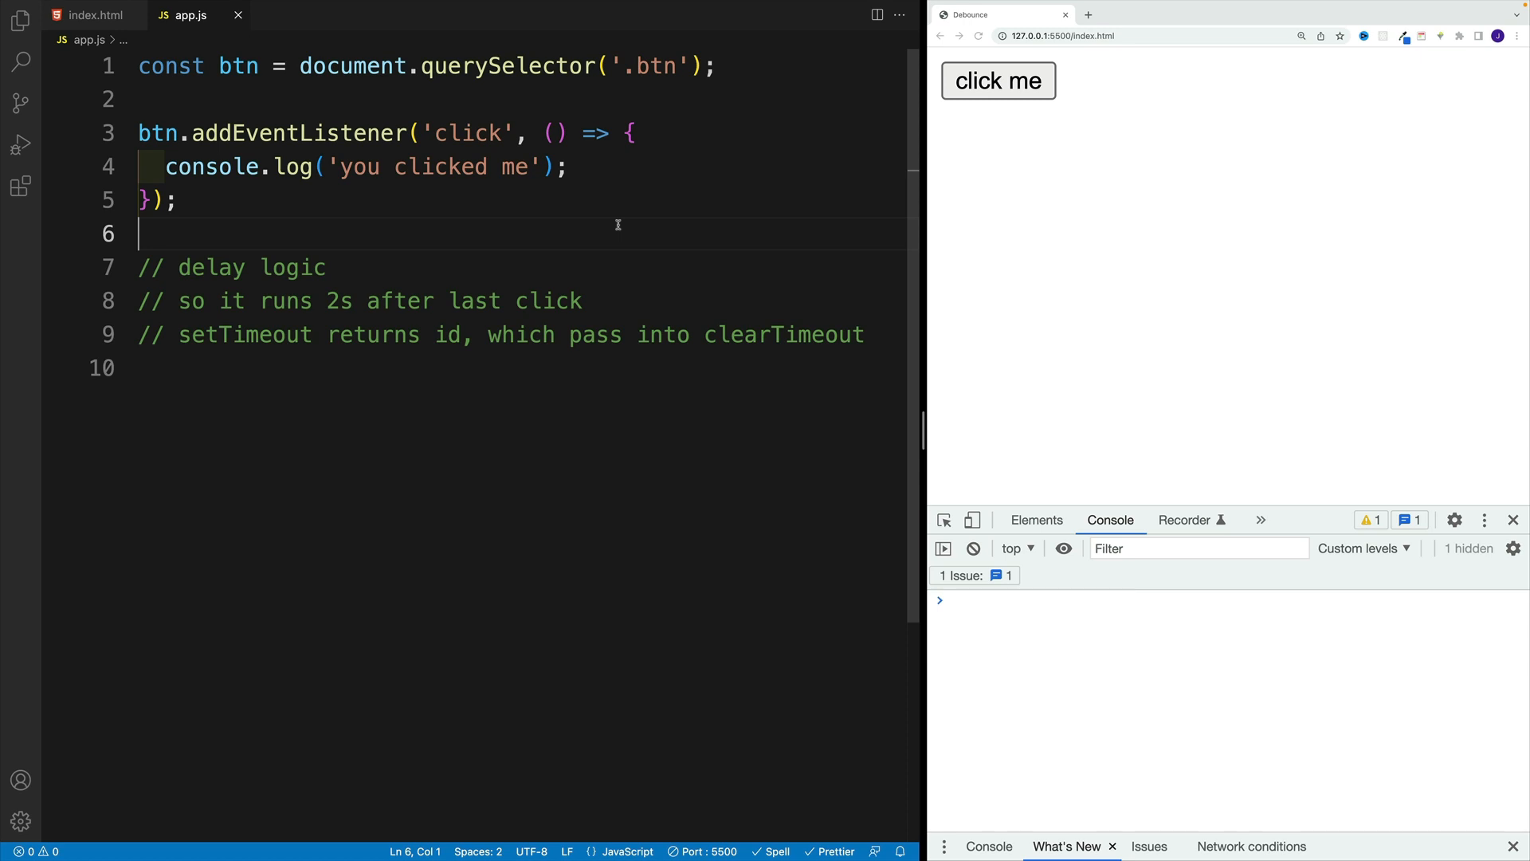
- Check index.html, trigger the 'click me' button twice in the browser, and return to app.js
click(94, 14)
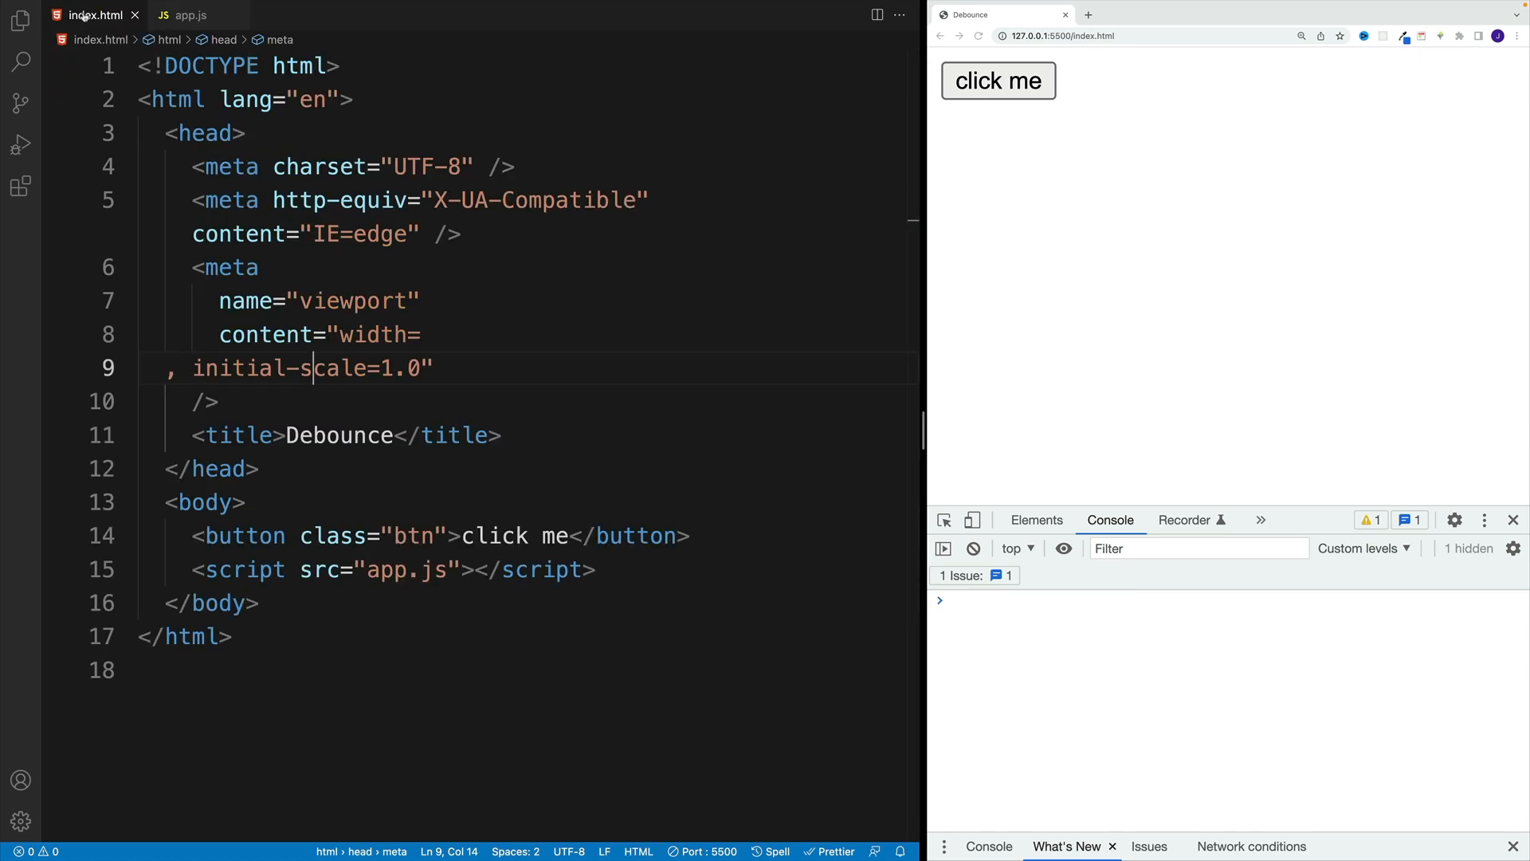
click(245, 502)
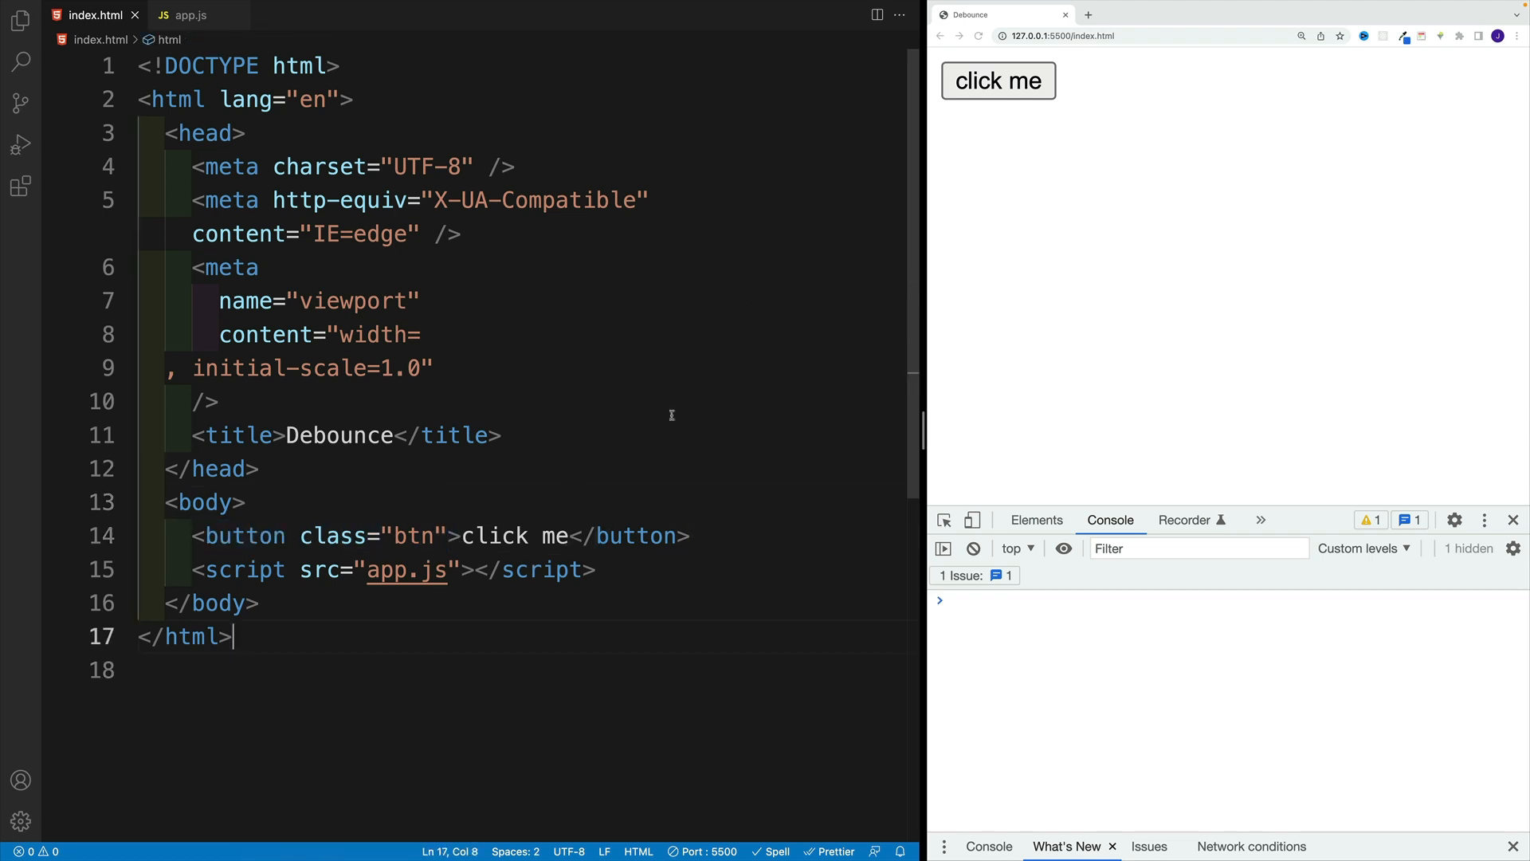
click(998, 82)
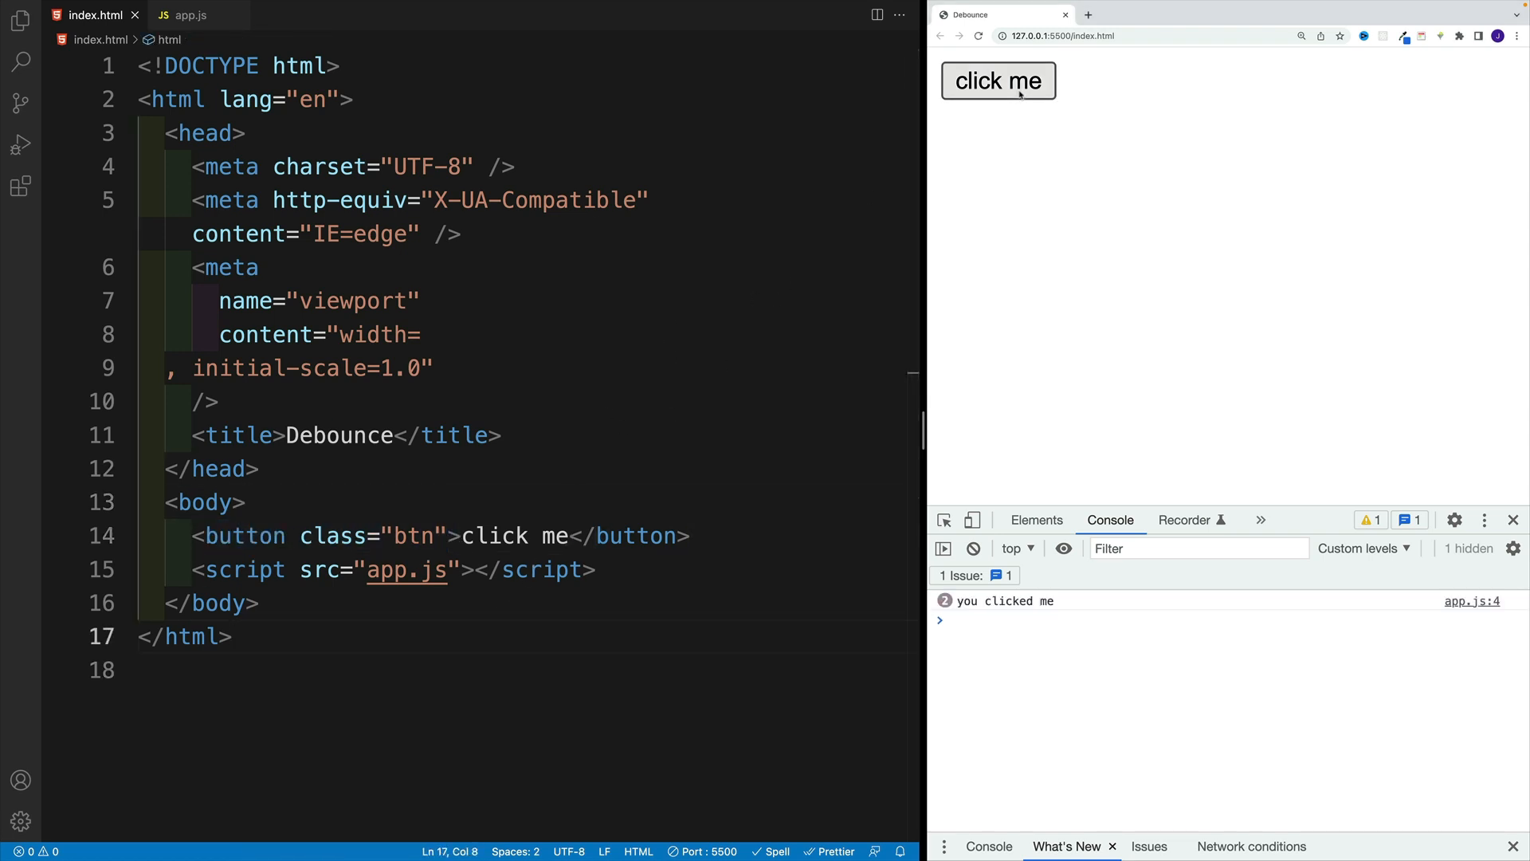
click(998, 80)
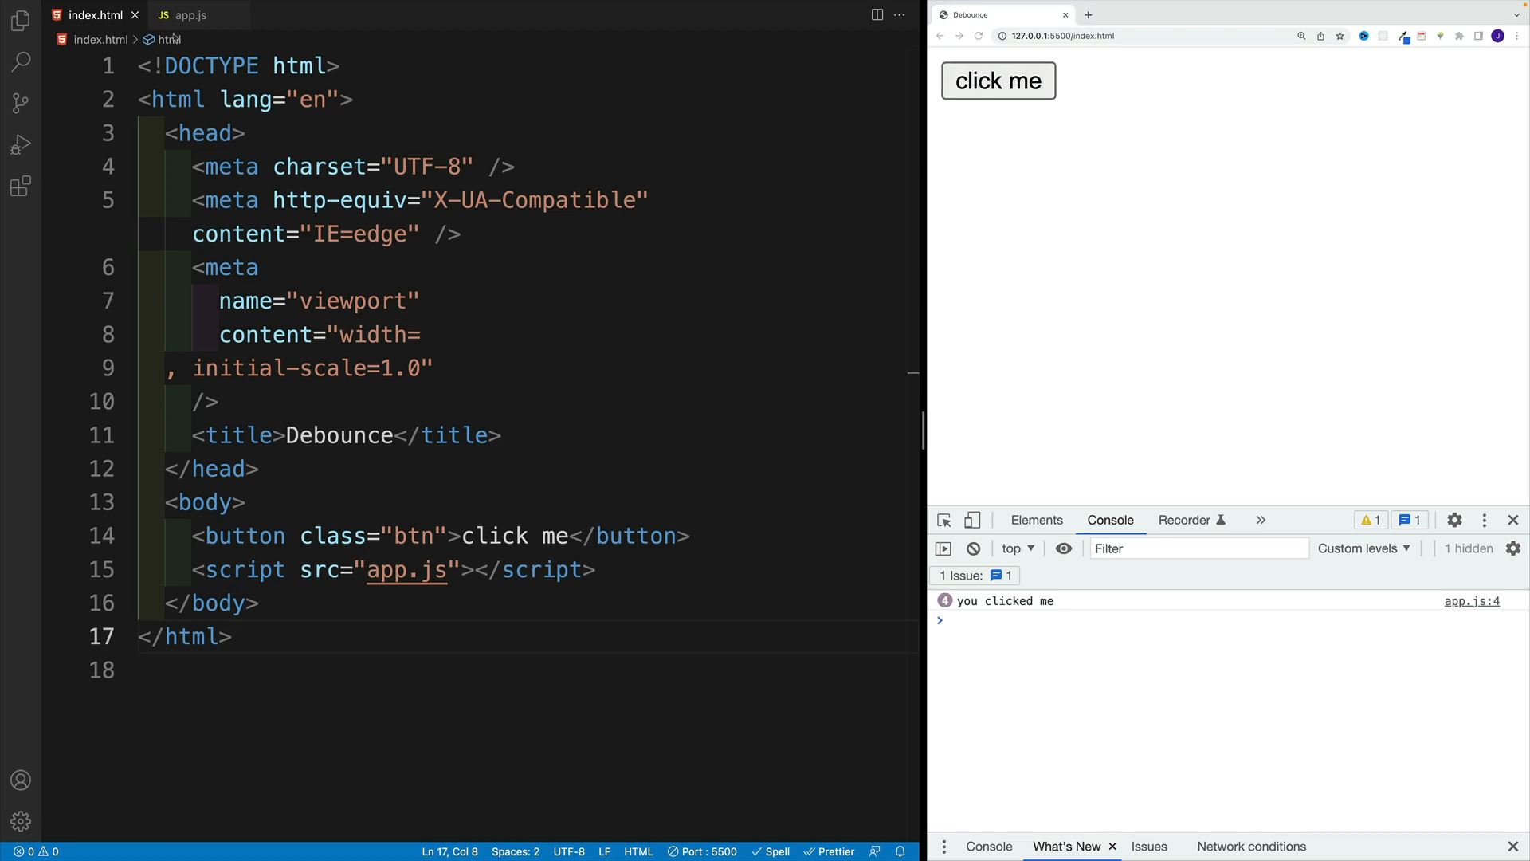
click(189, 14)
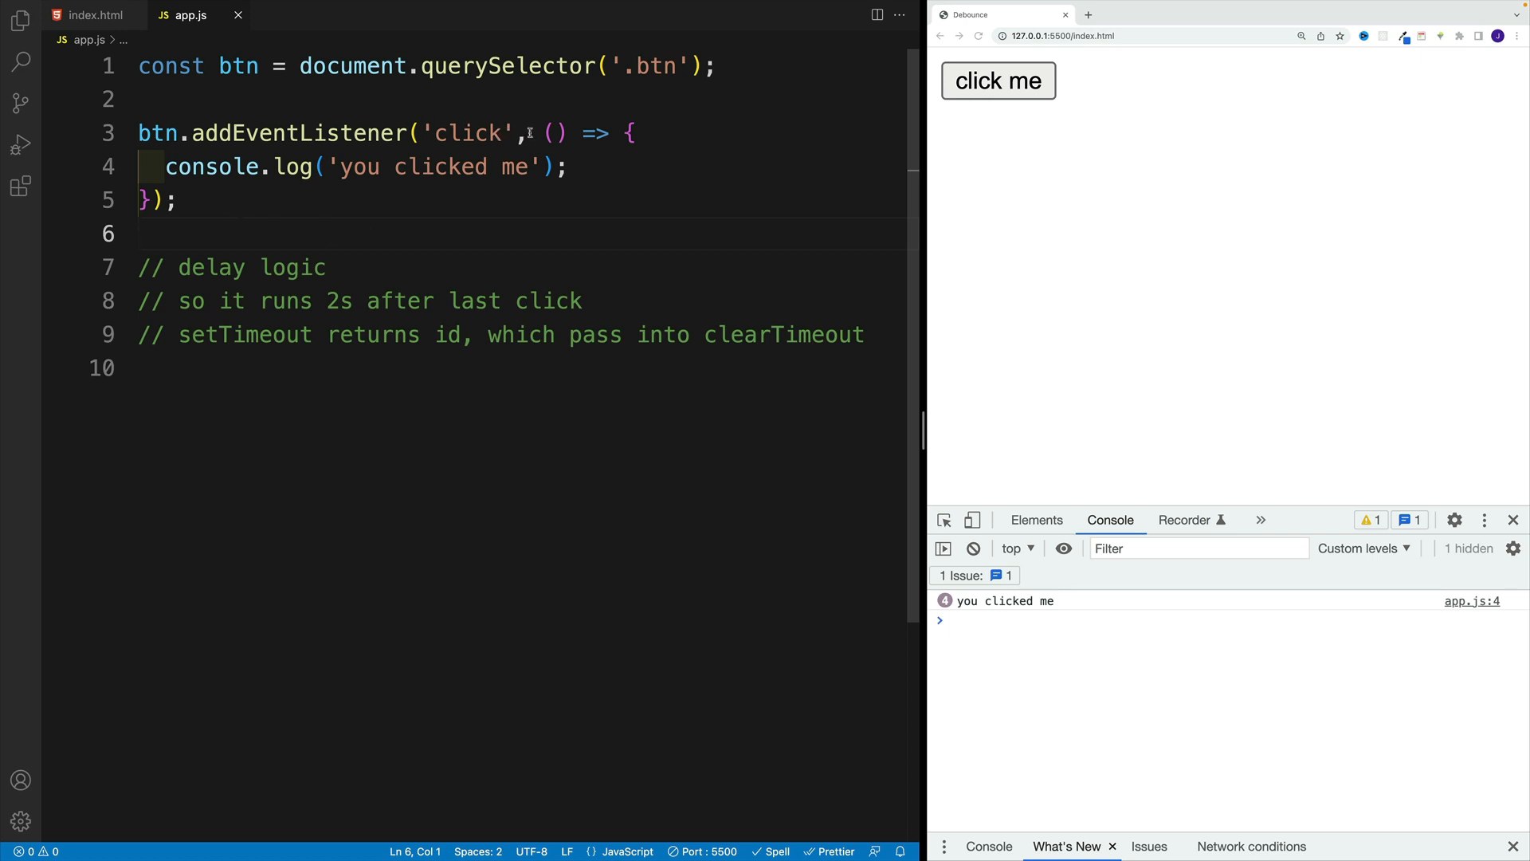
- Read the comments and add blank lines between the btn lookup and the click listener
drag(542, 132, 161, 201)
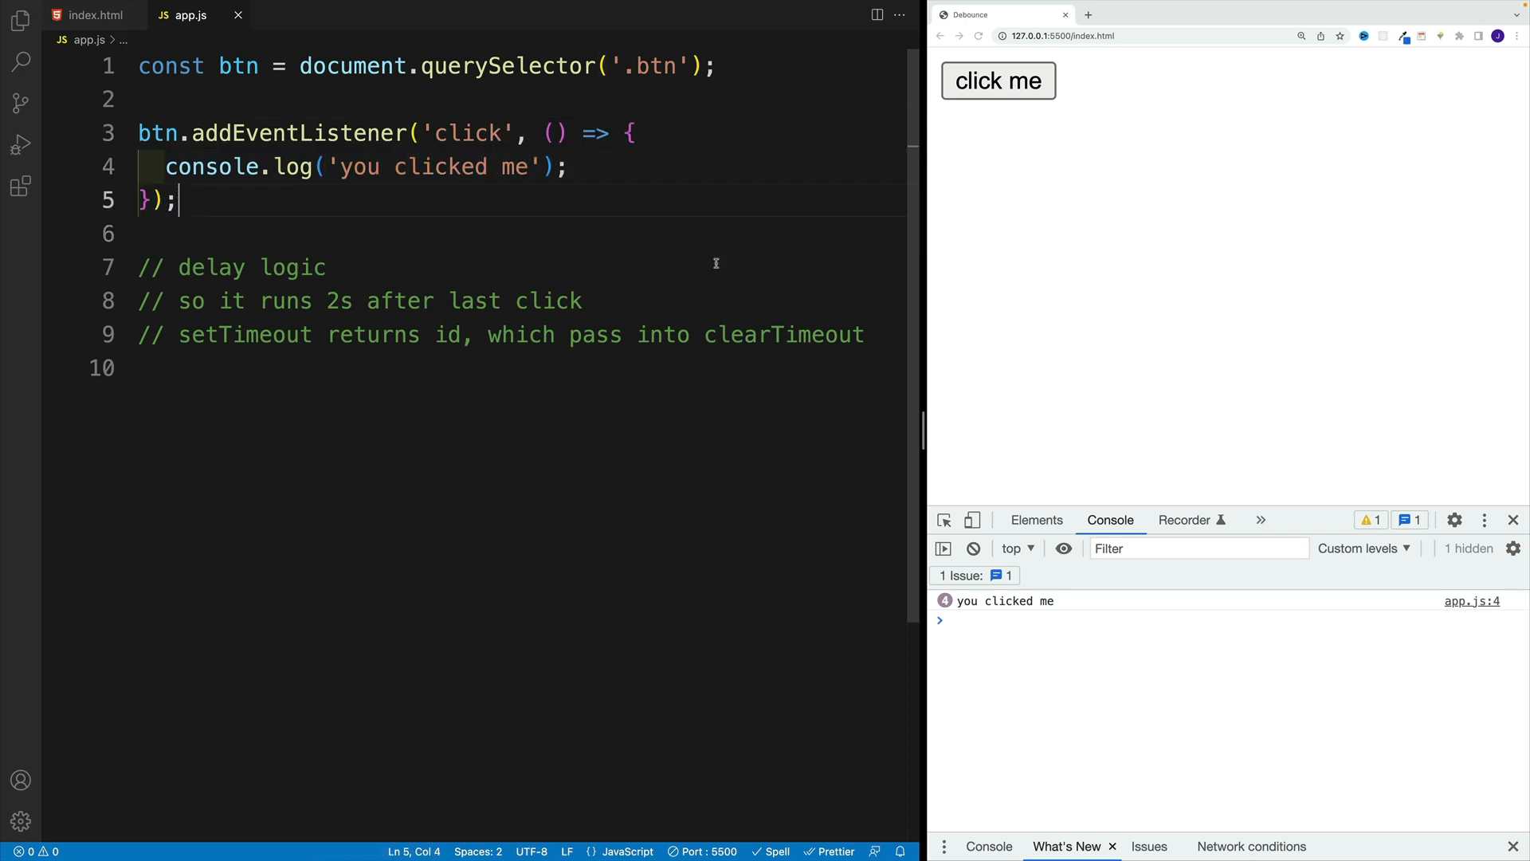
mouse_move(1125, 245)
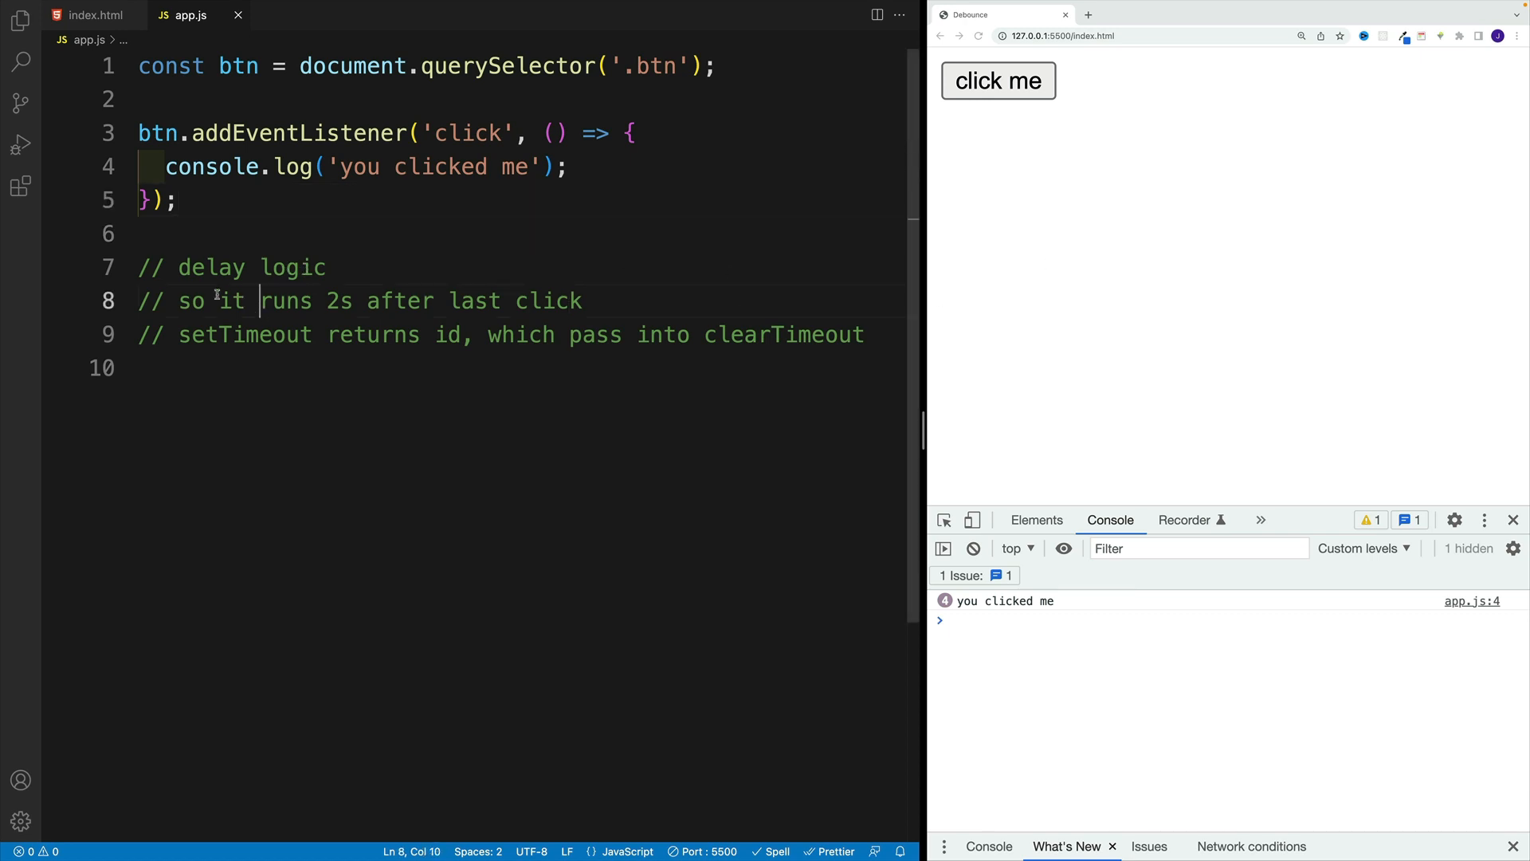
double_click(192, 266)
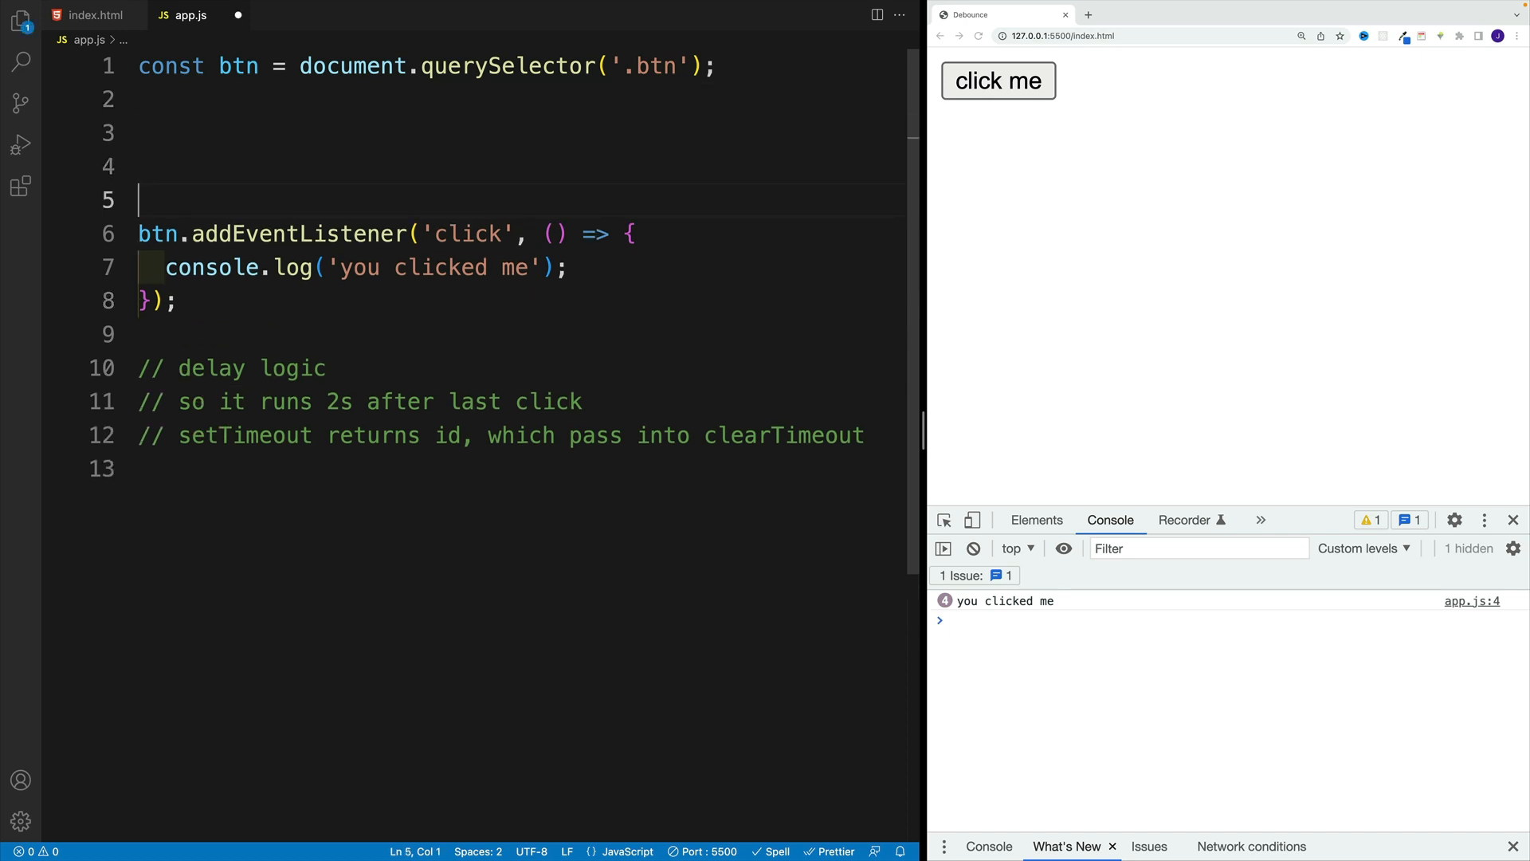
- Define const debounce = () => { setTimeout(() => { console.log('you clicked me') }, 2000) }
click(250, 166)
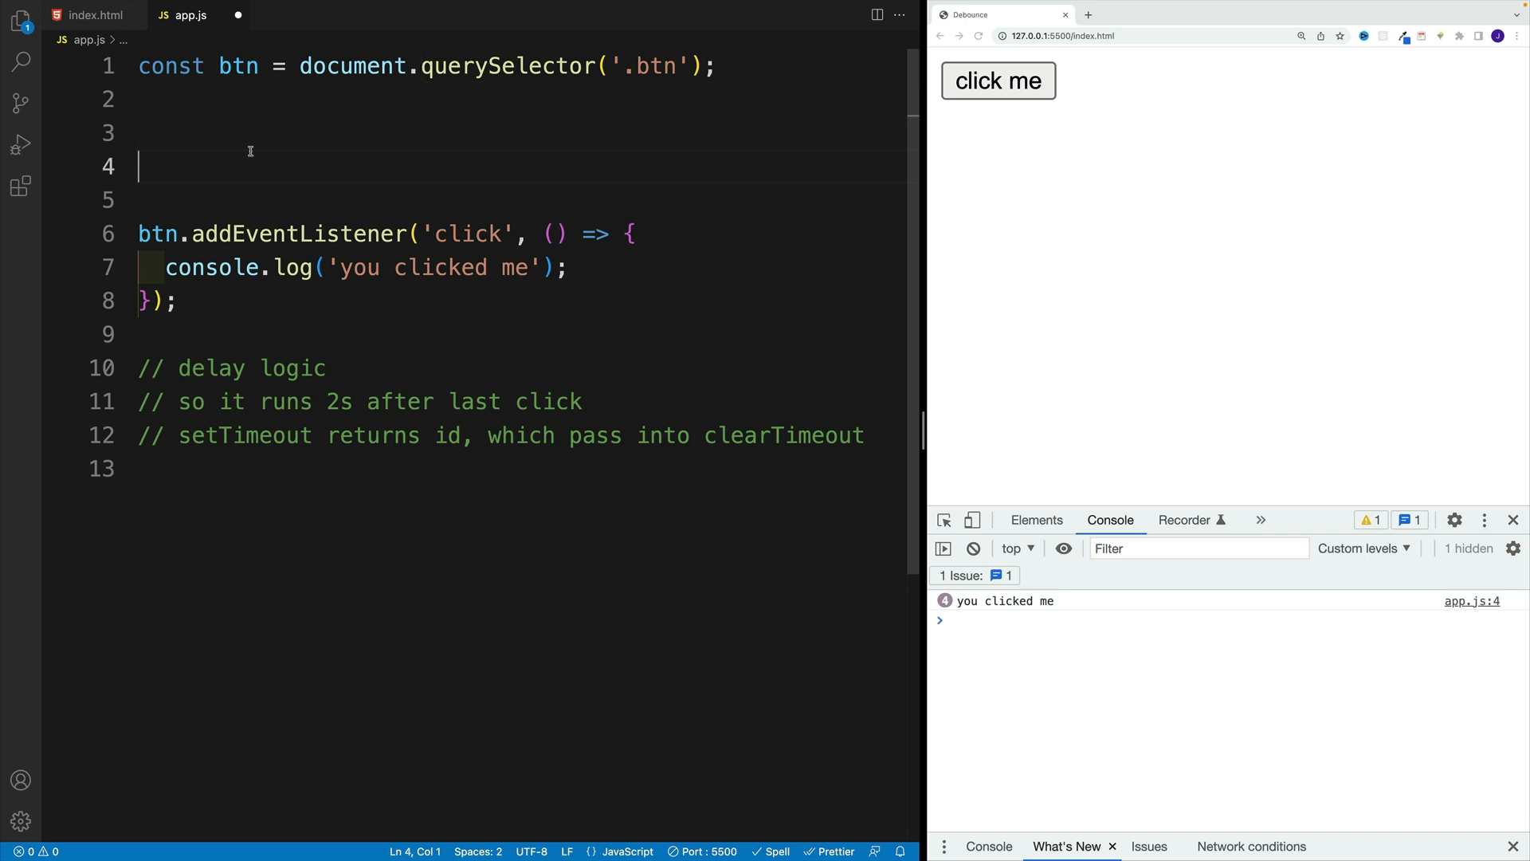
text(const debounce =)
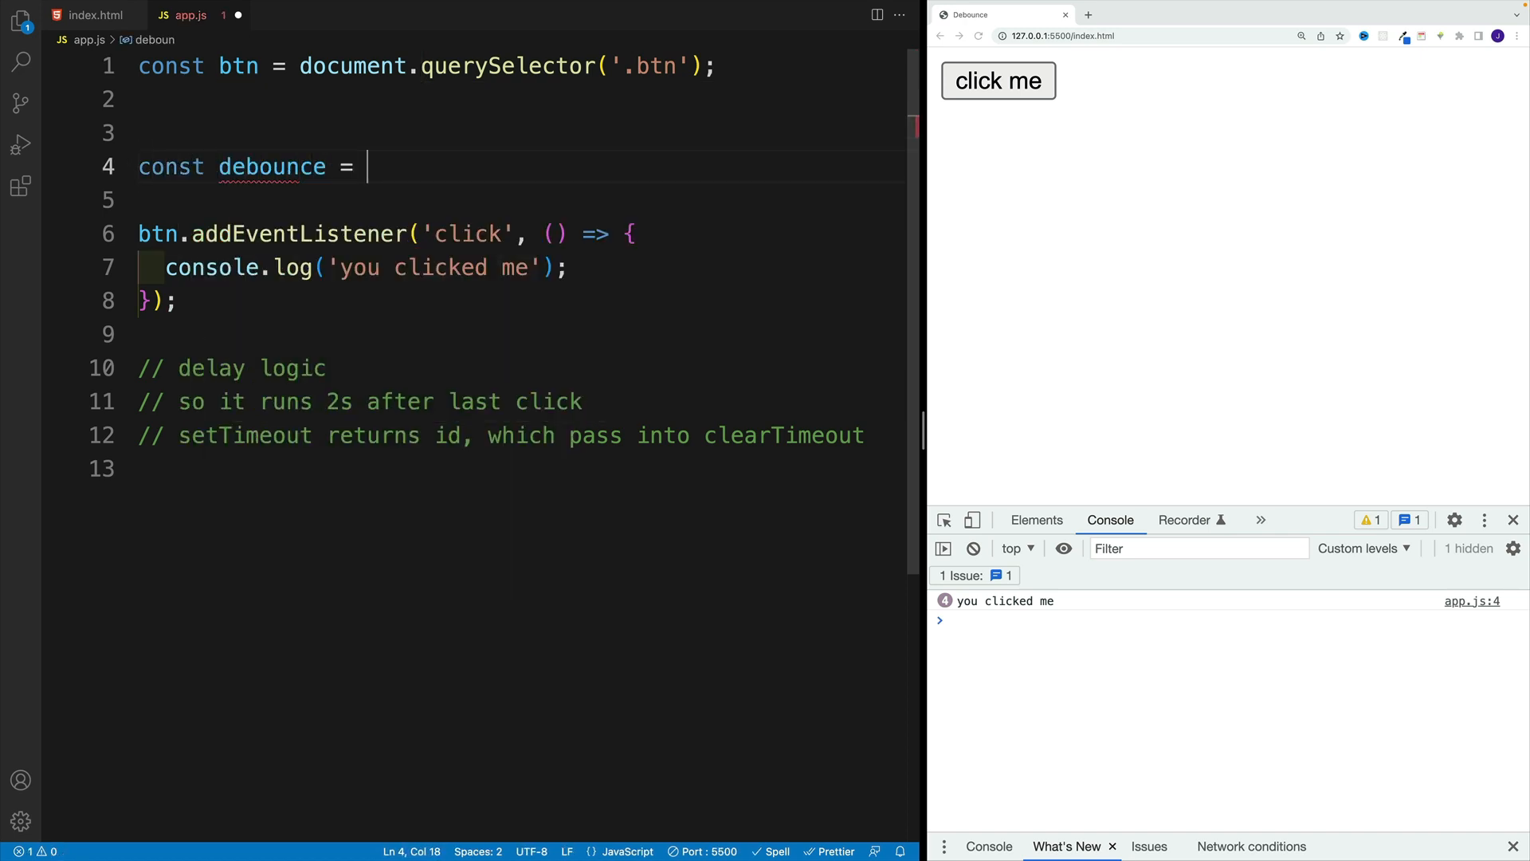
text(())
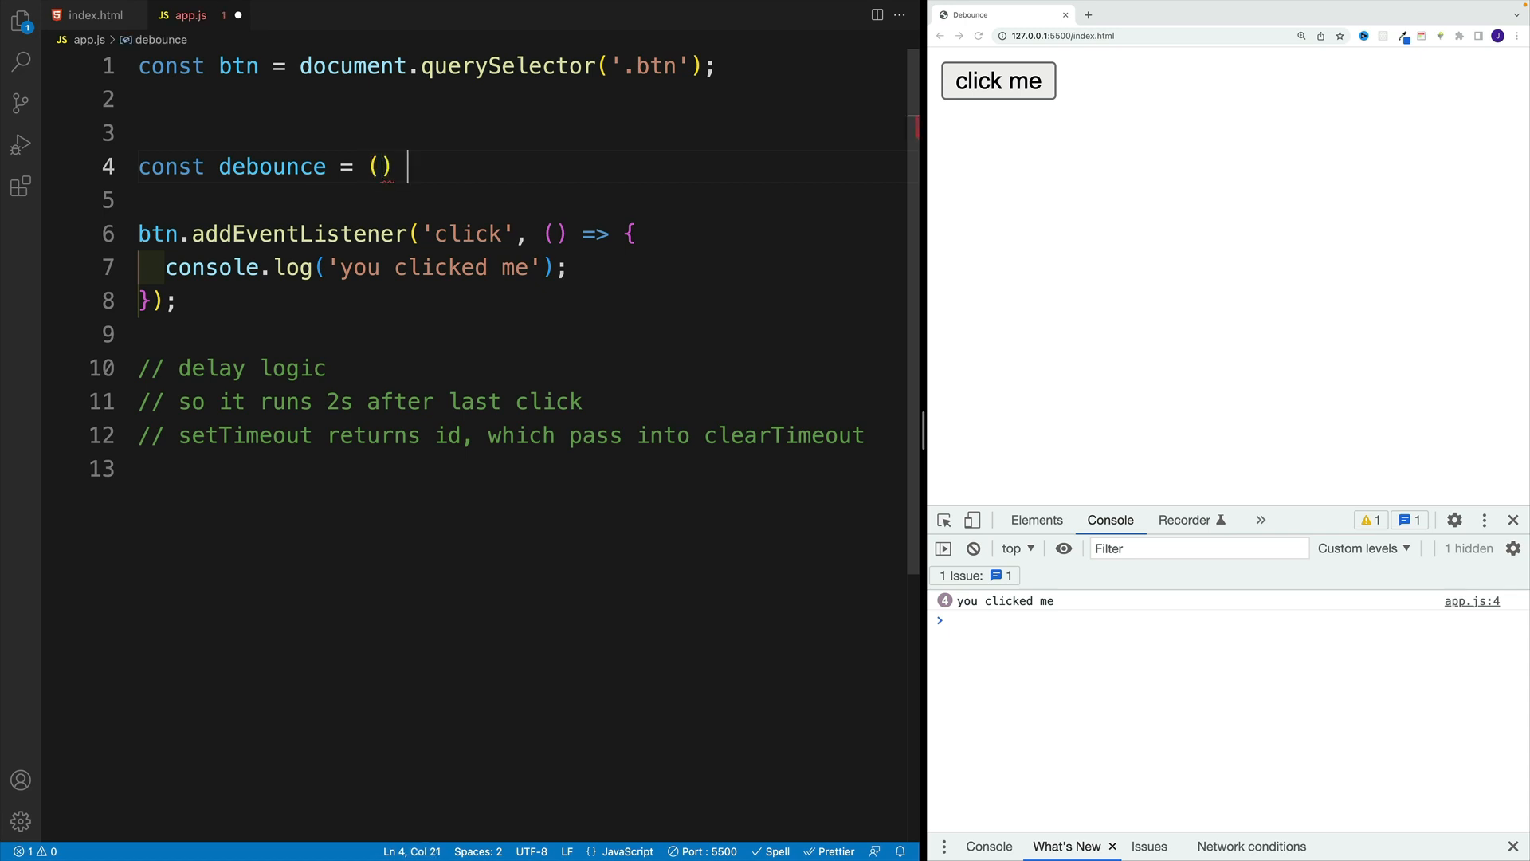
text(=>{)
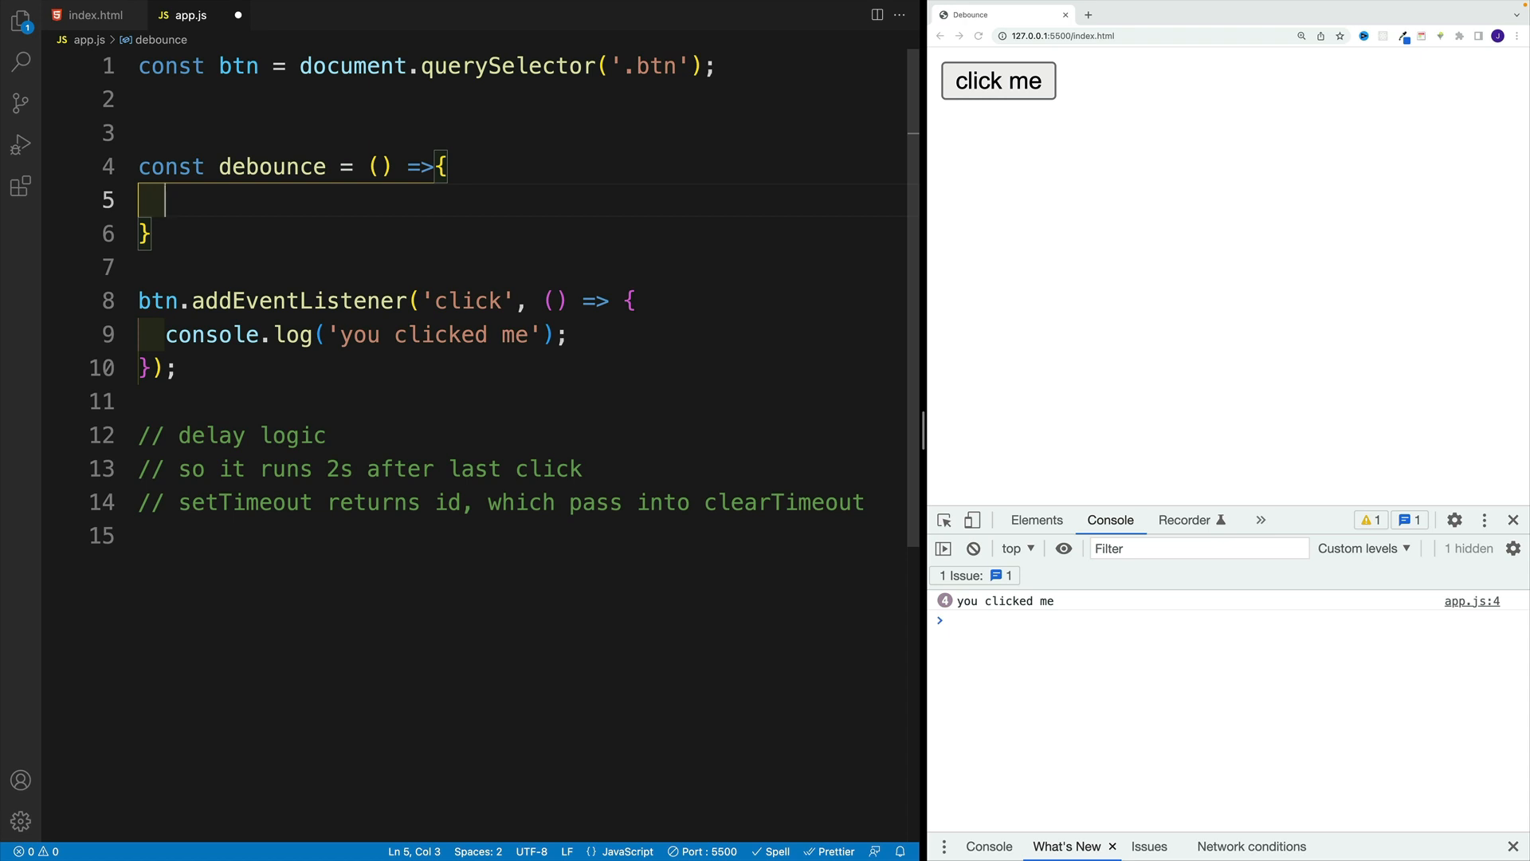
text(setTimeout(()
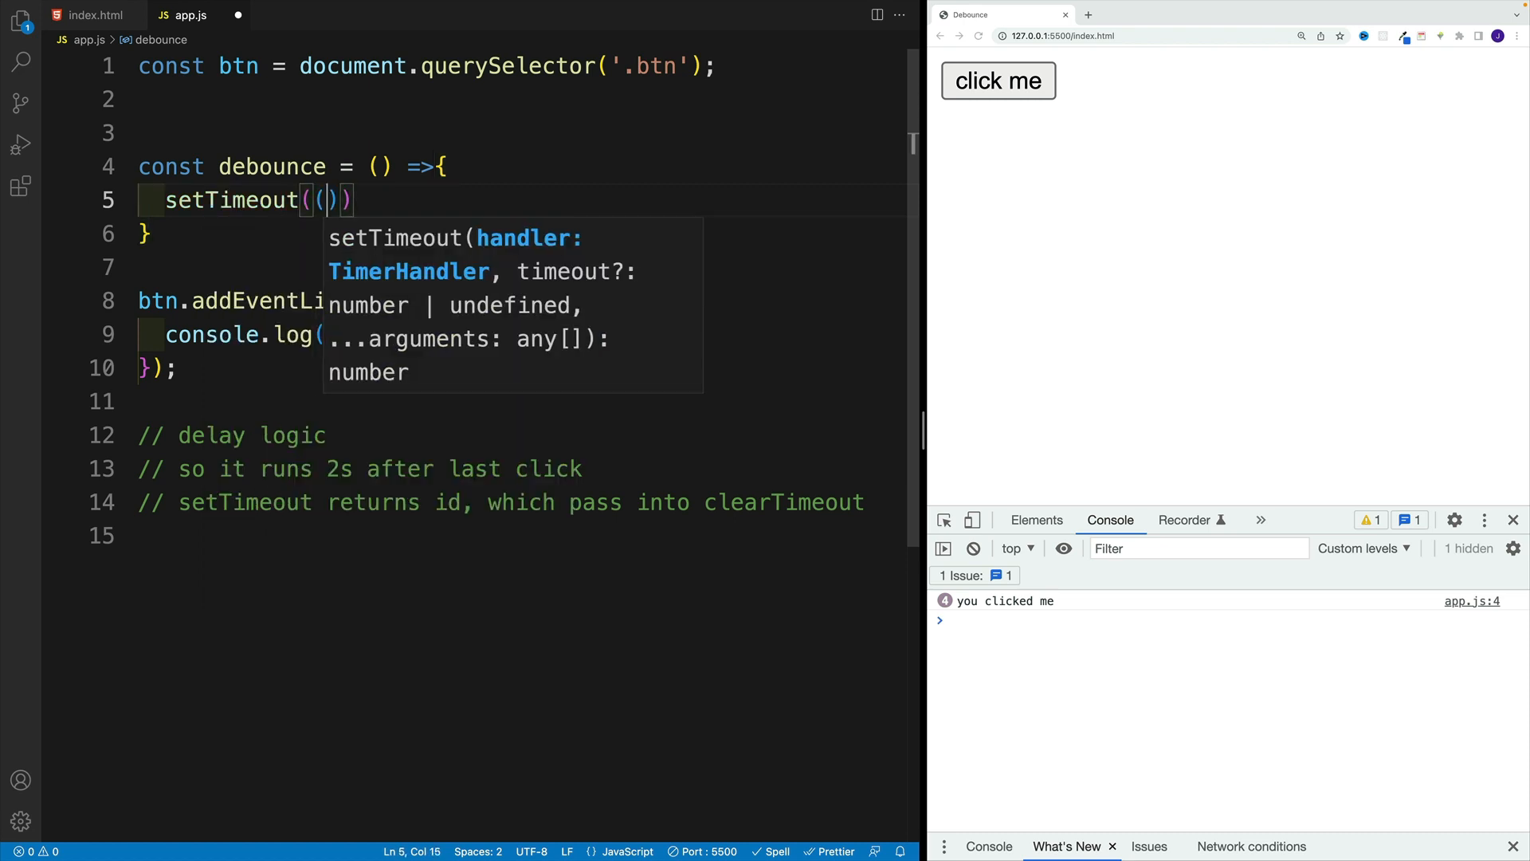
text(=>)
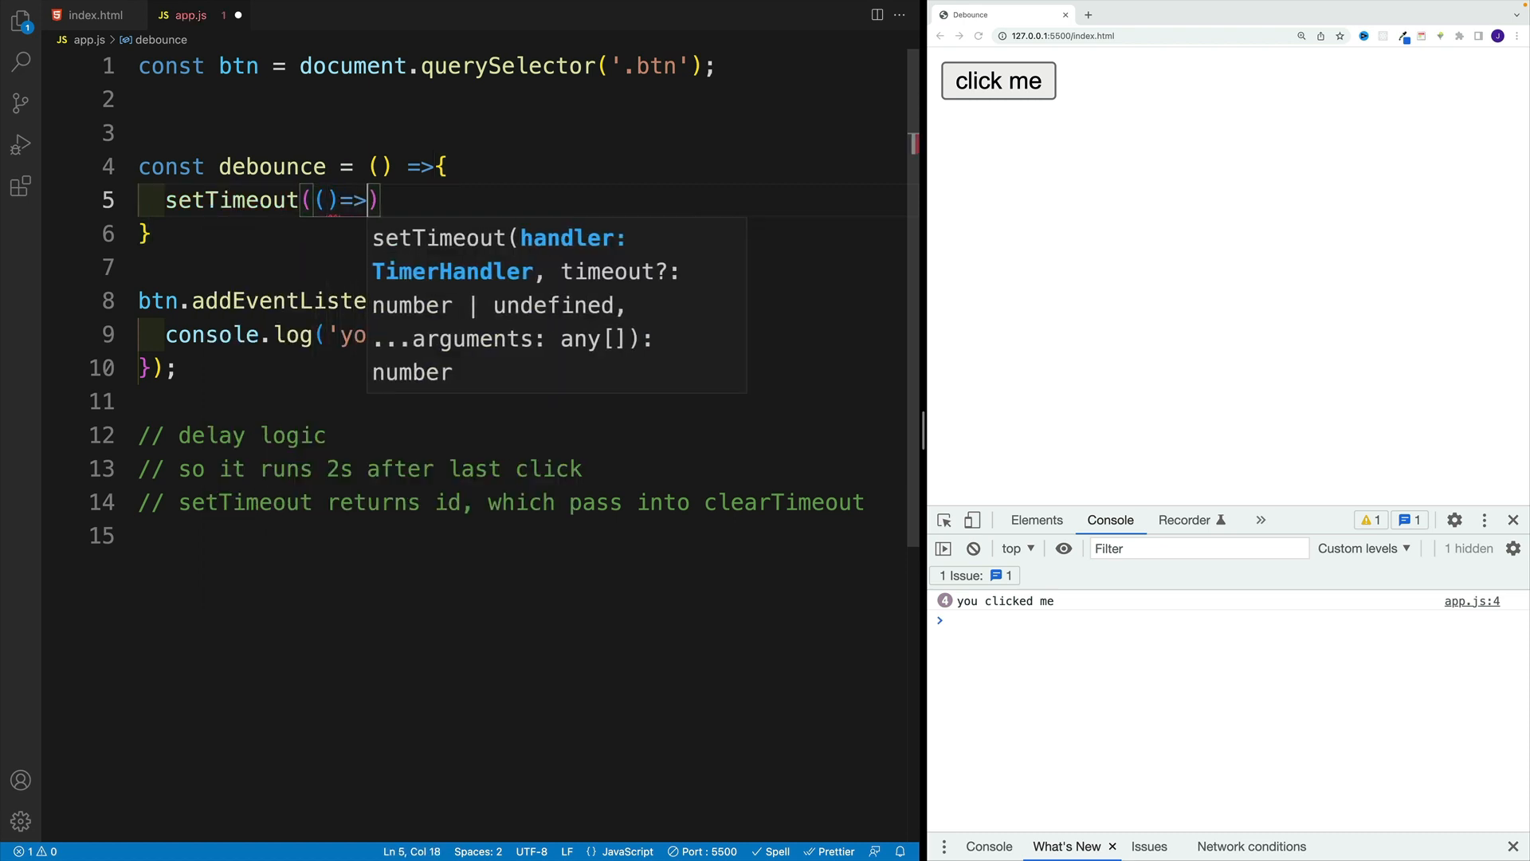
text({)
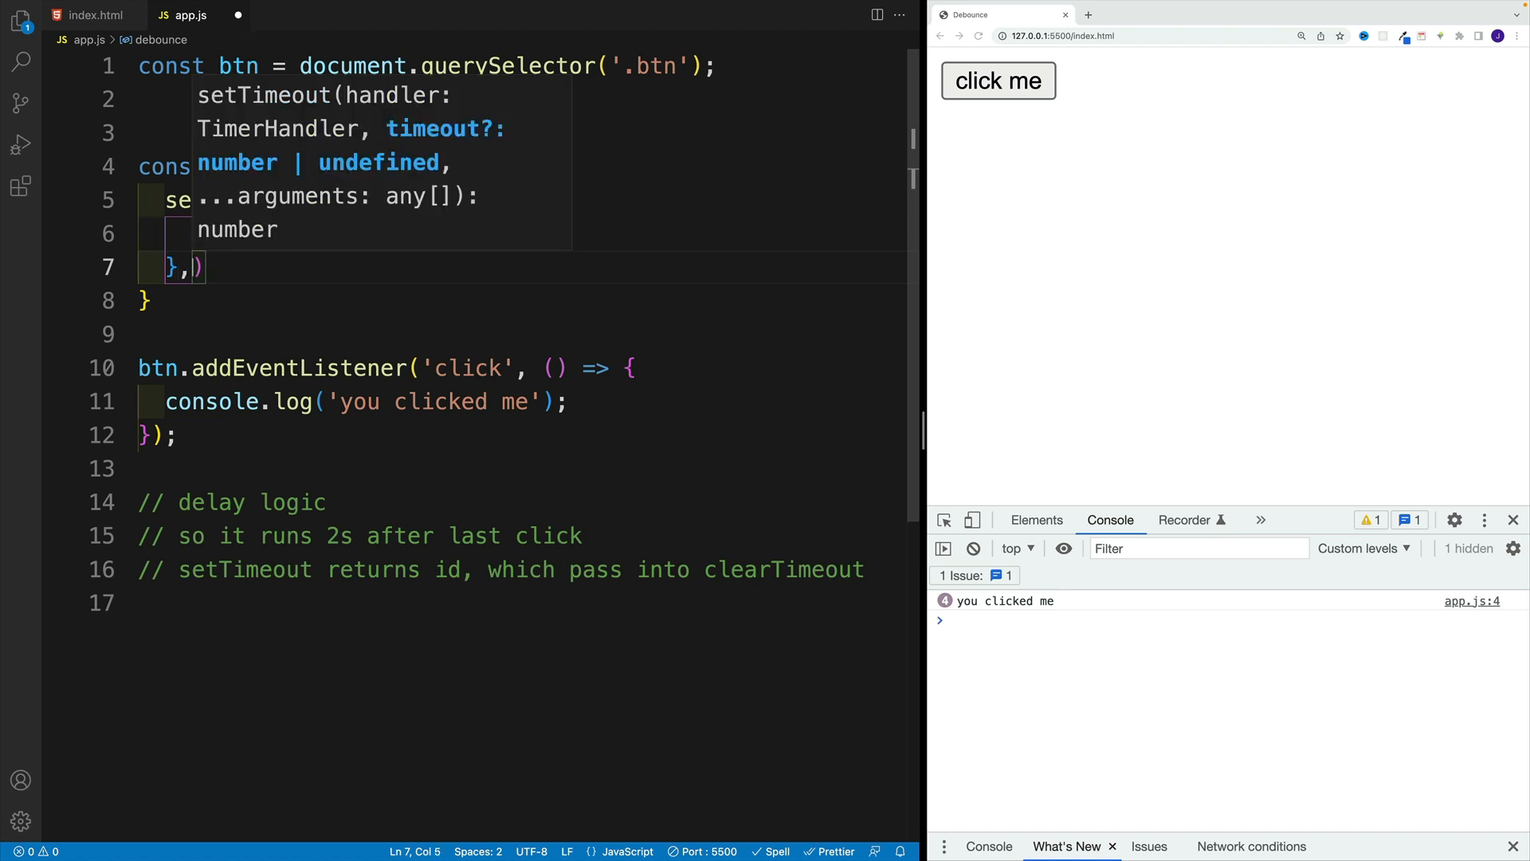
text(2000)
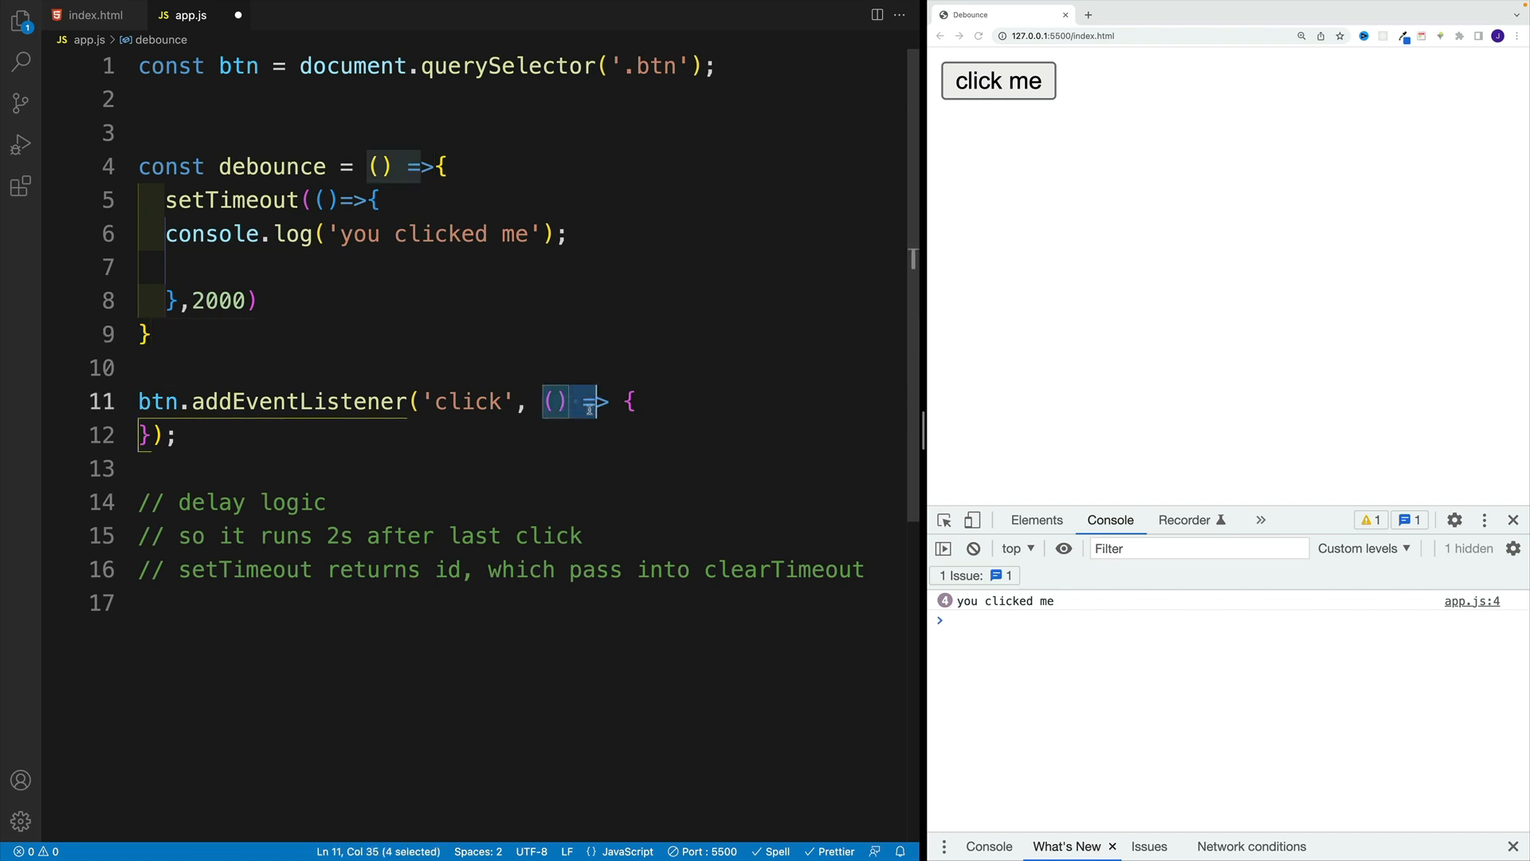
- Replace the listener's inline callback with debounce
key(Delete)
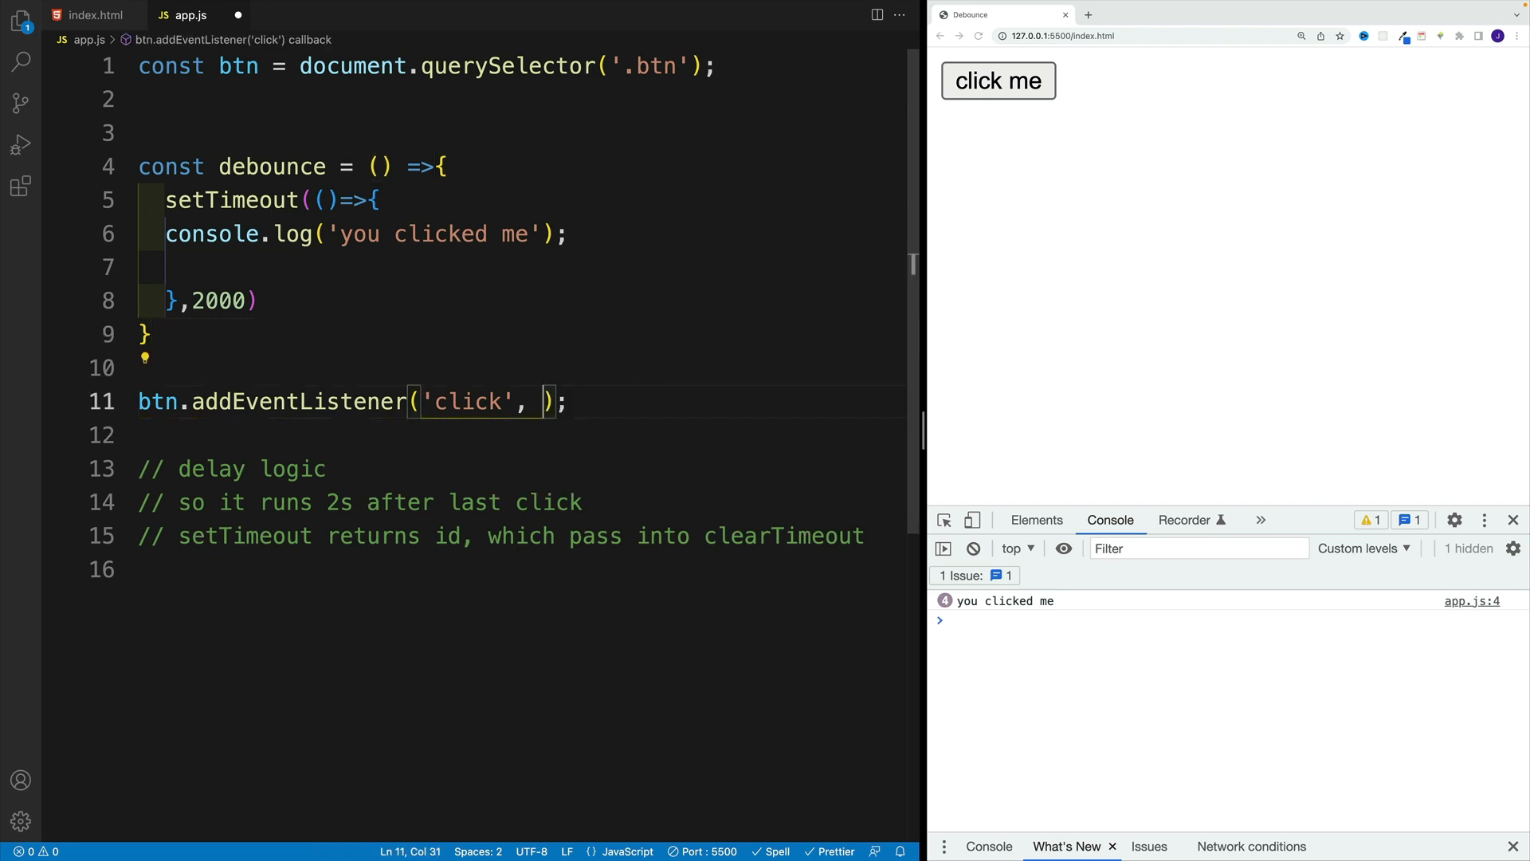
text(debounce)
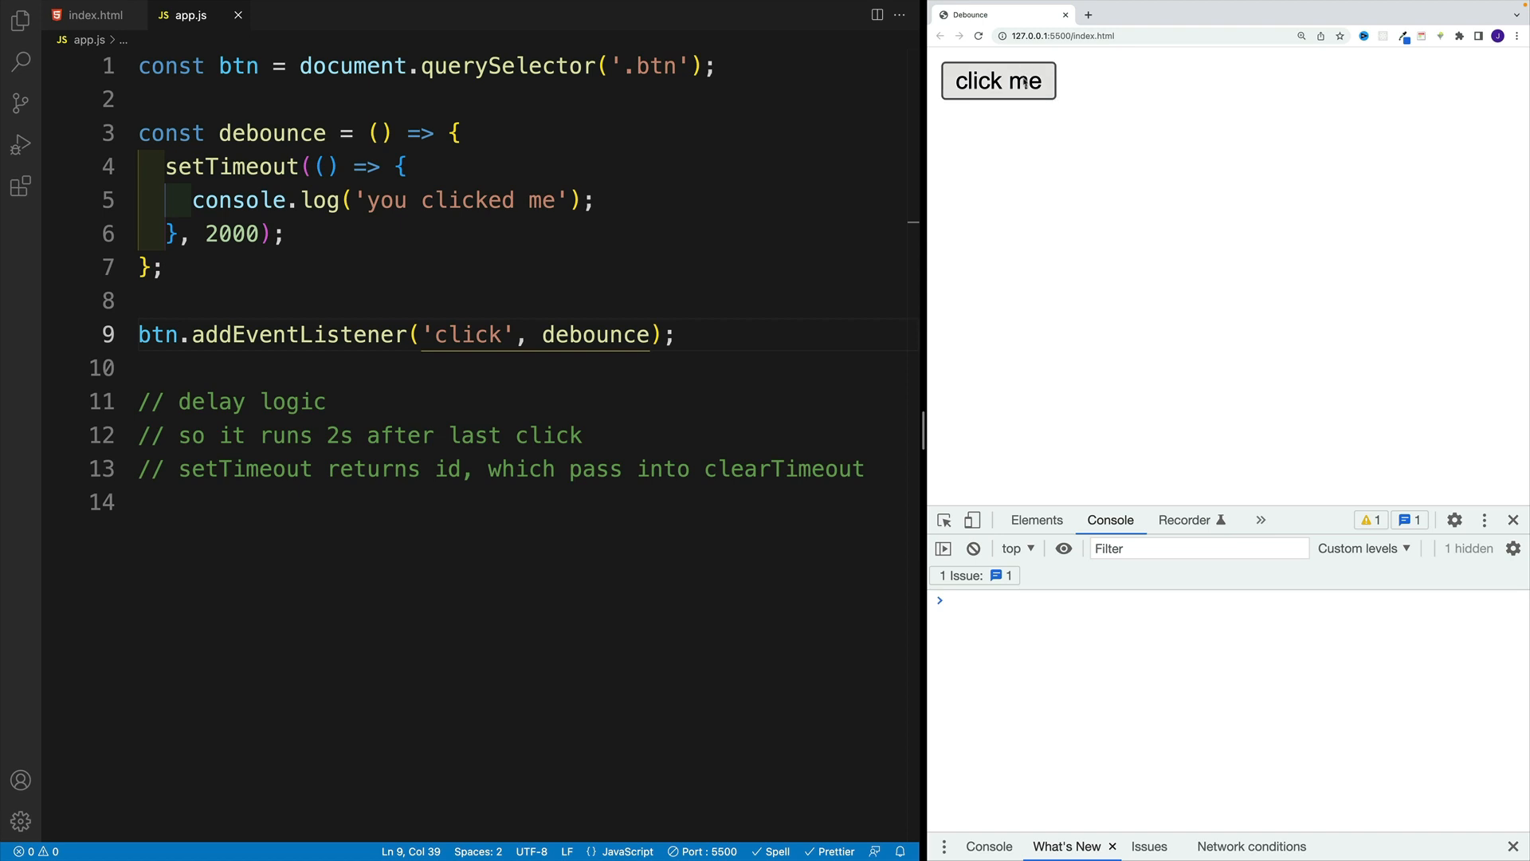
- Test the 2-second delayed log with the click me button and review the clearTimeout comment
click(997, 80)
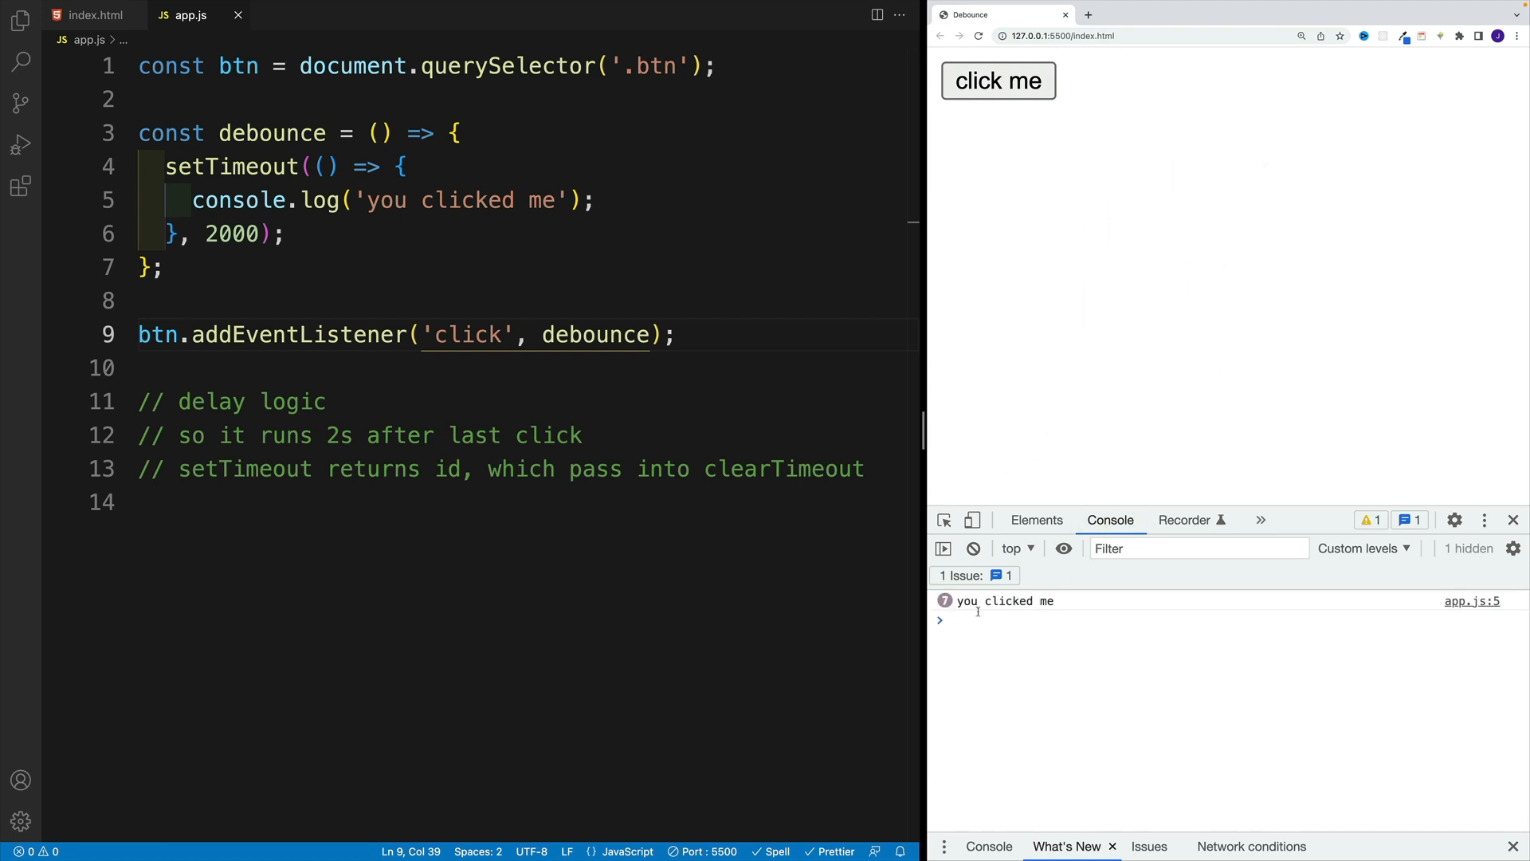
mouse_move(1036, 376)
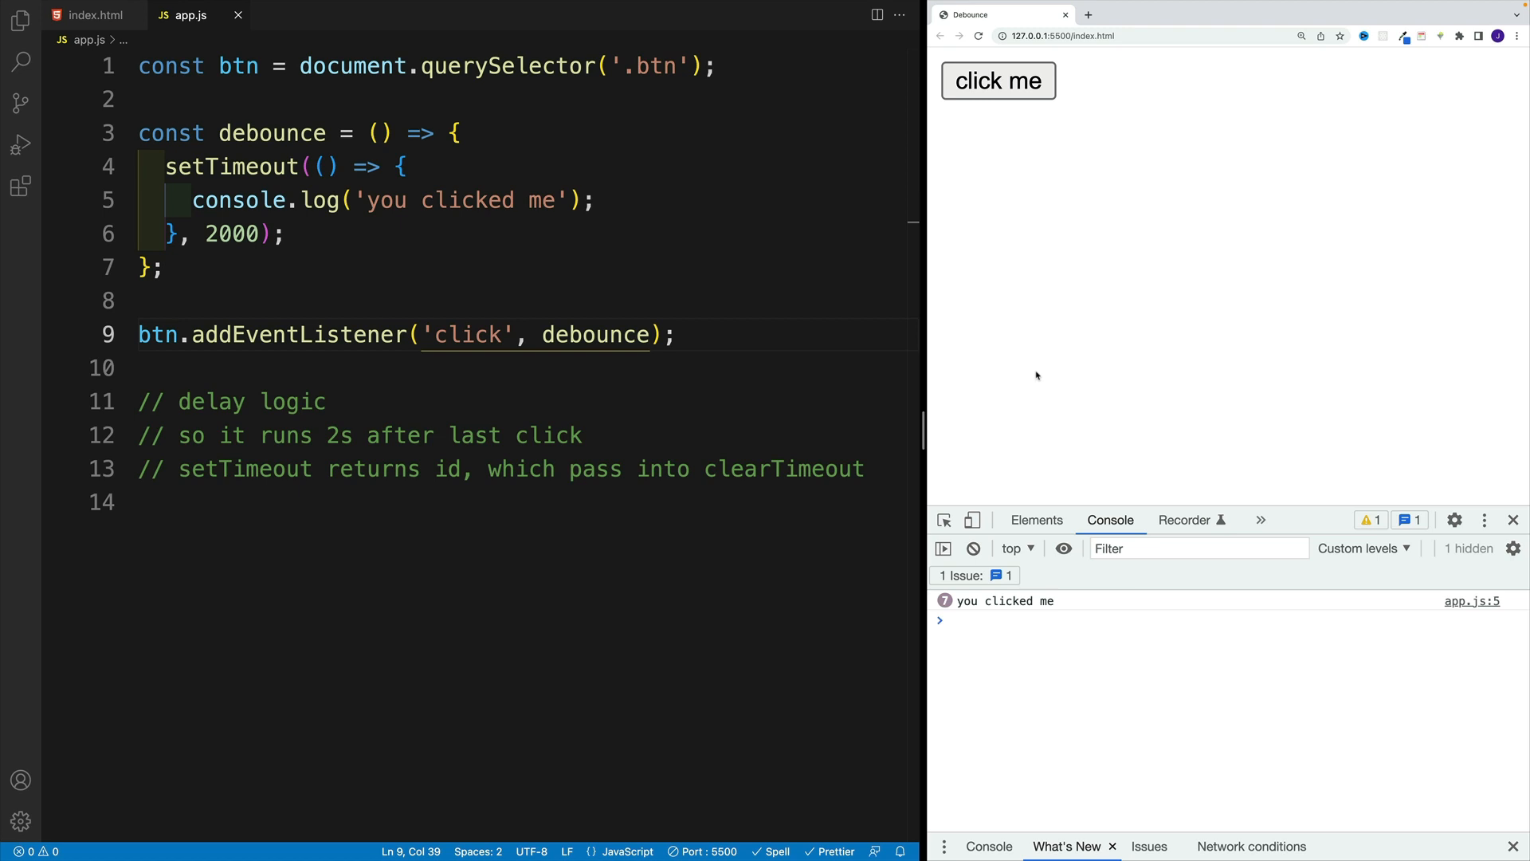
mouse_move(967, 260)
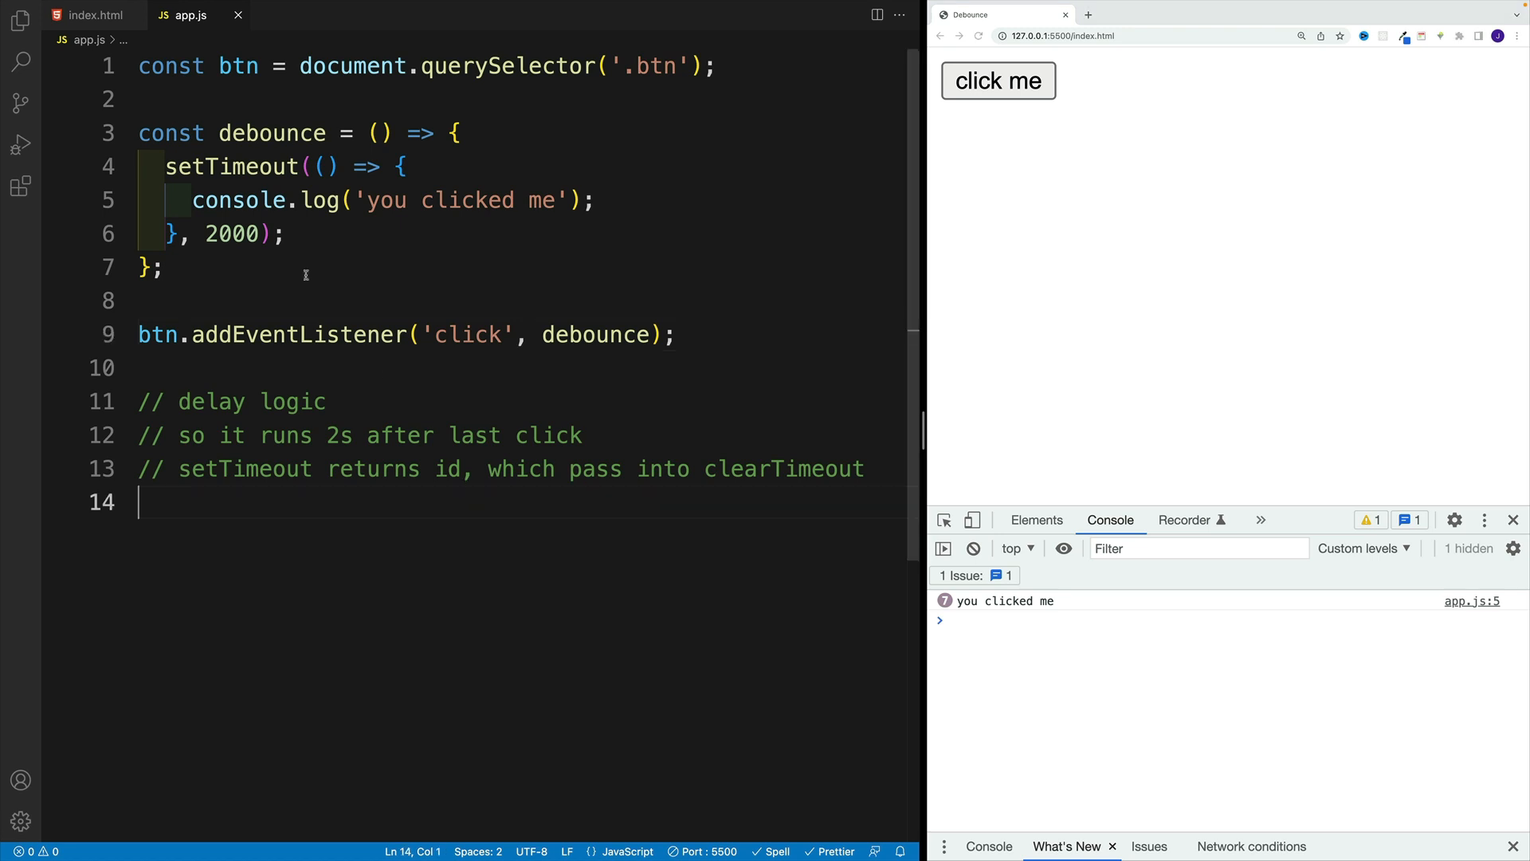
mouse_move(392, 505)
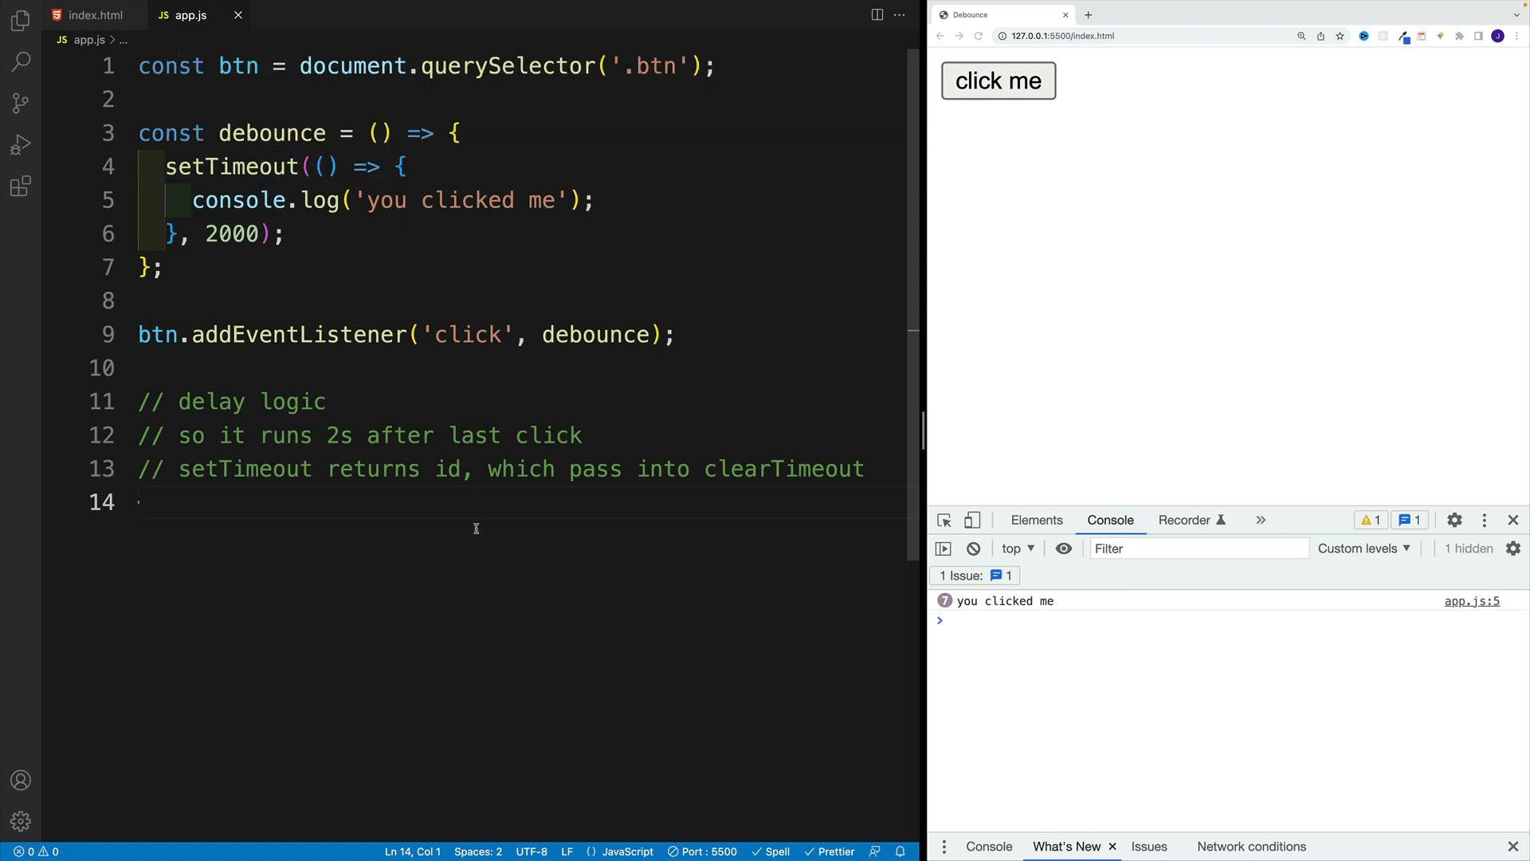
double_click(448, 469)
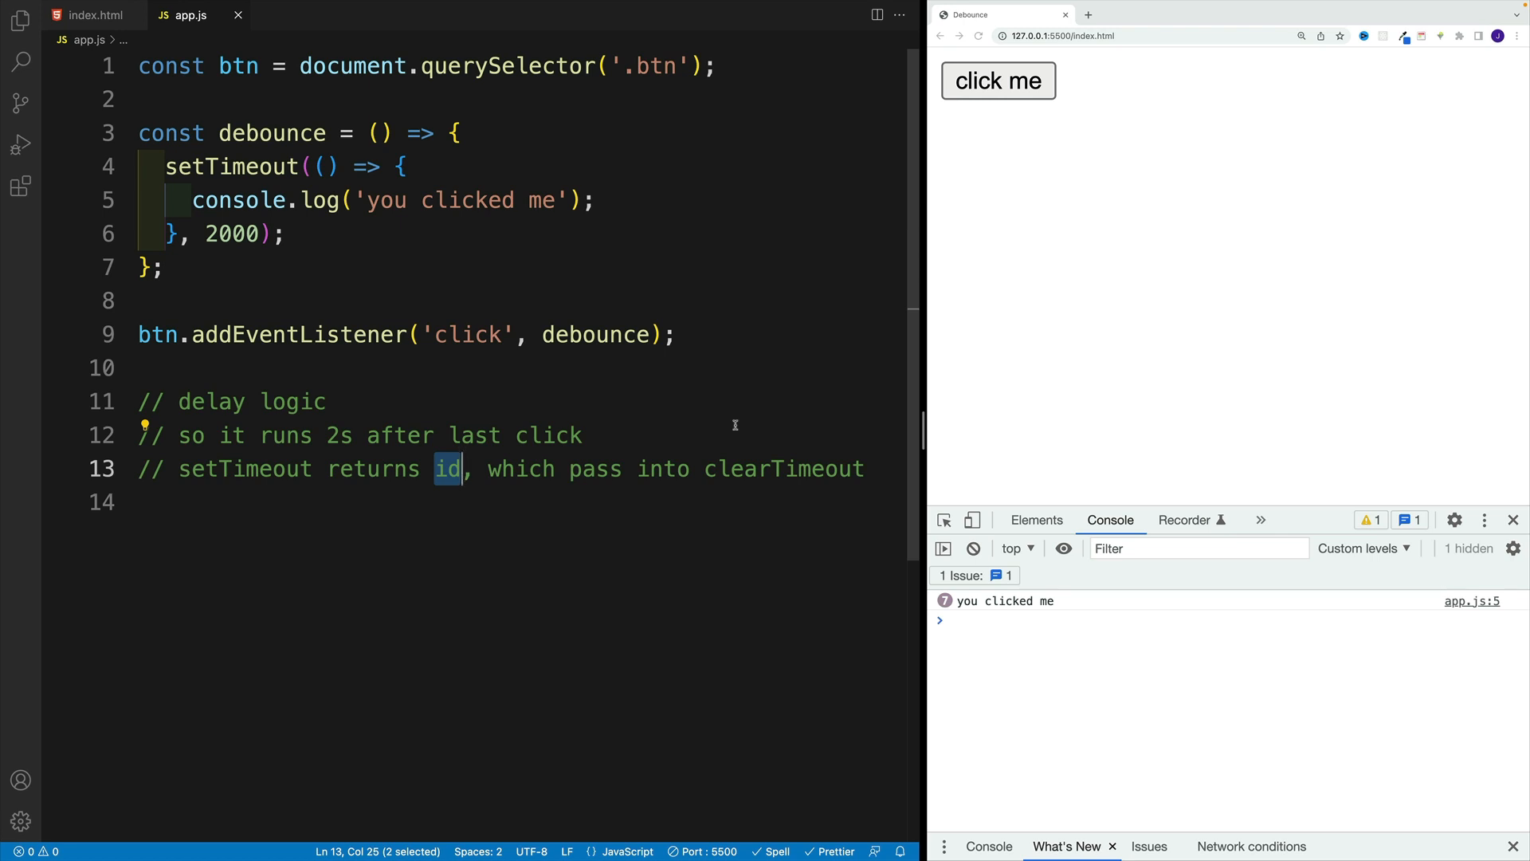
mouse_move(663, 294)
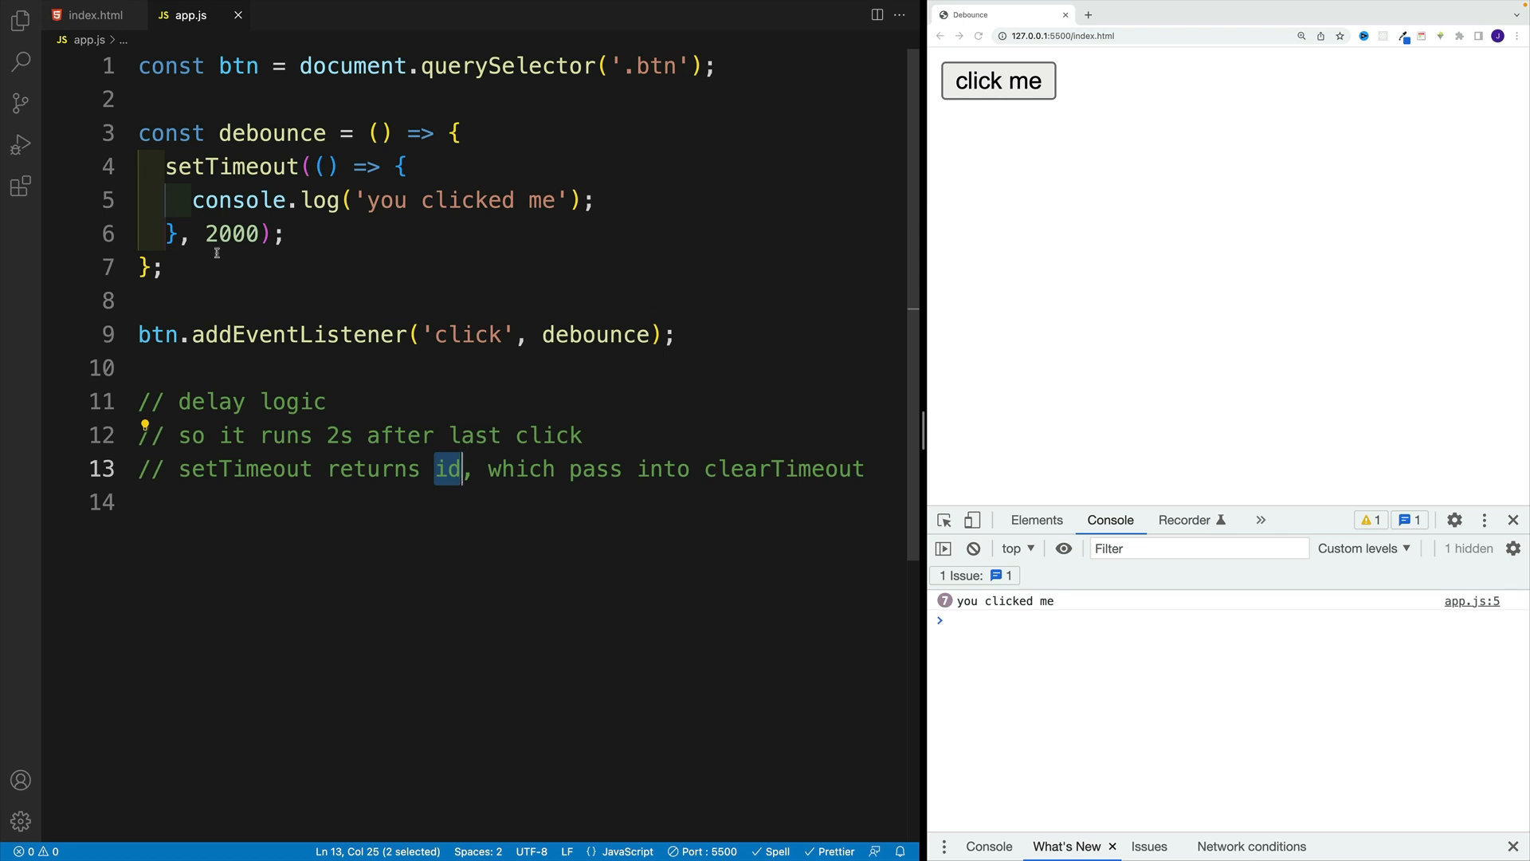
mouse_move(236, 201)
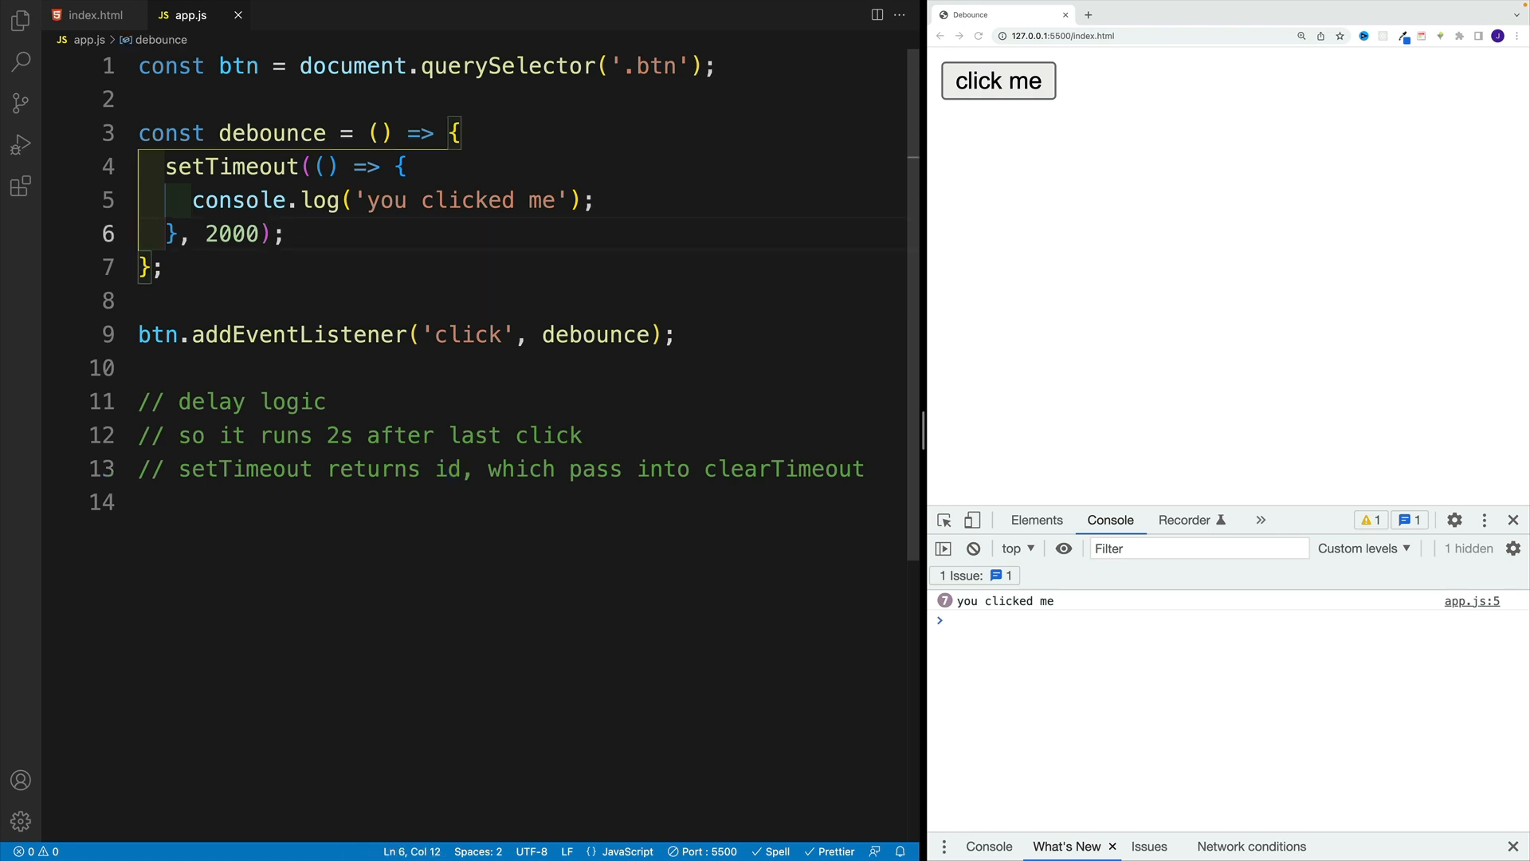
- Store the setTimeout result in const timeoutID inside debounce
text(const t)
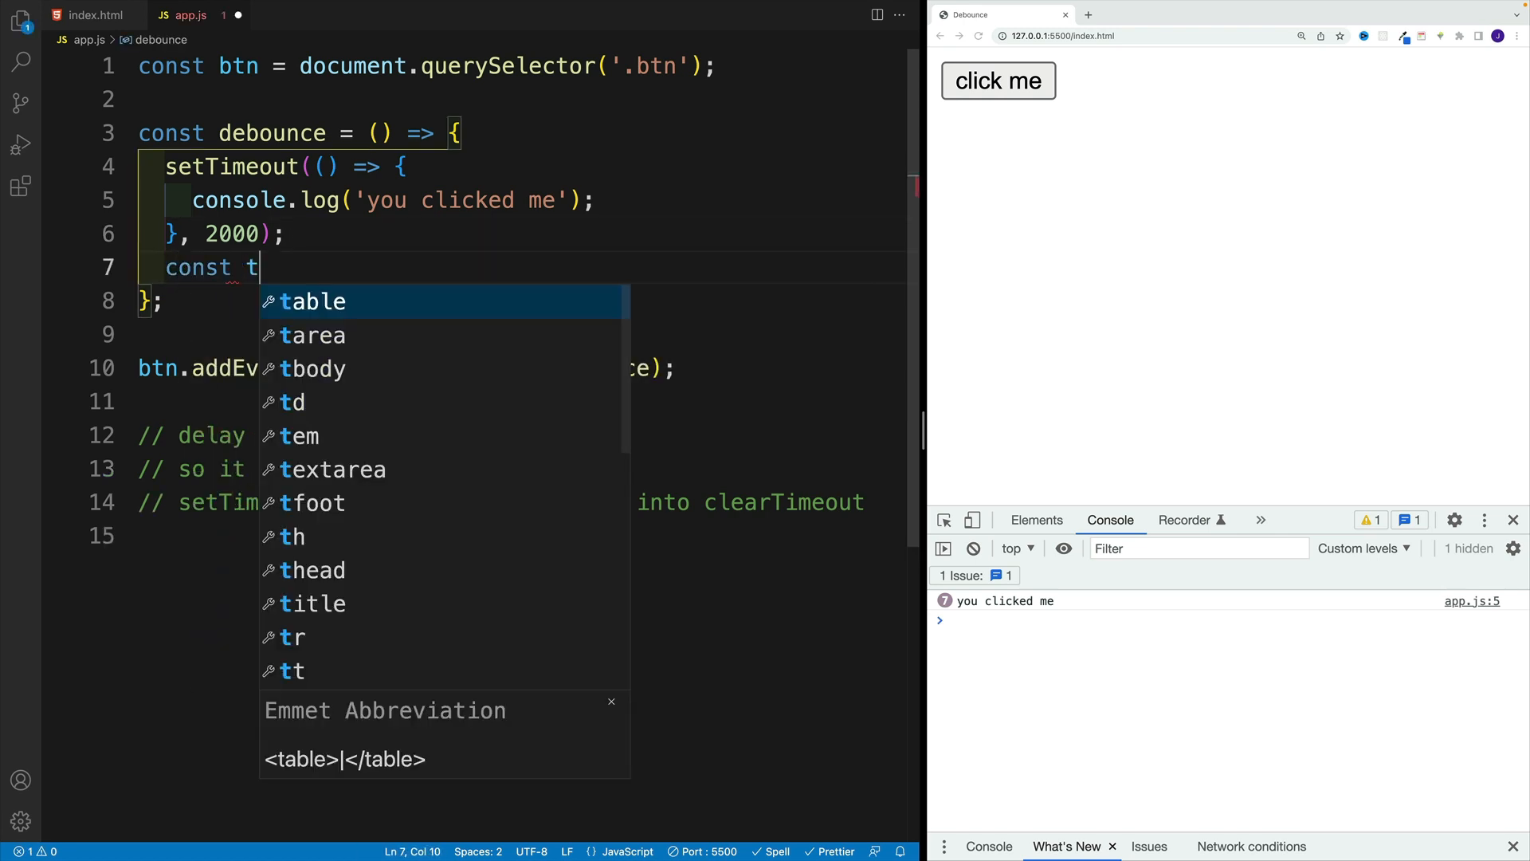
text(imeou)
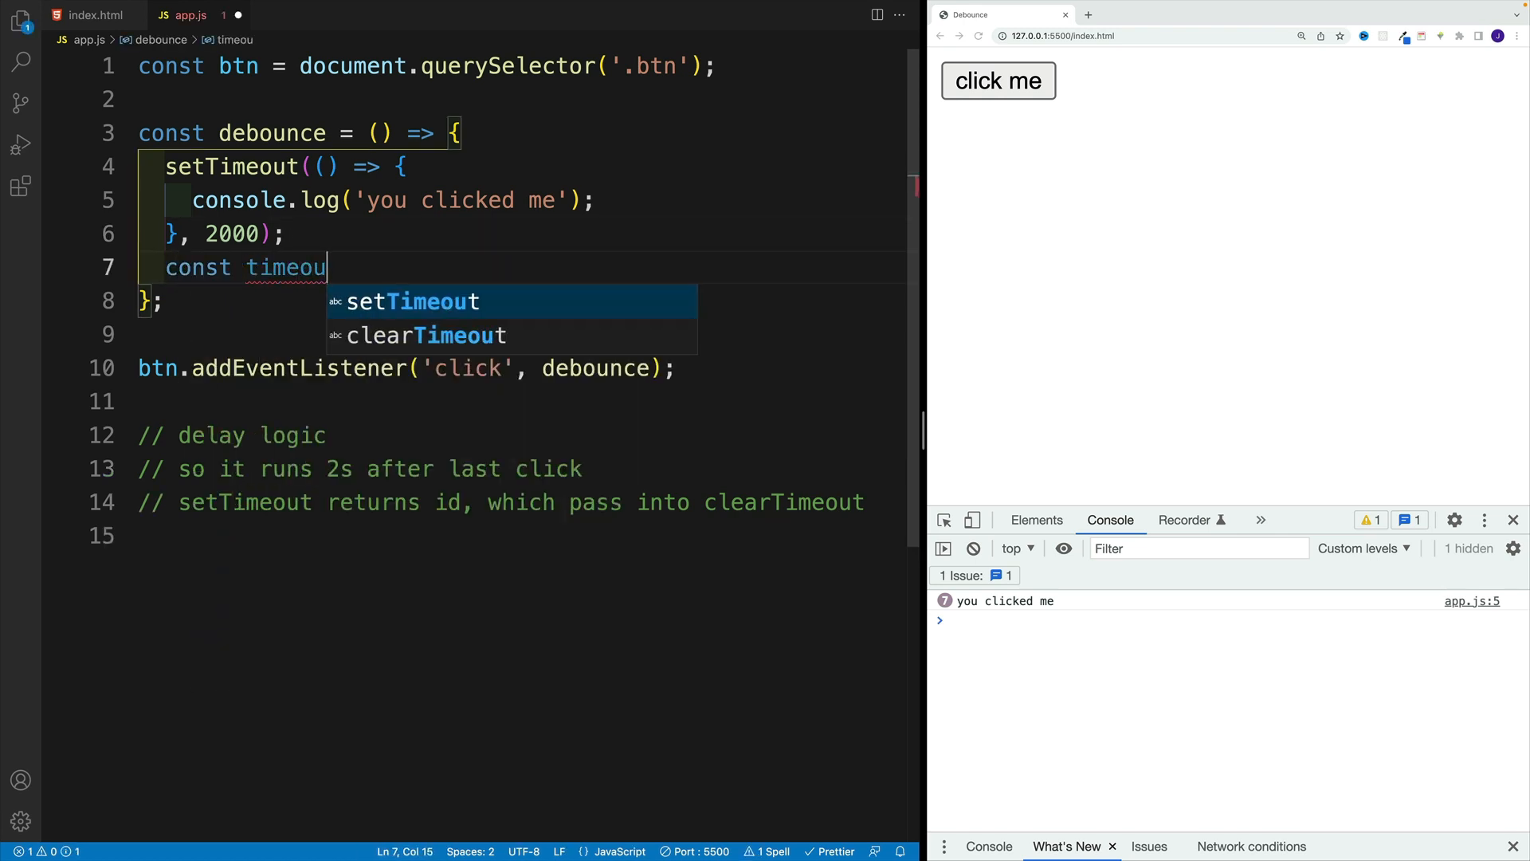
text(ID = setTimeout(() => {)
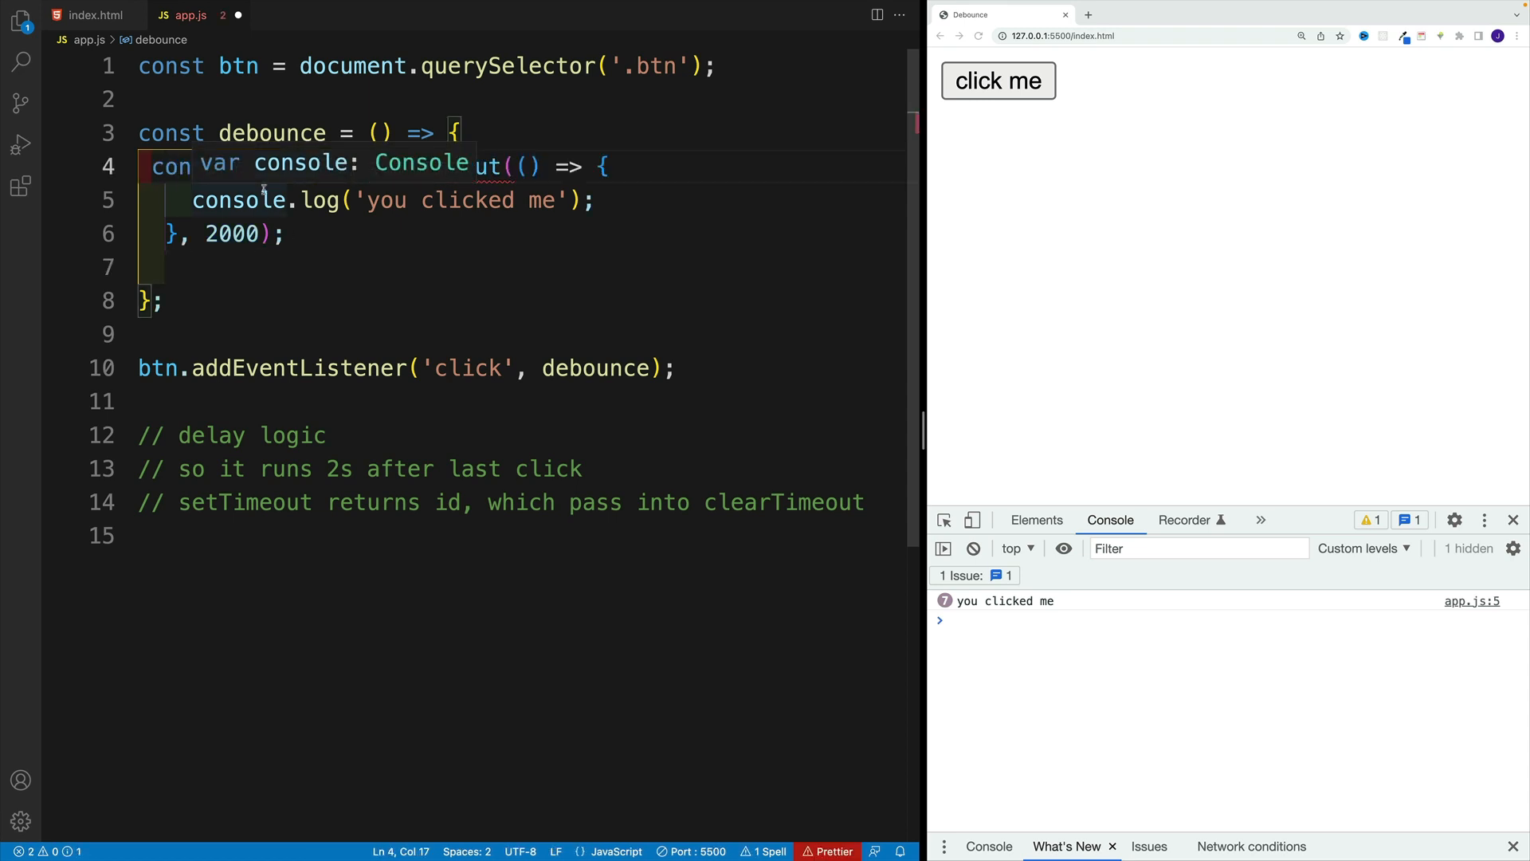
text(const timeouID = setTimeout)
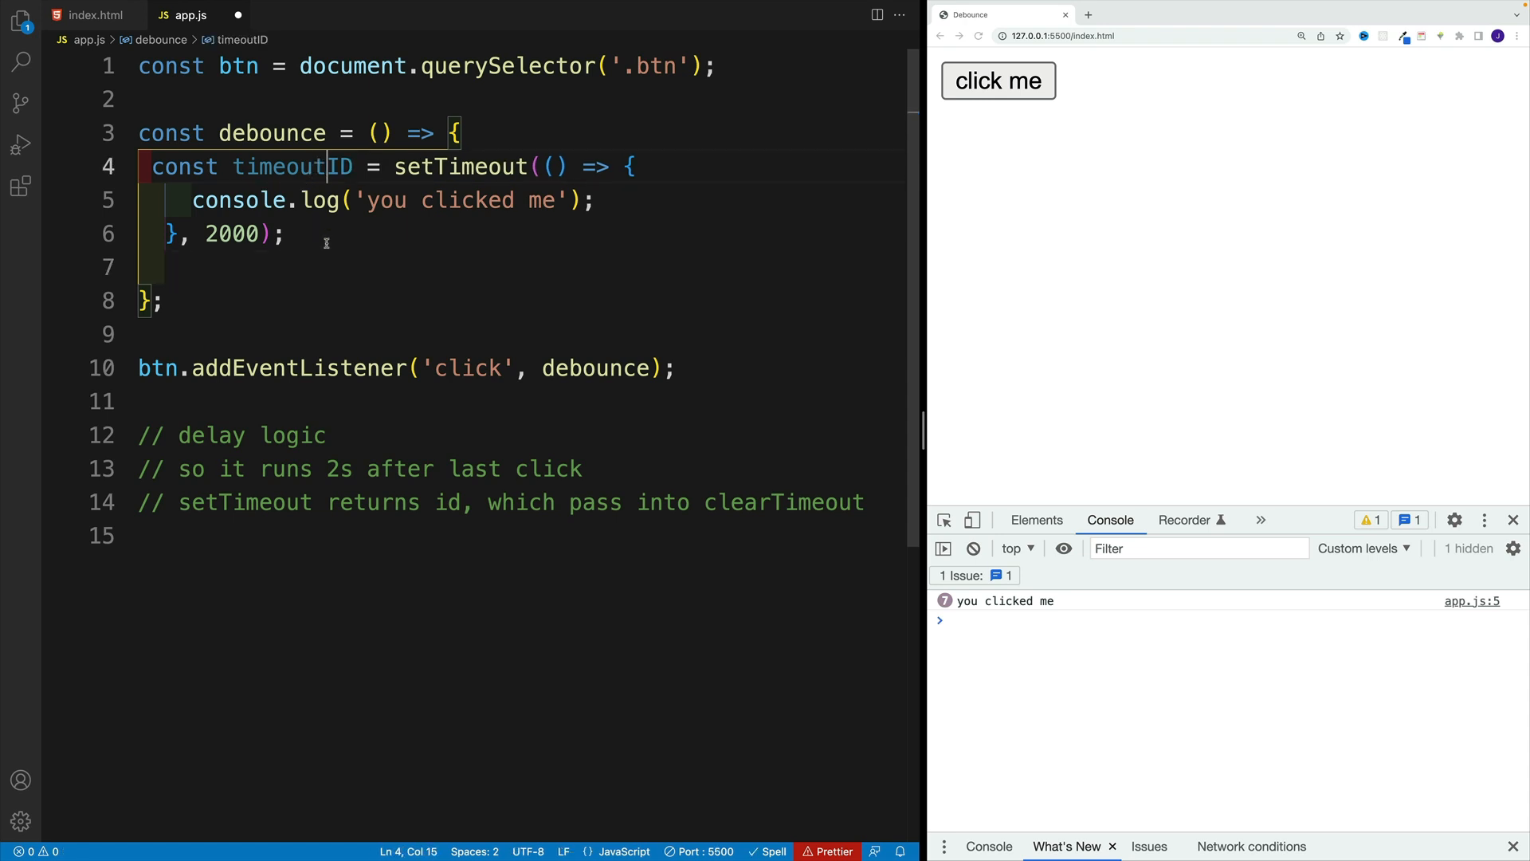
- Add console.log(timeoutID), clearTimeout(timeoutID) and console.log('hello') after the timeout
text(log(t);)
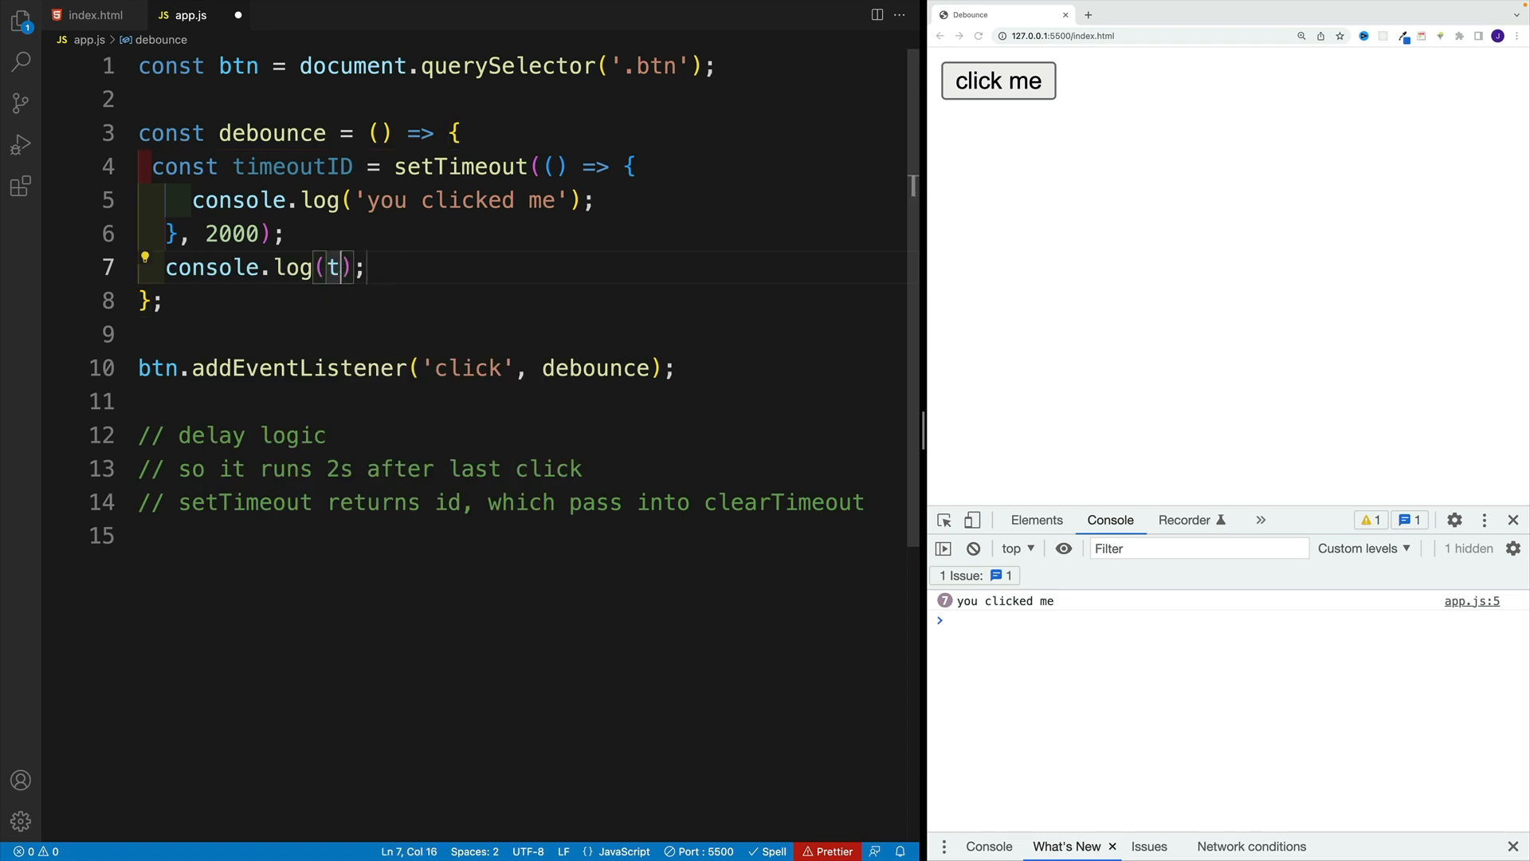
text(imeoutID)
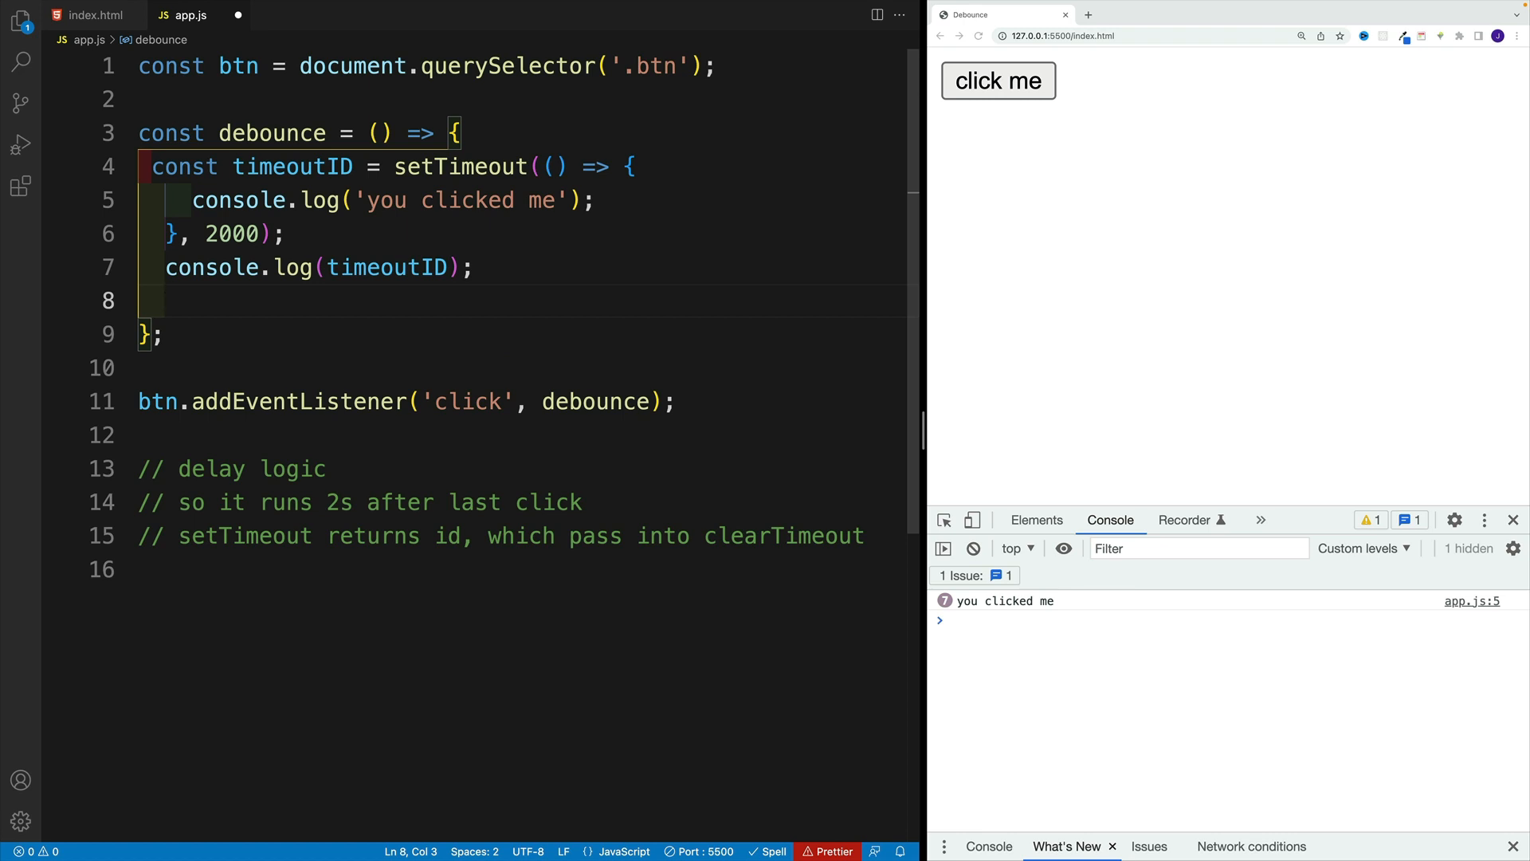
text(clearTimeout()
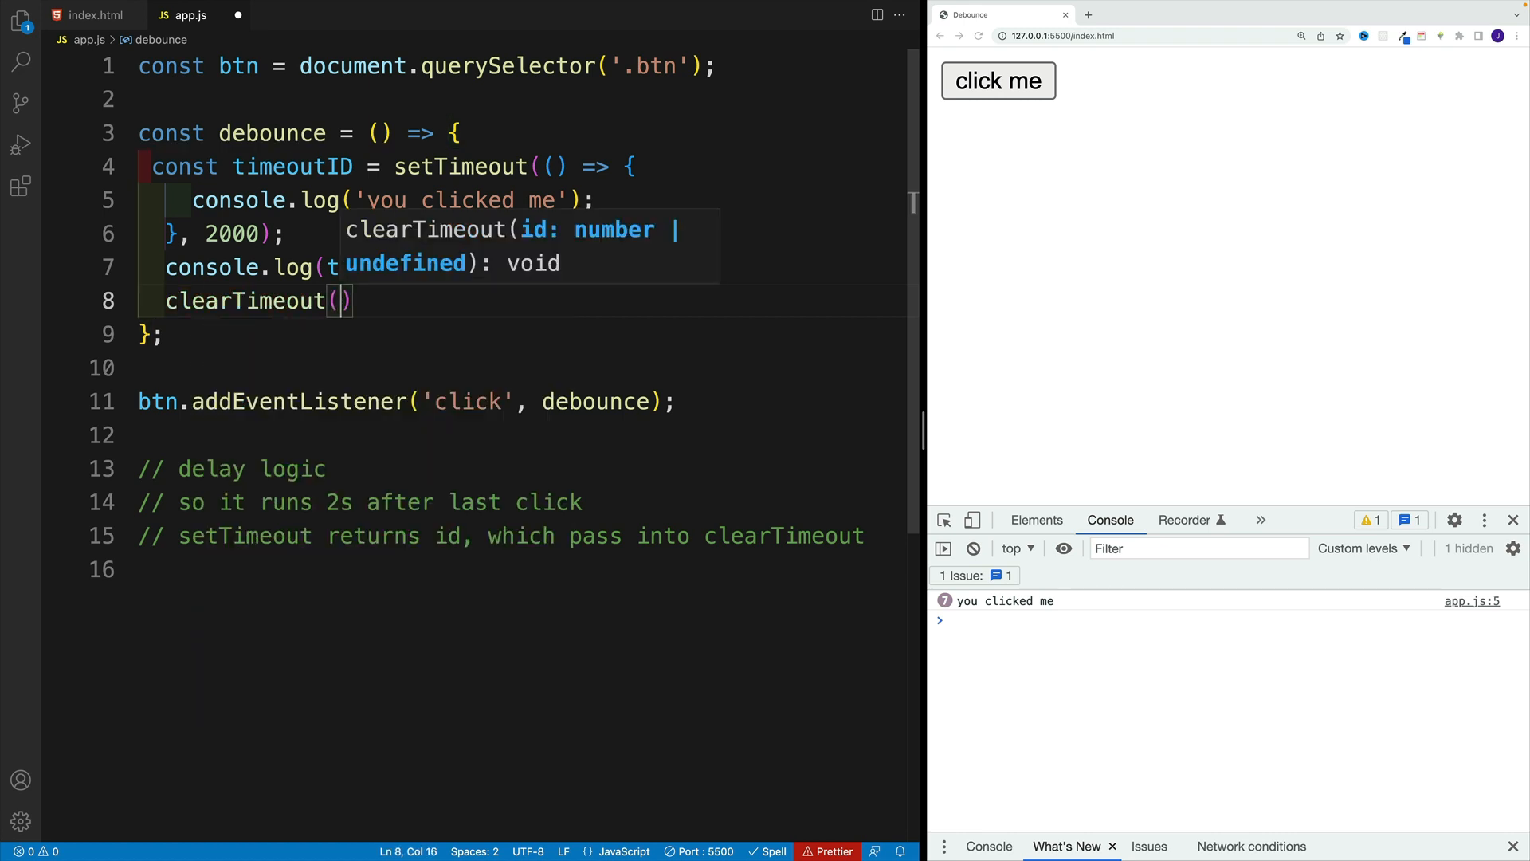
text(timeoutID)
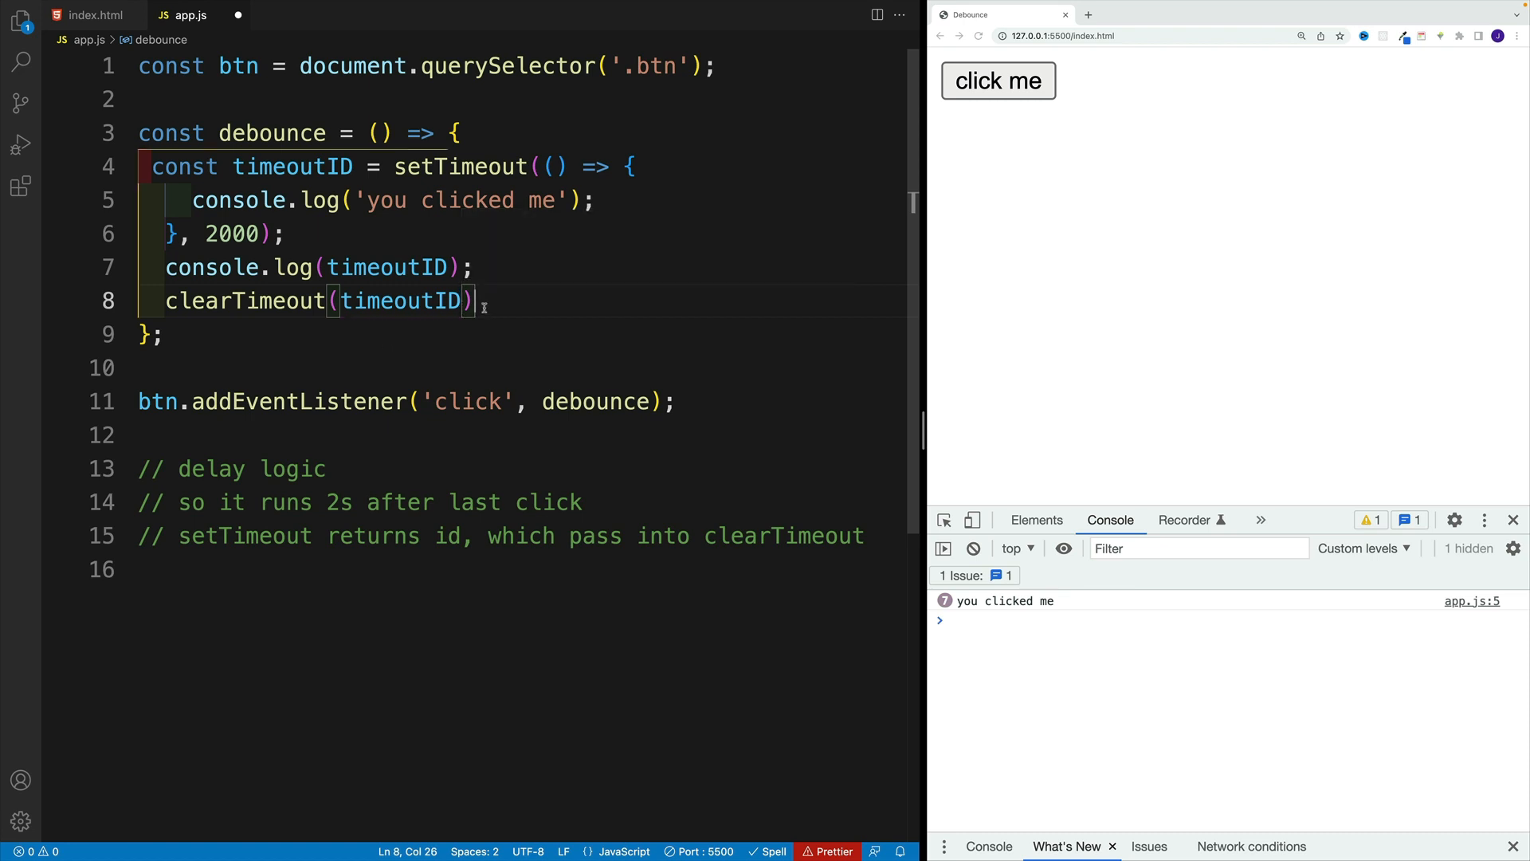
text(log('hel');)
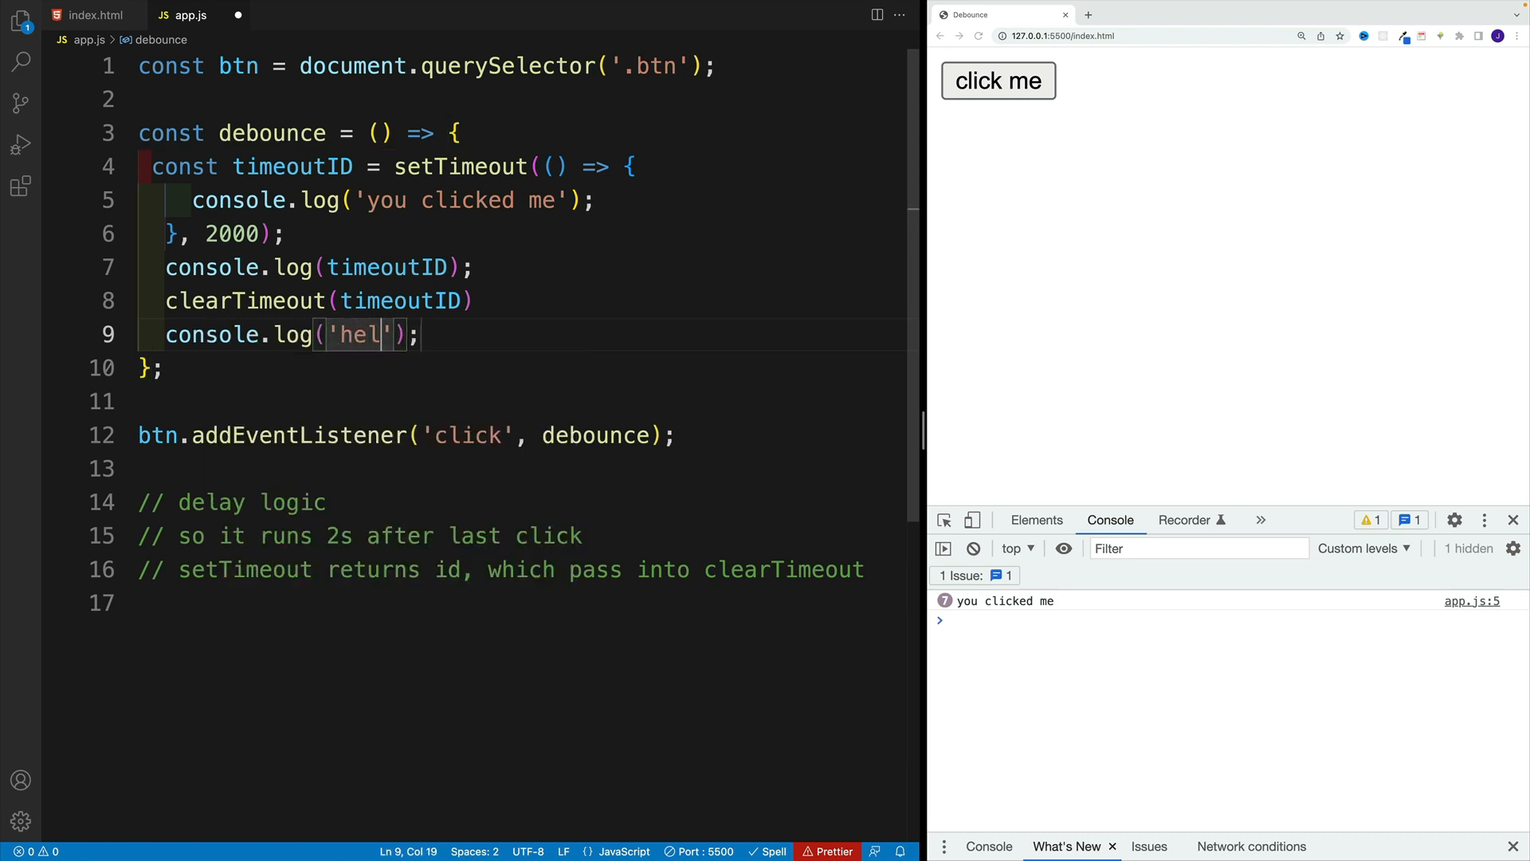
text(lo)
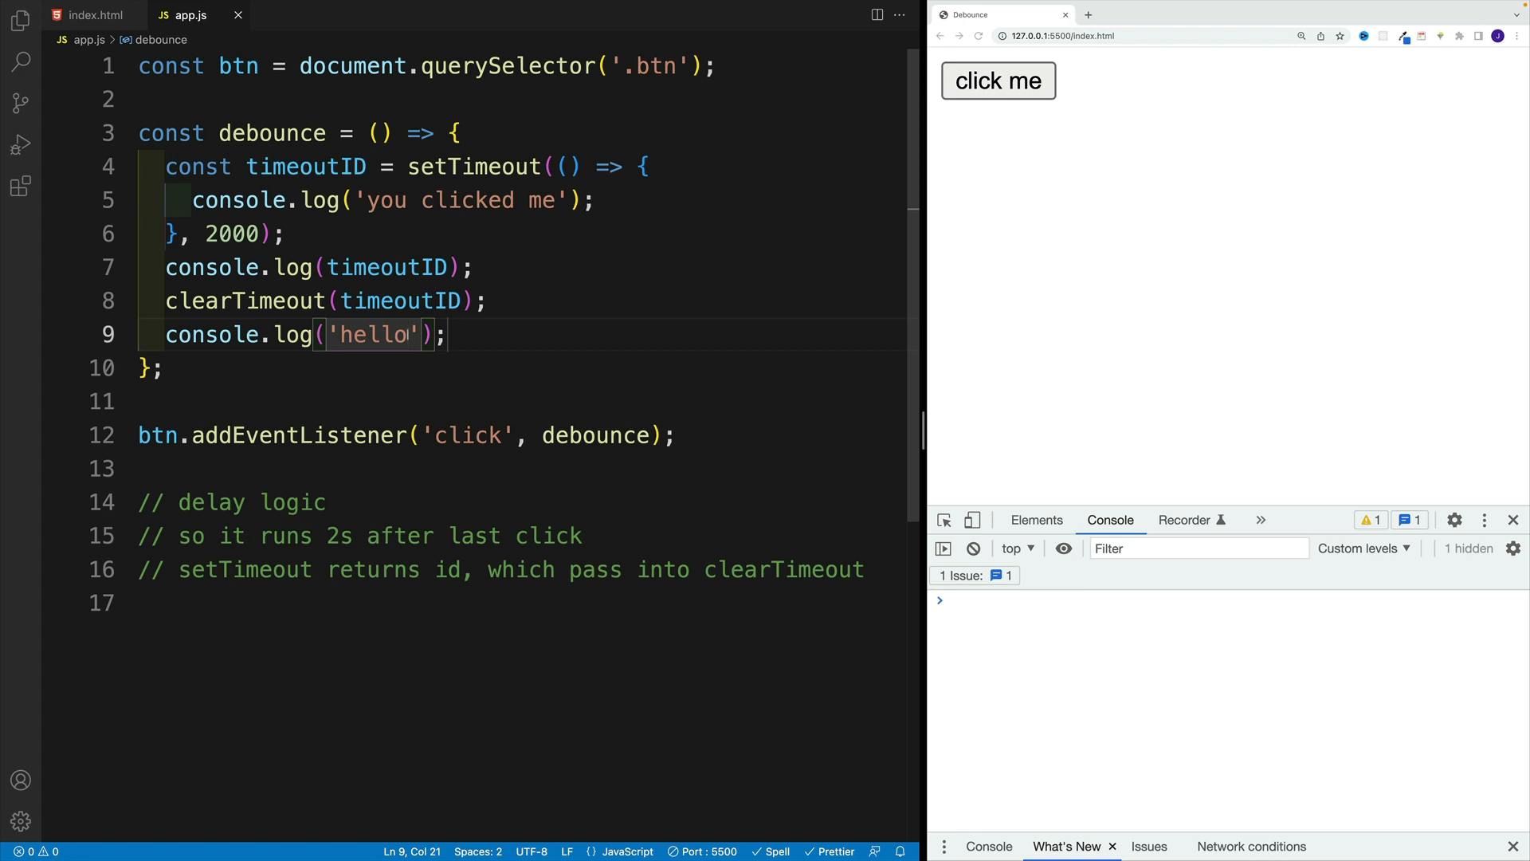
mouse_move(506, 233)
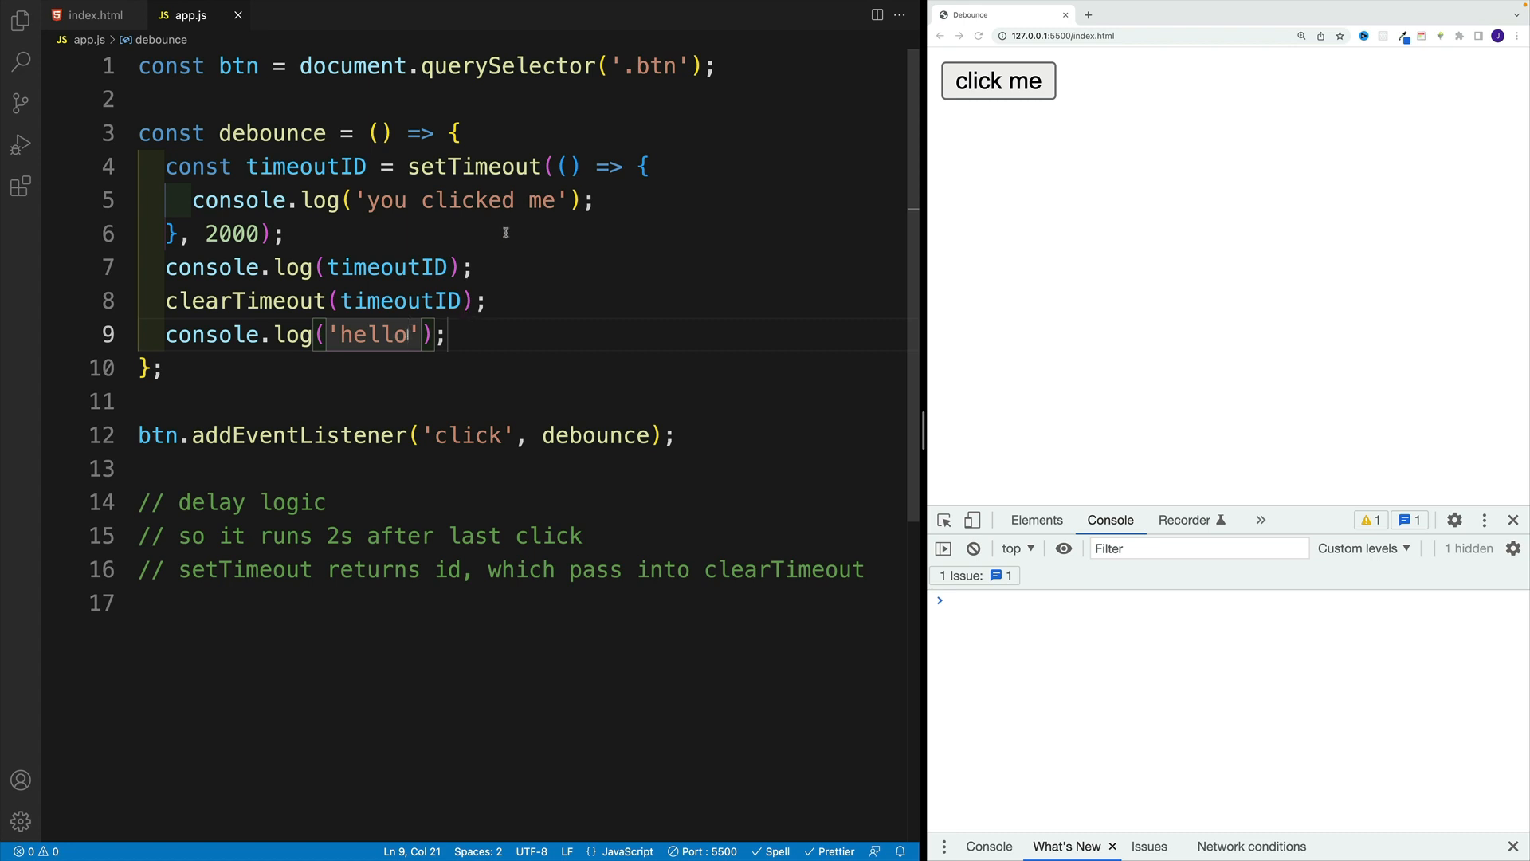
mouse_move(424, 210)
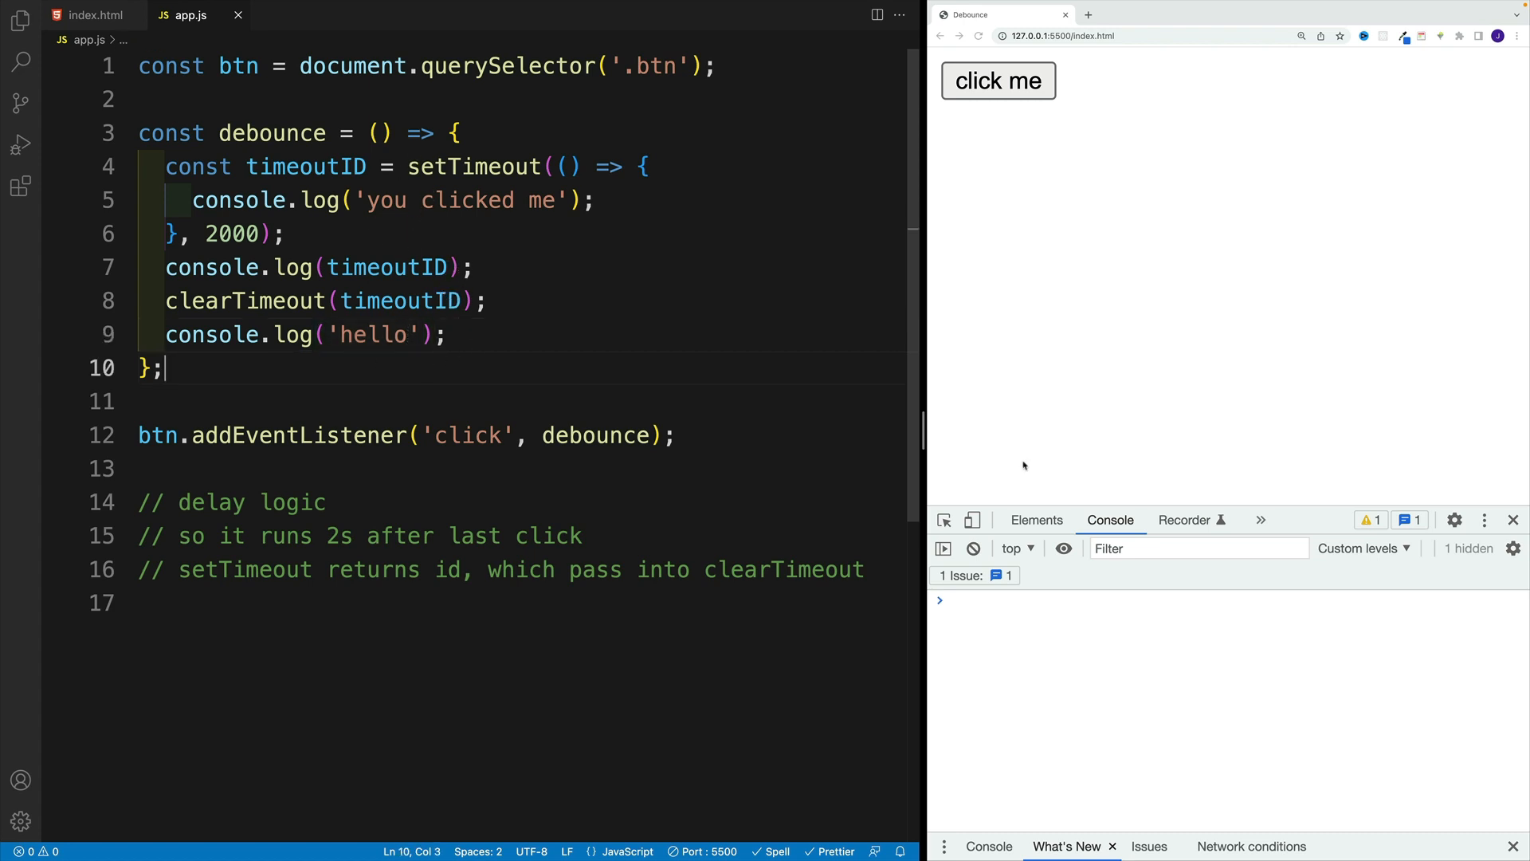
- Click the page button repeatedly, logging increasing timeout IDs each followed by 'hello'
click(998, 80)
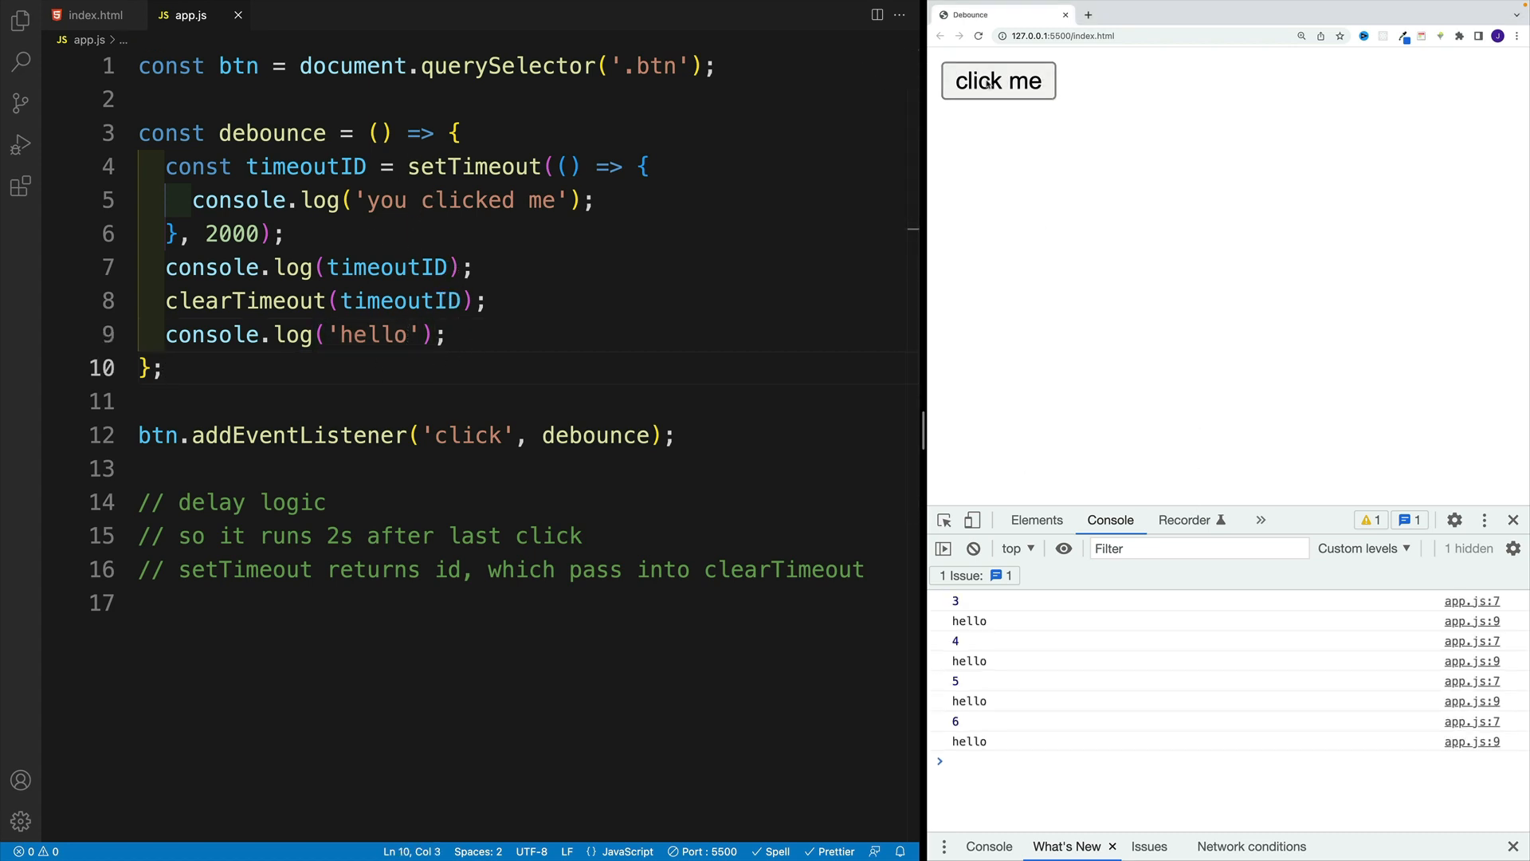
click(998, 80)
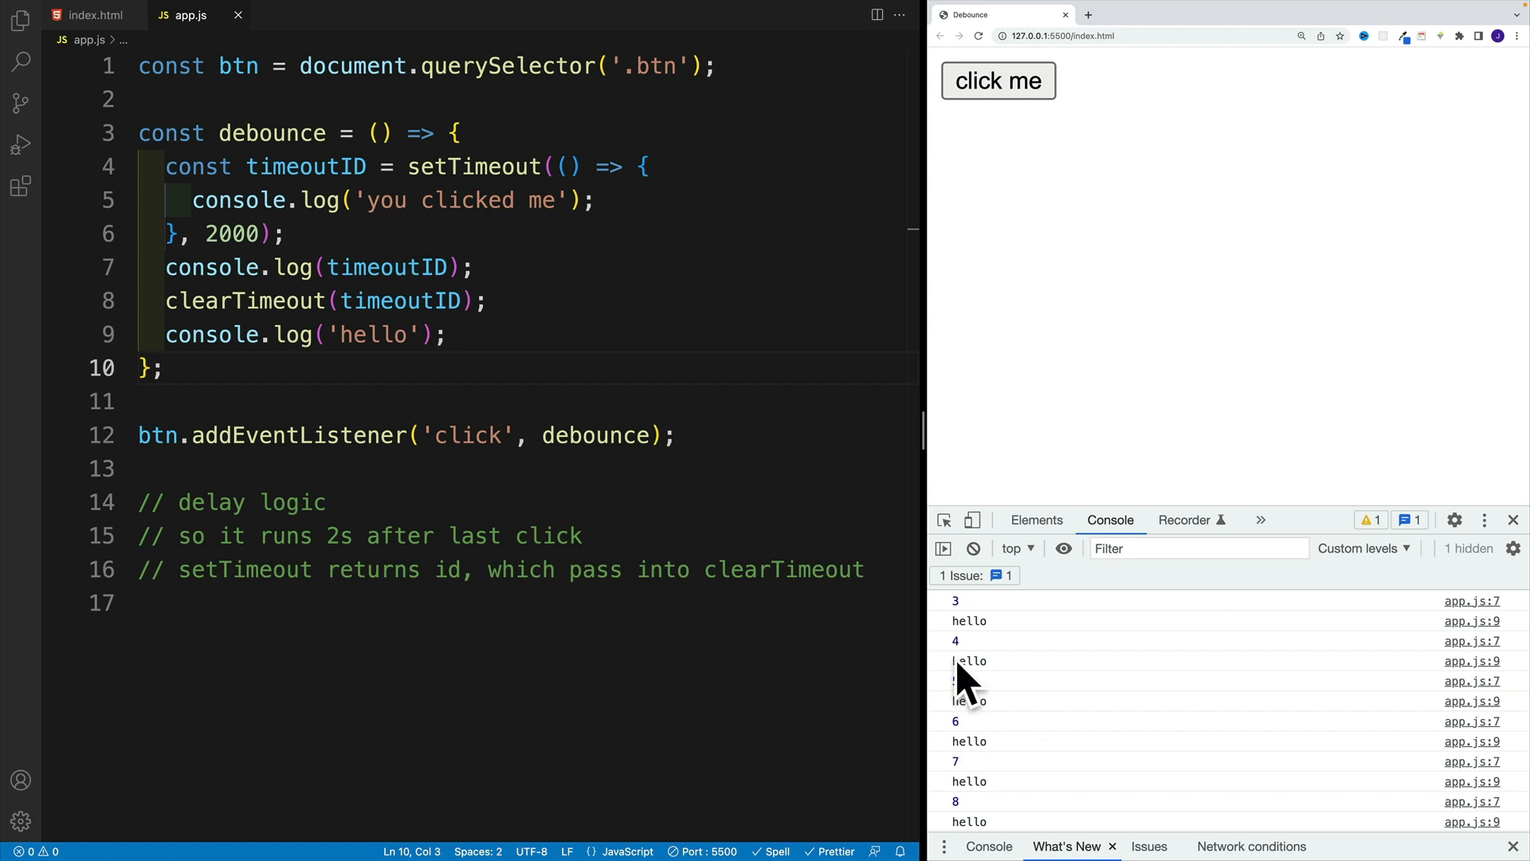
mouse_move(971, 644)
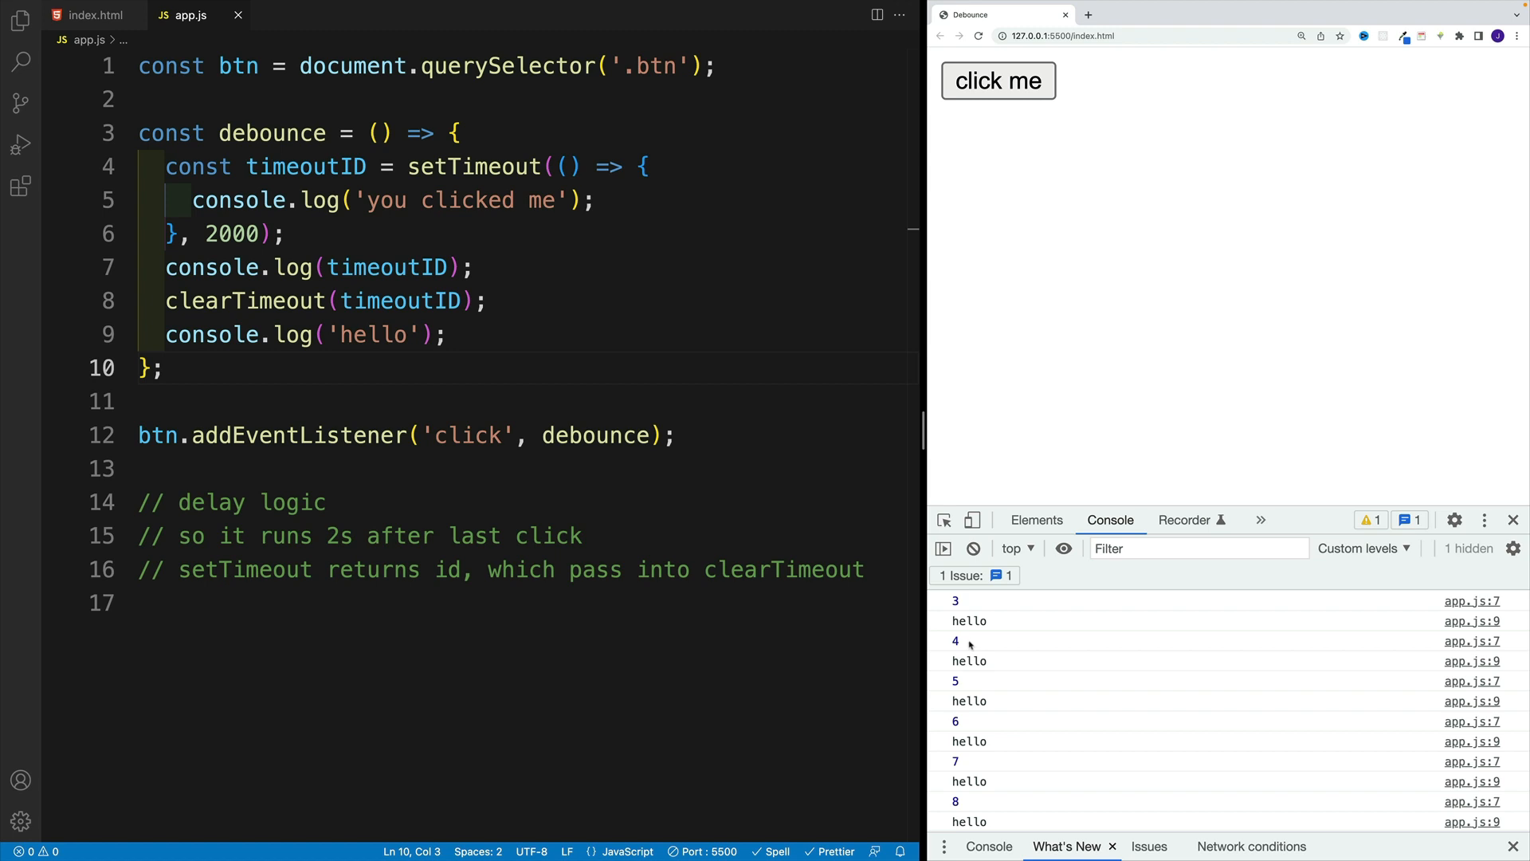
mouse_move(779, 376)
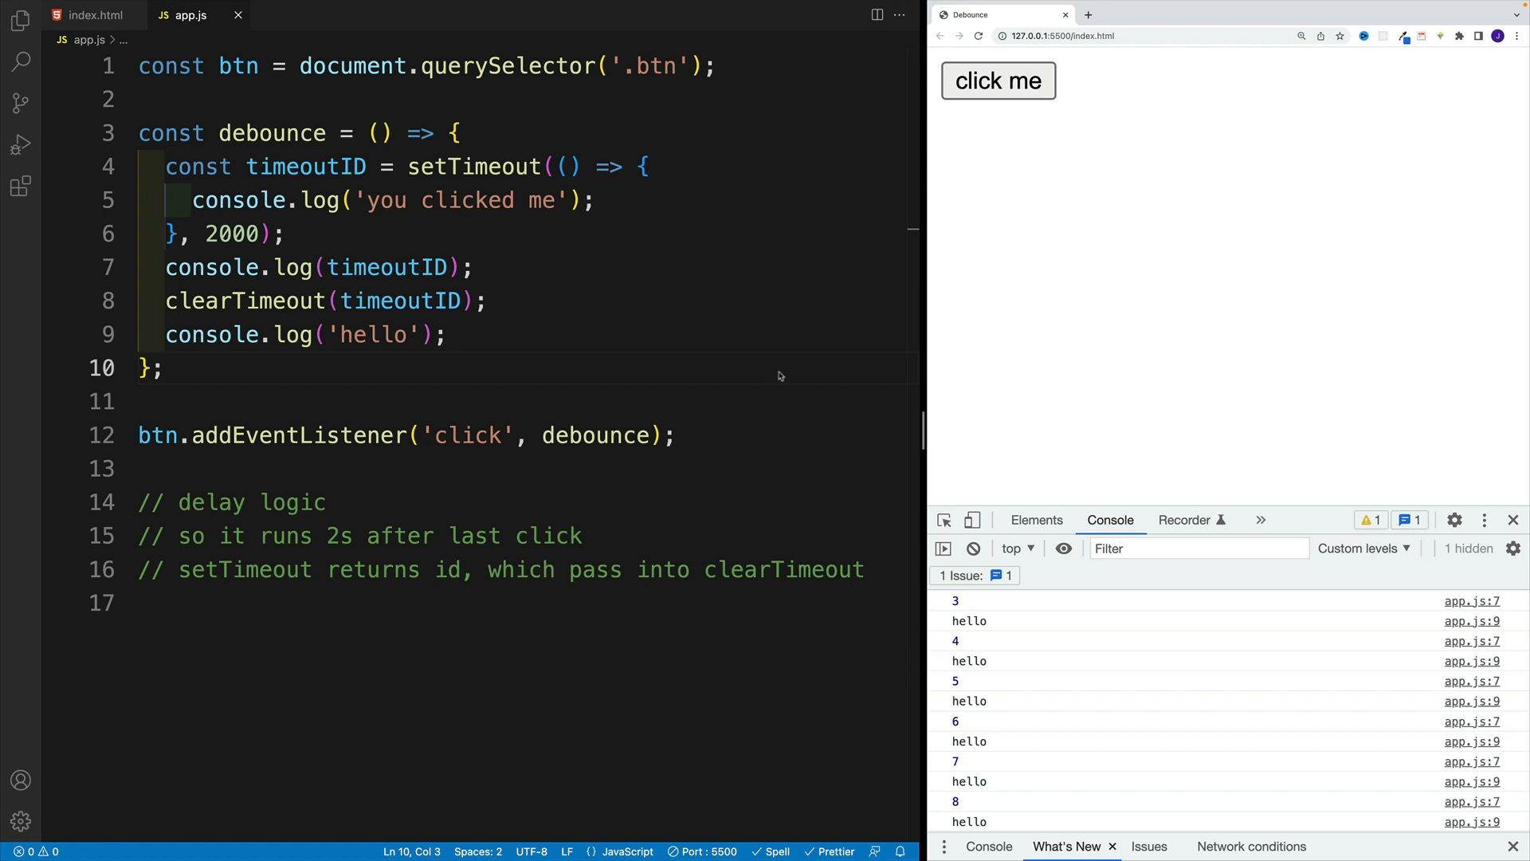
mouse_move(7, 229)
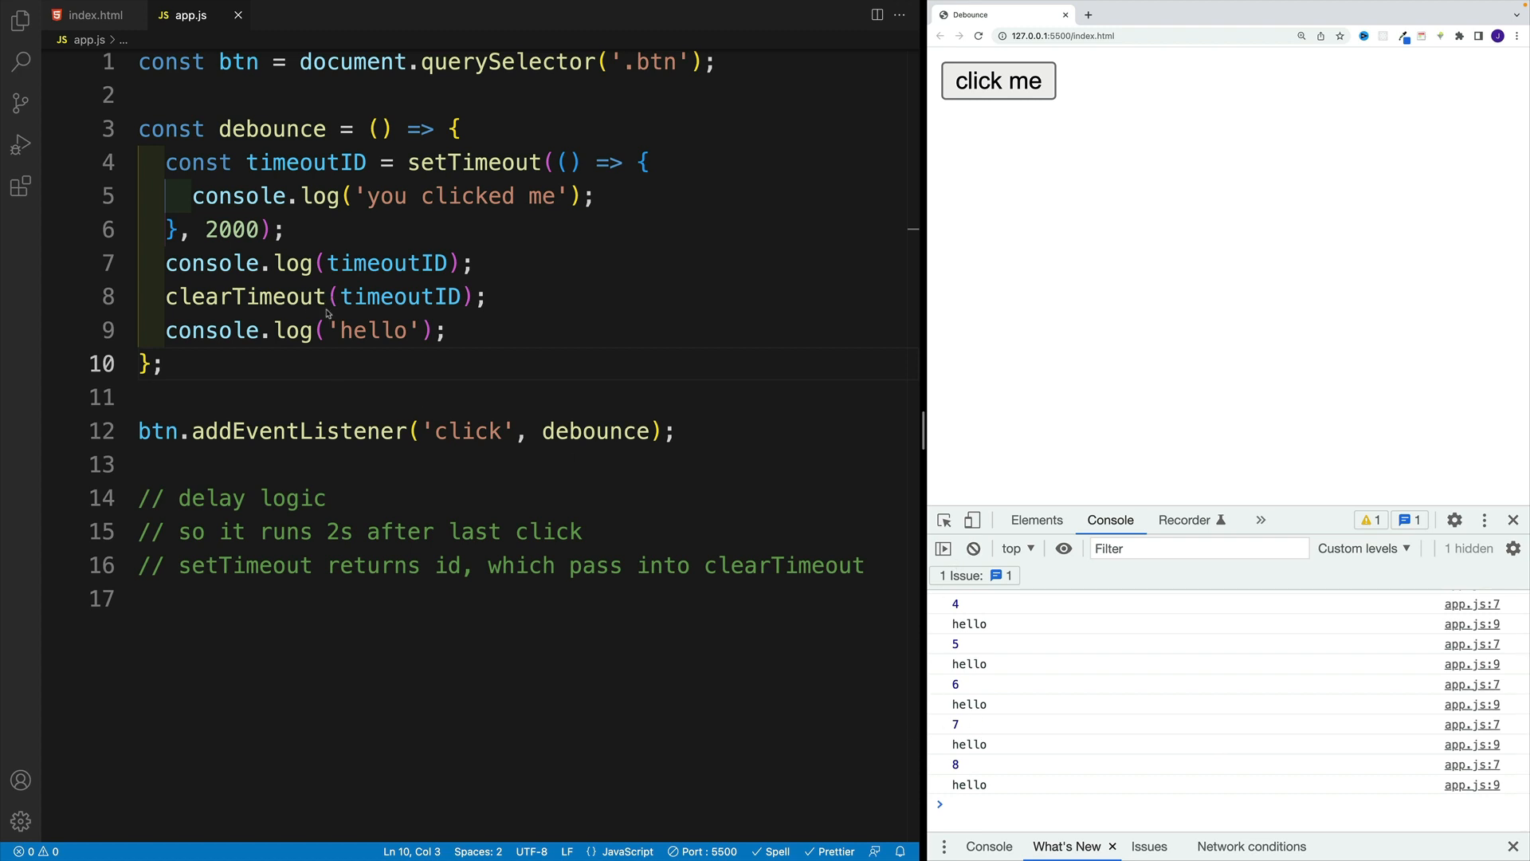
mouse_move(313, 351)
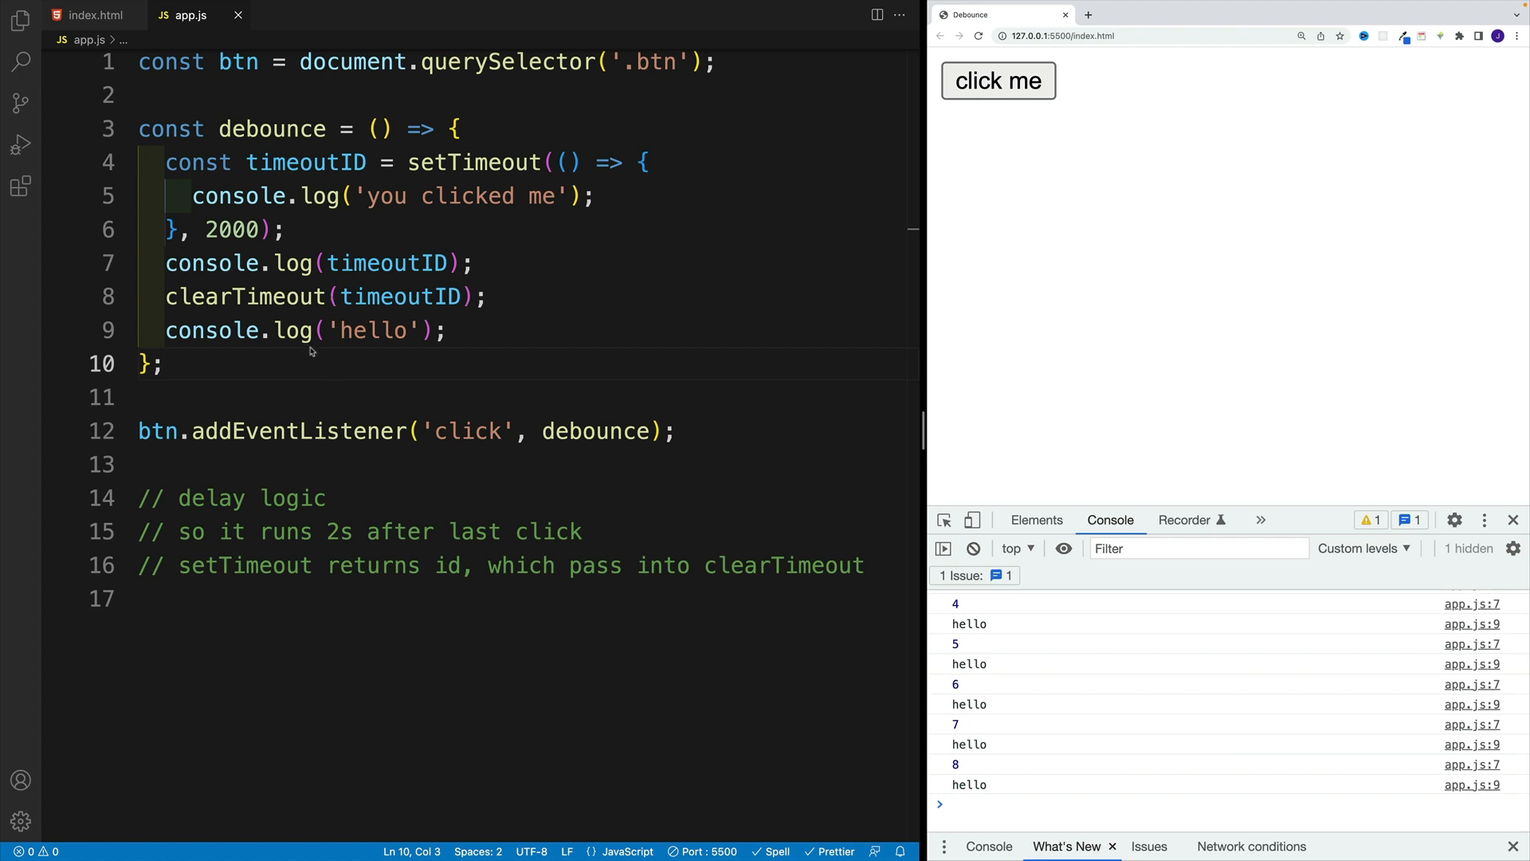
mouse_move(352, 241)
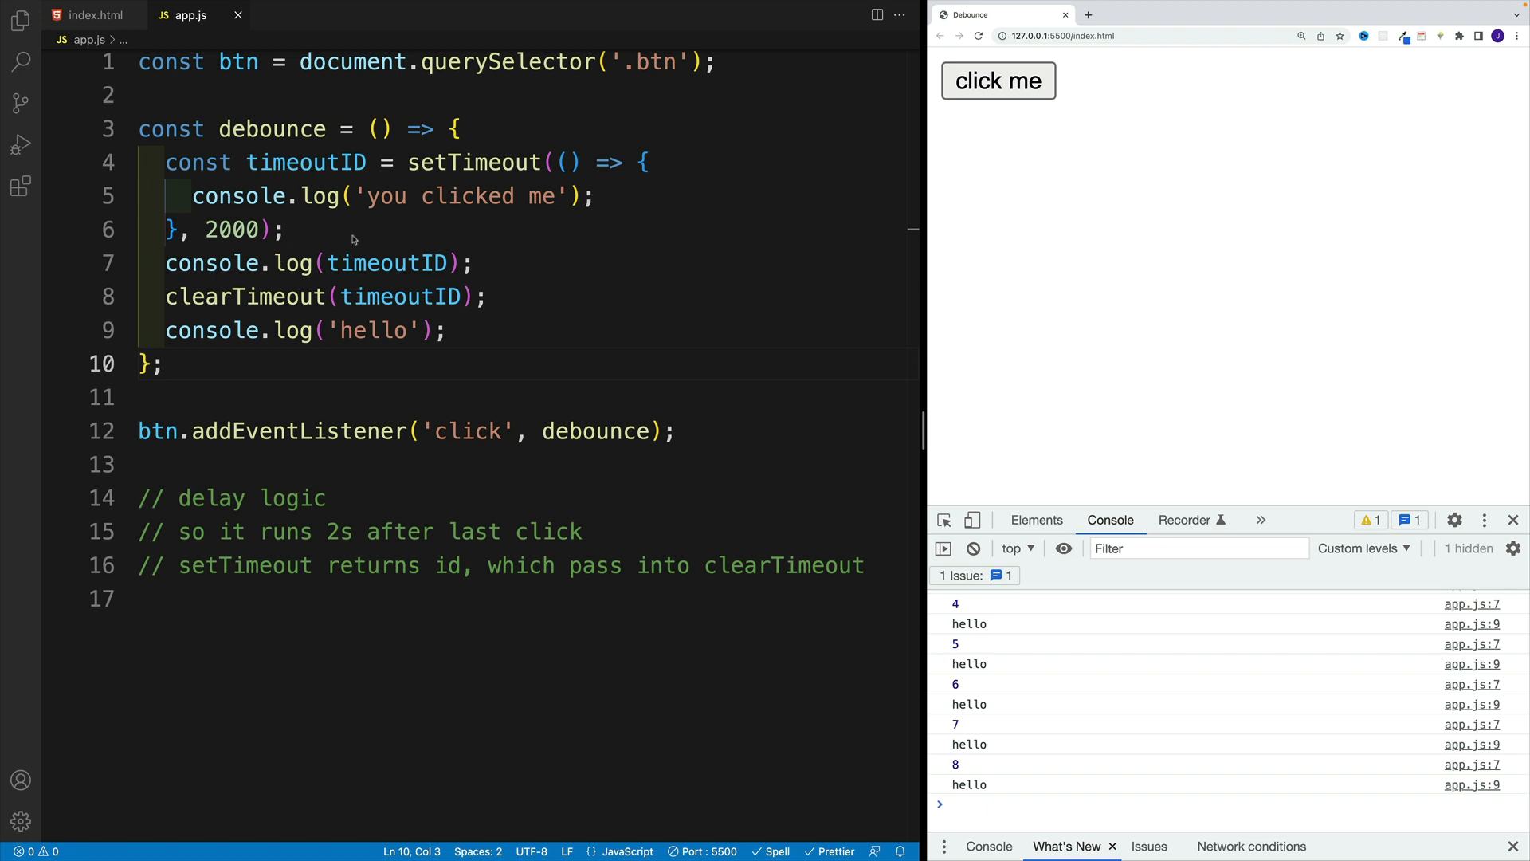
mouse_move(565, 250)
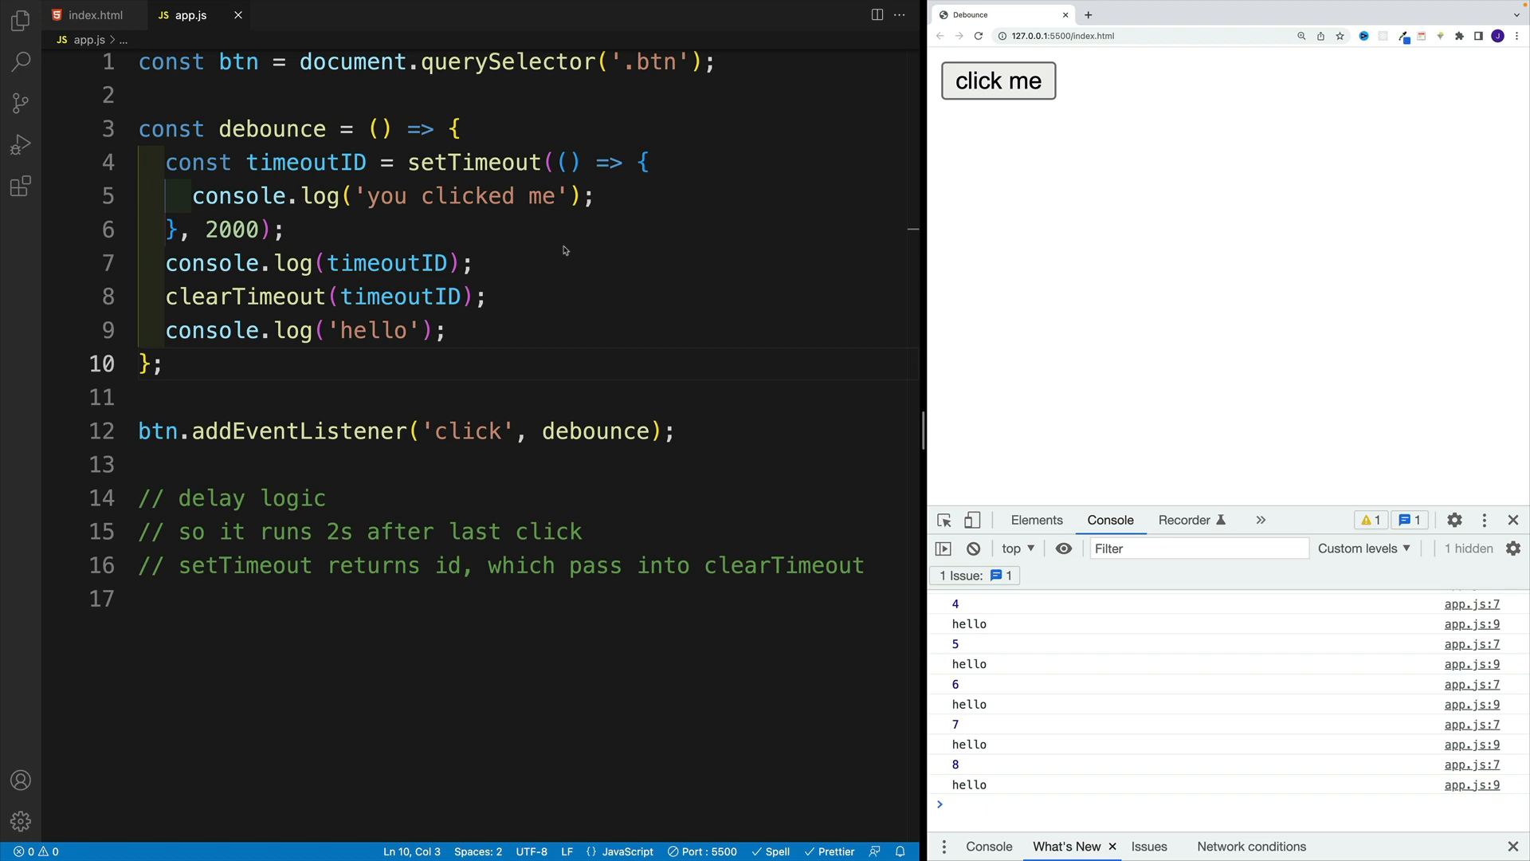
mouse_move(535, 275)
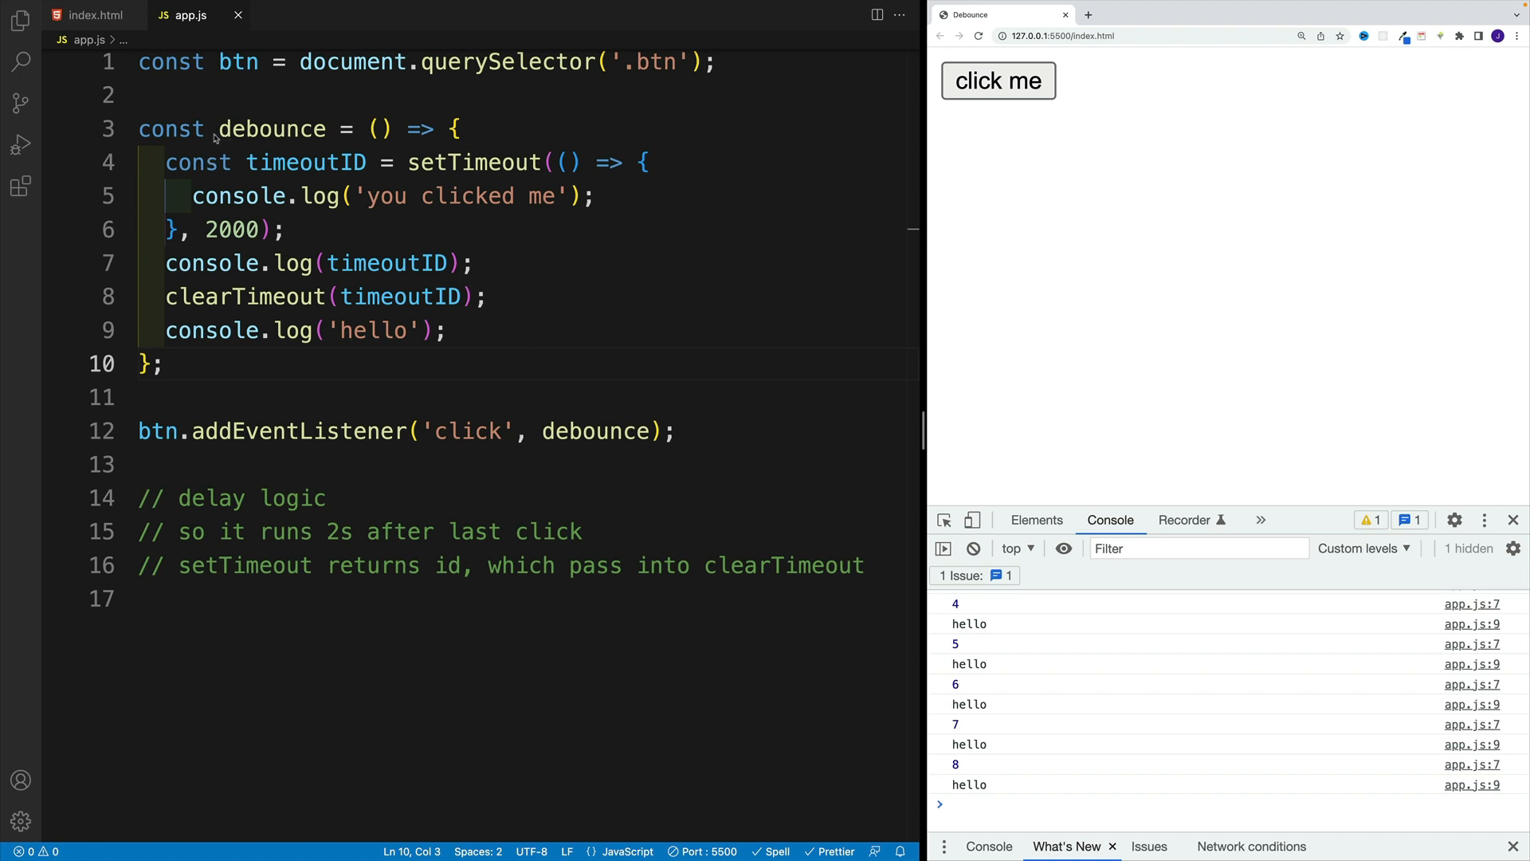
mouse_move(418, 152)
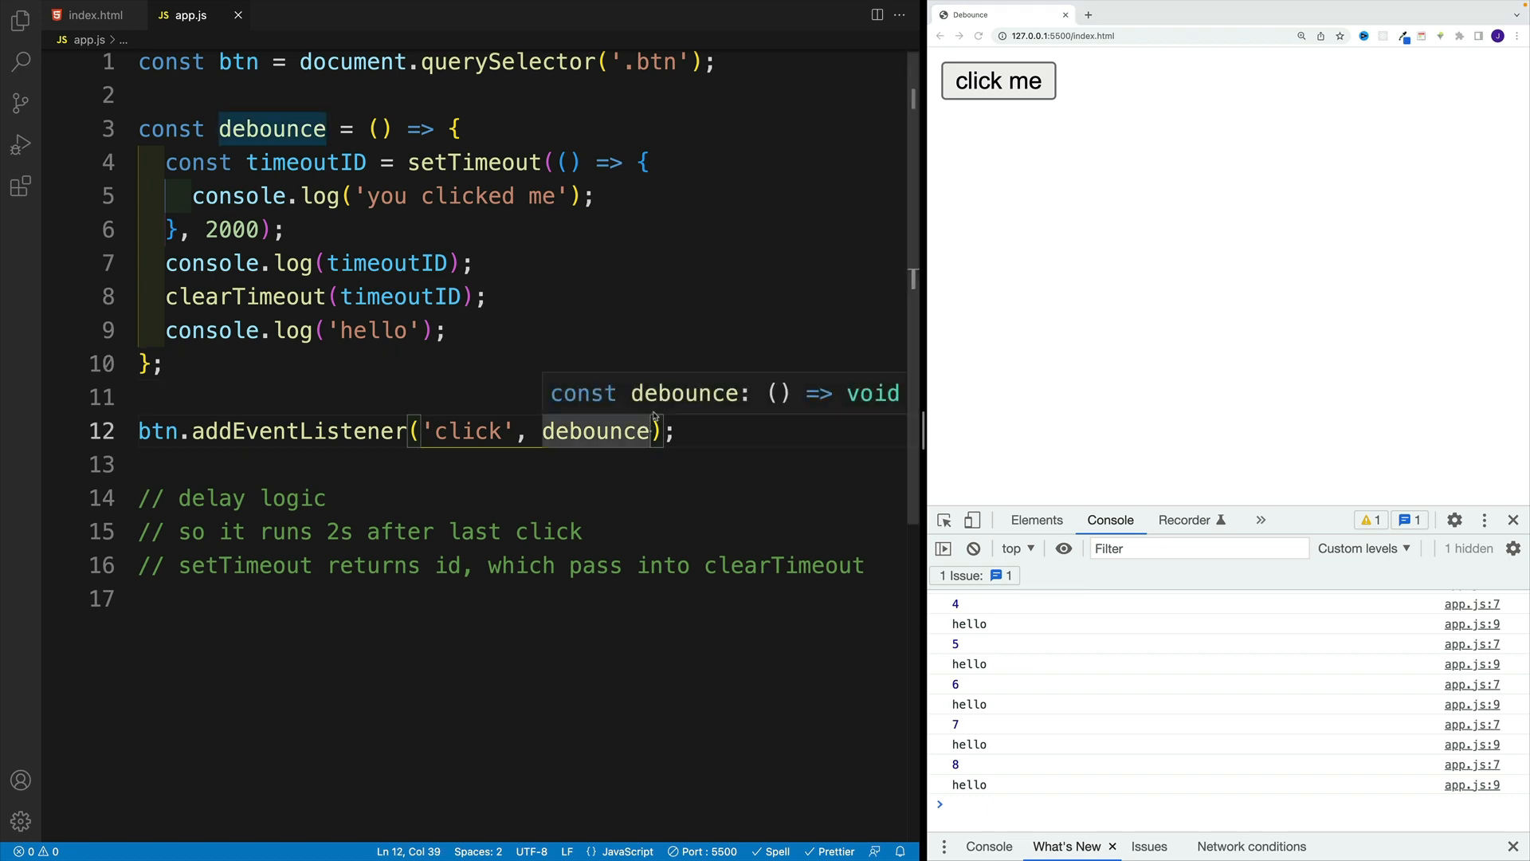
- Call debounce() immediately in addEventListener so the reloaded console shows only 1 and 'hello'
text(())
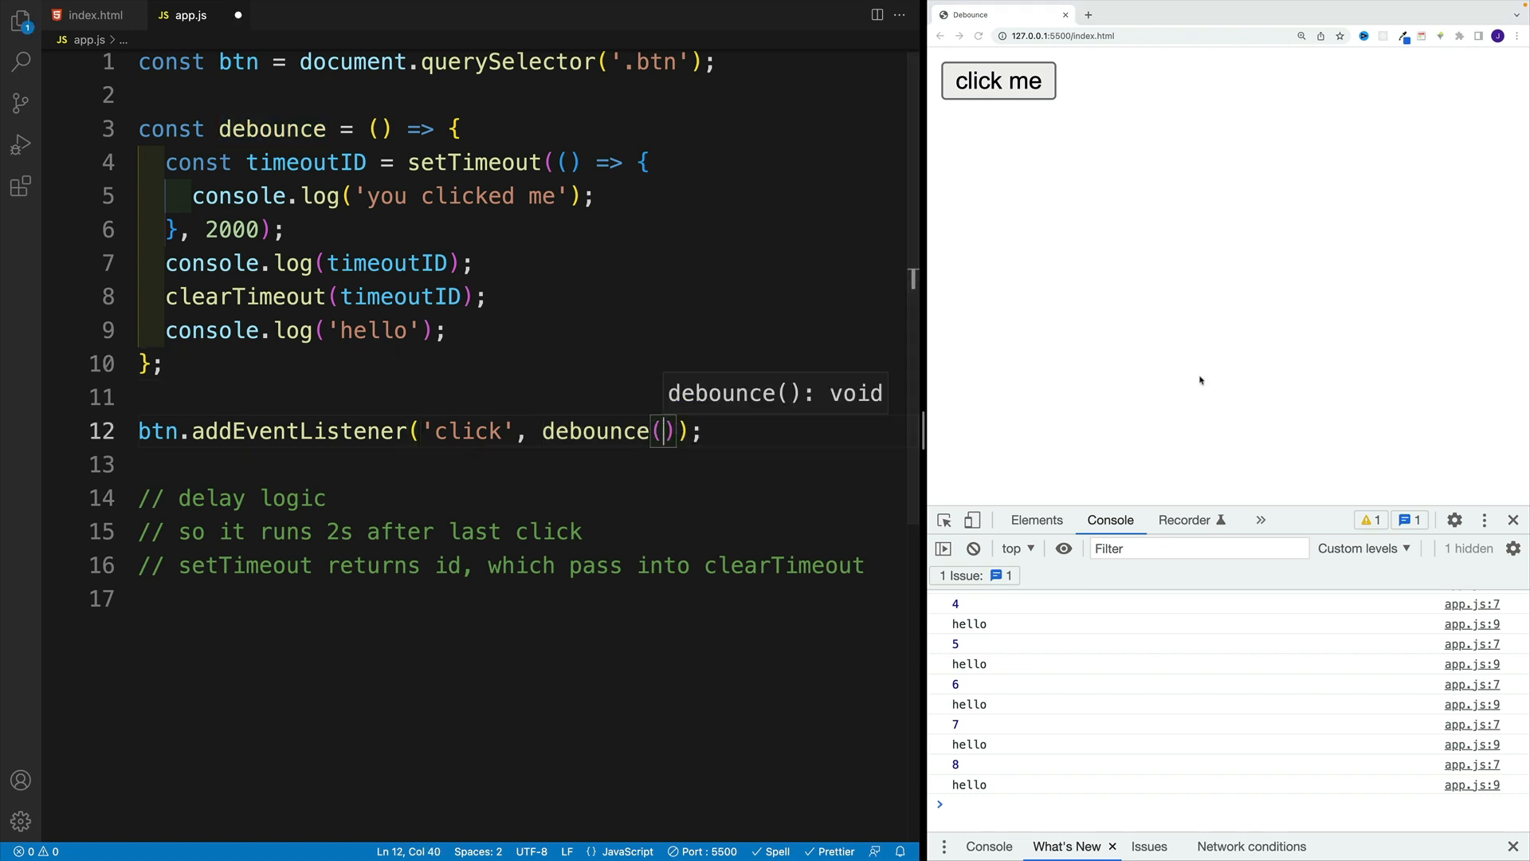
click(449, 330)
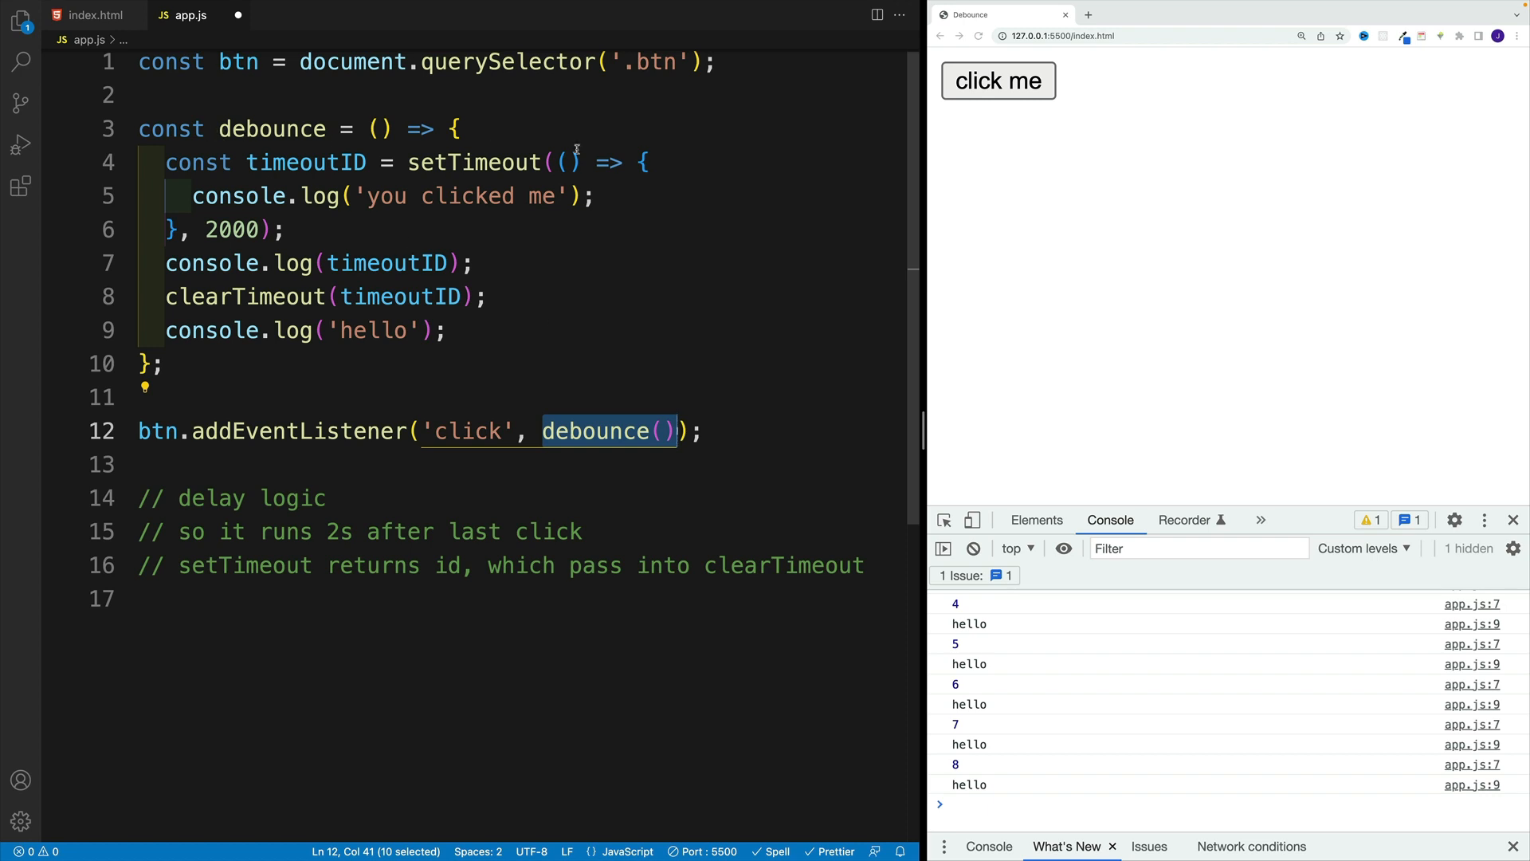
mouse_move(641, 185)
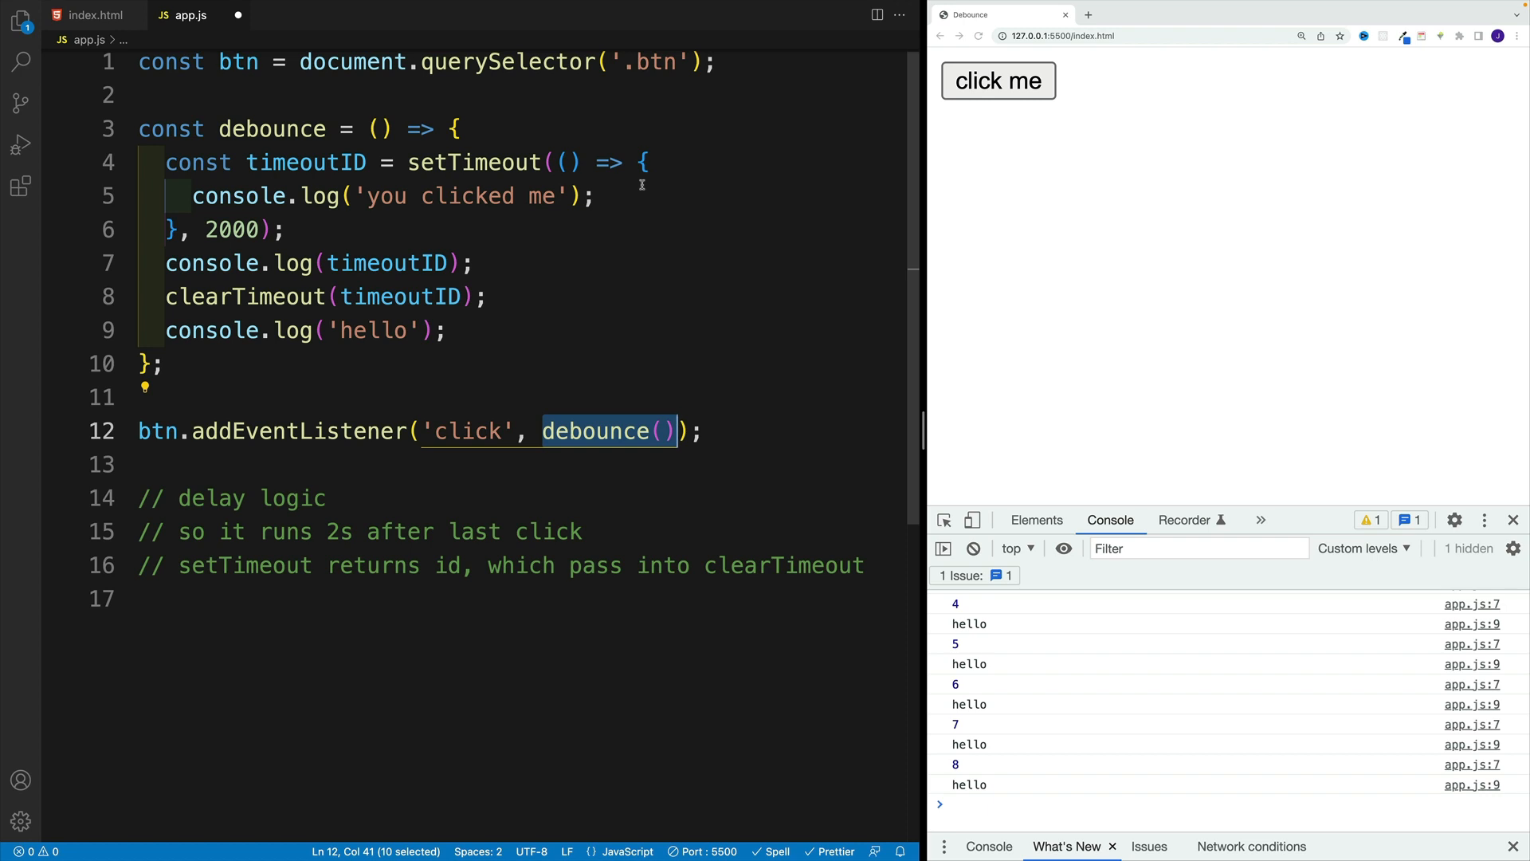
mouse_move(630, 255)
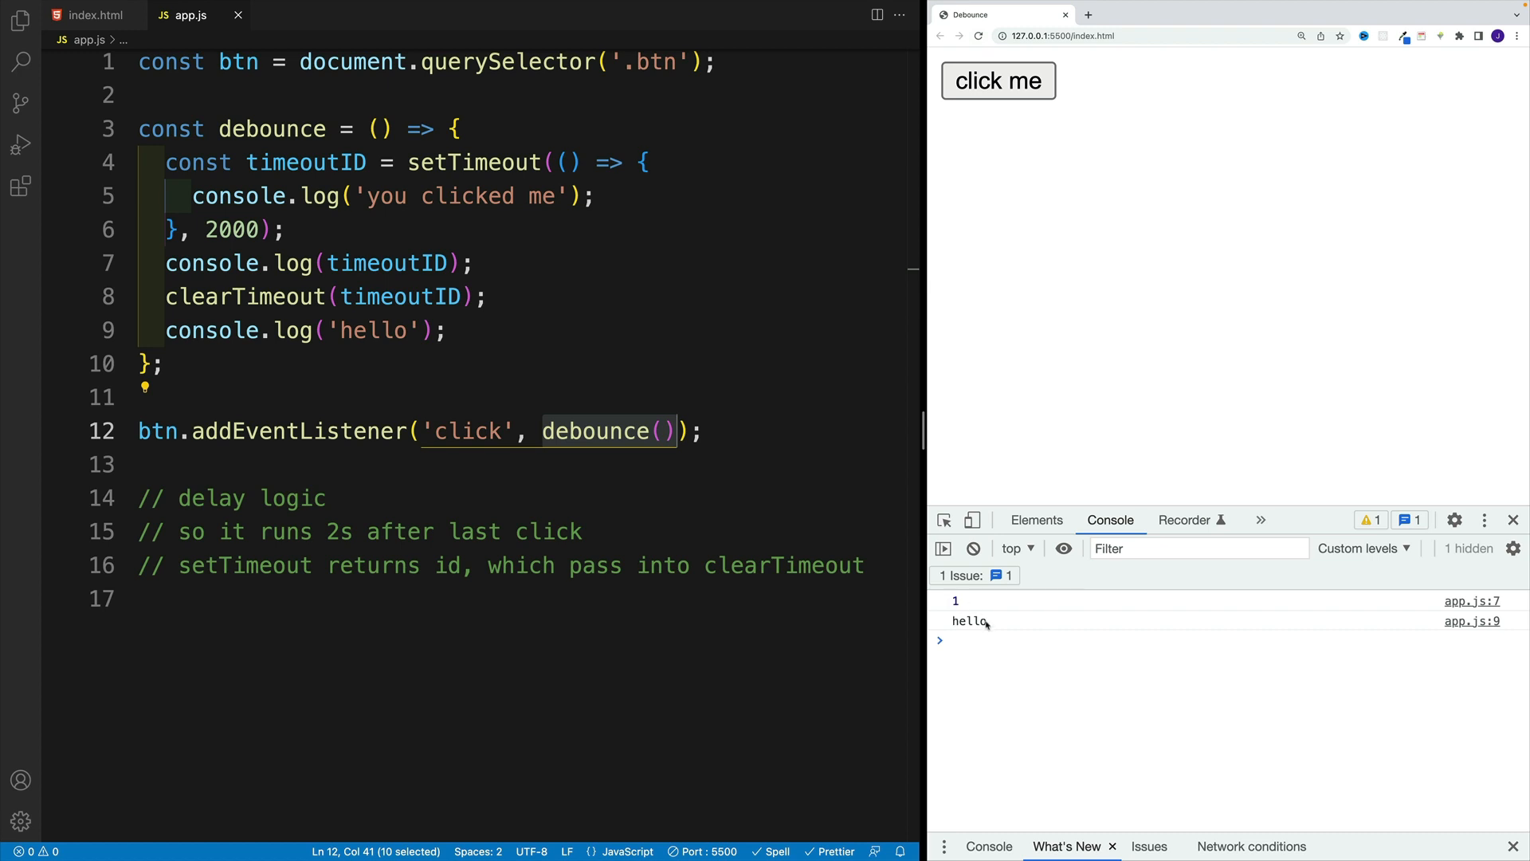
mouse_move(700, 462)
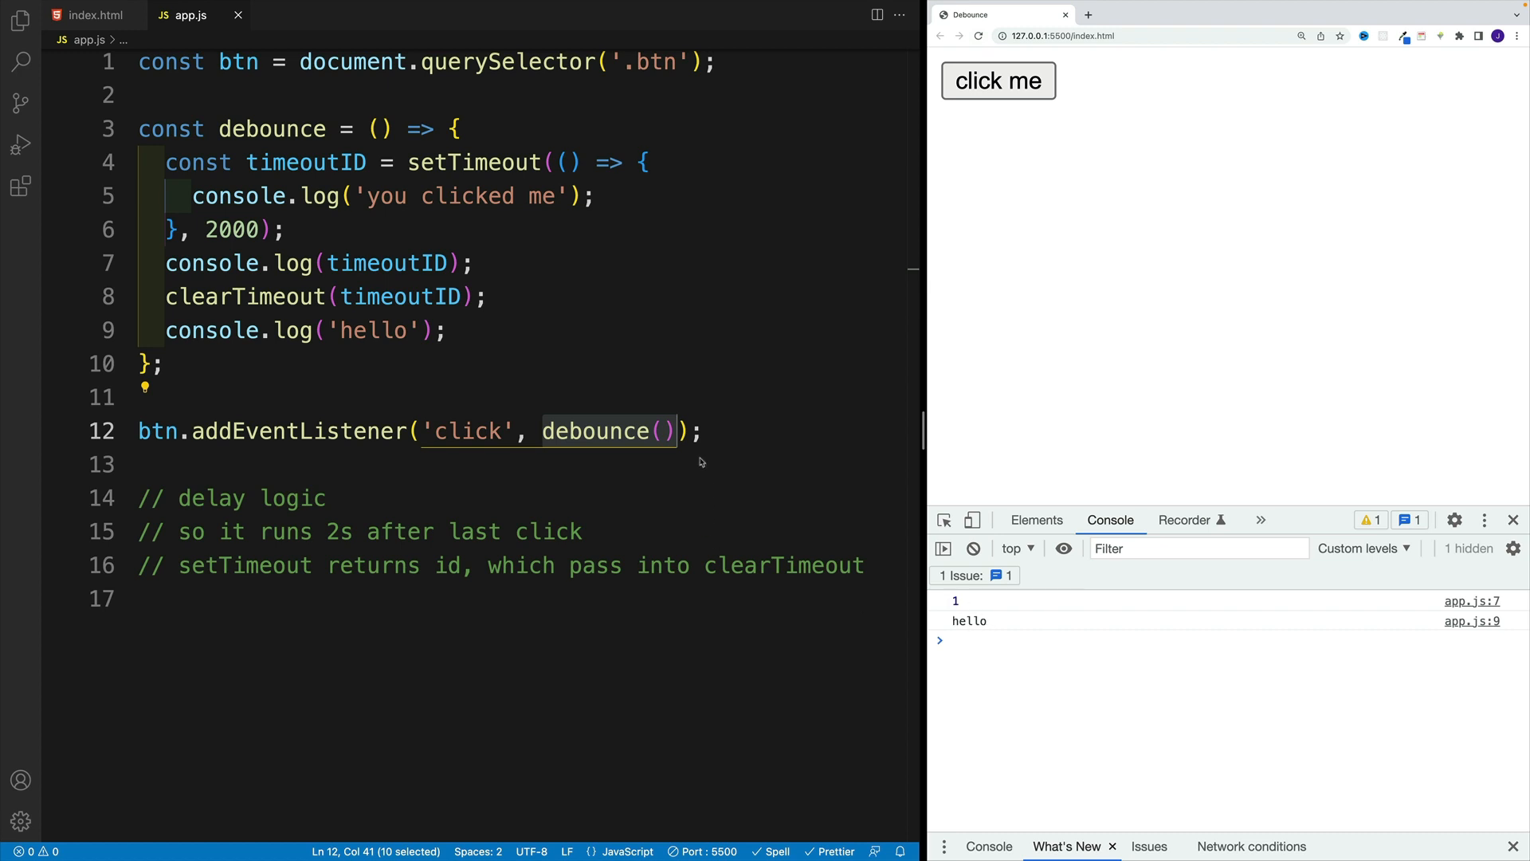
mouse_move(608, 387)
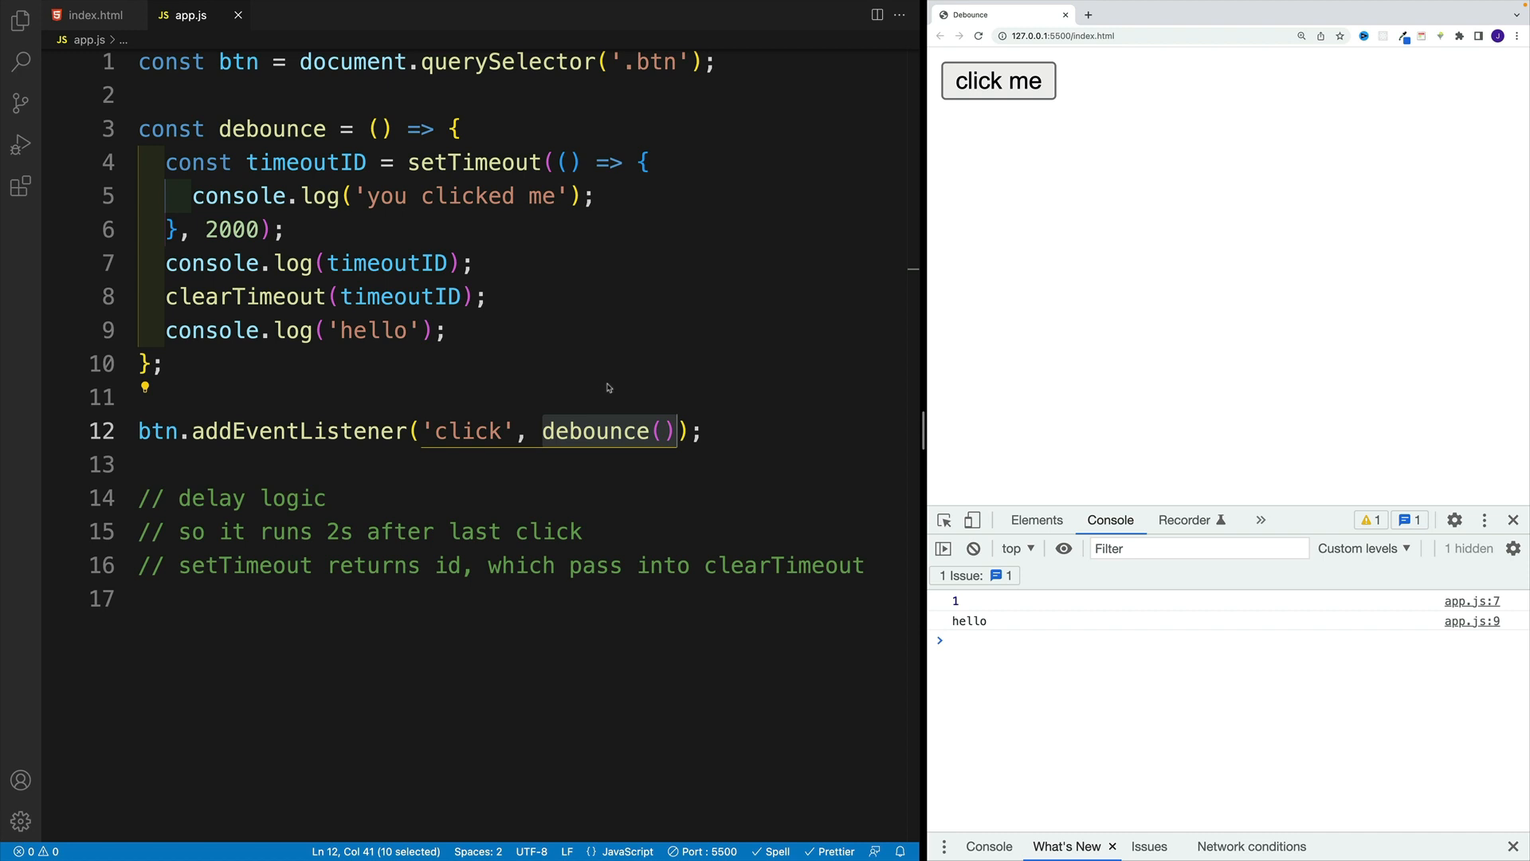
click(658, 432)
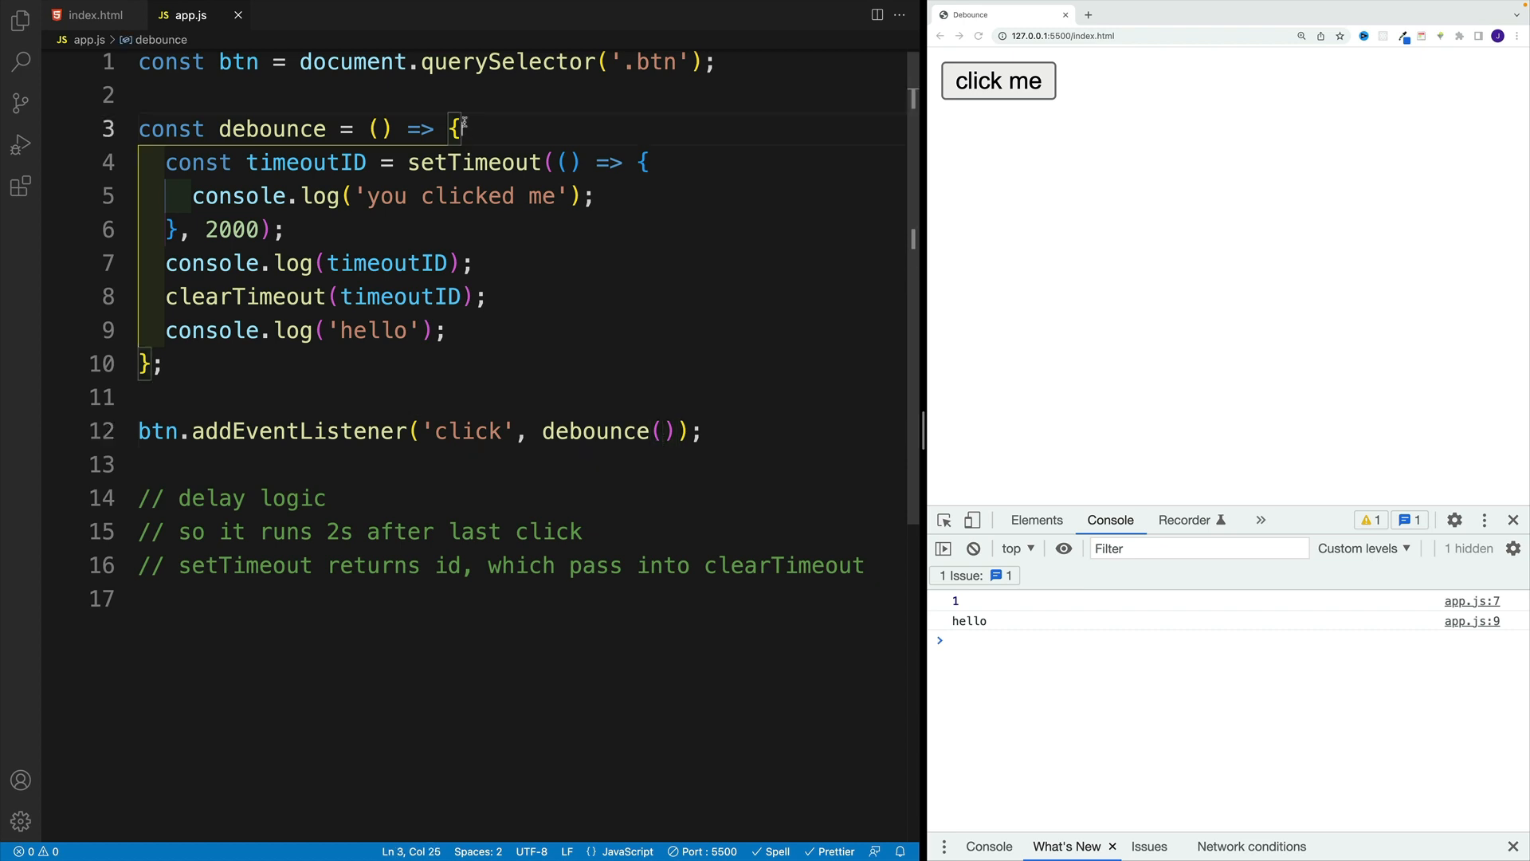
- Make debounce return an inner function and open a blank line at the top of debounce
text(return () => {)
text(};)
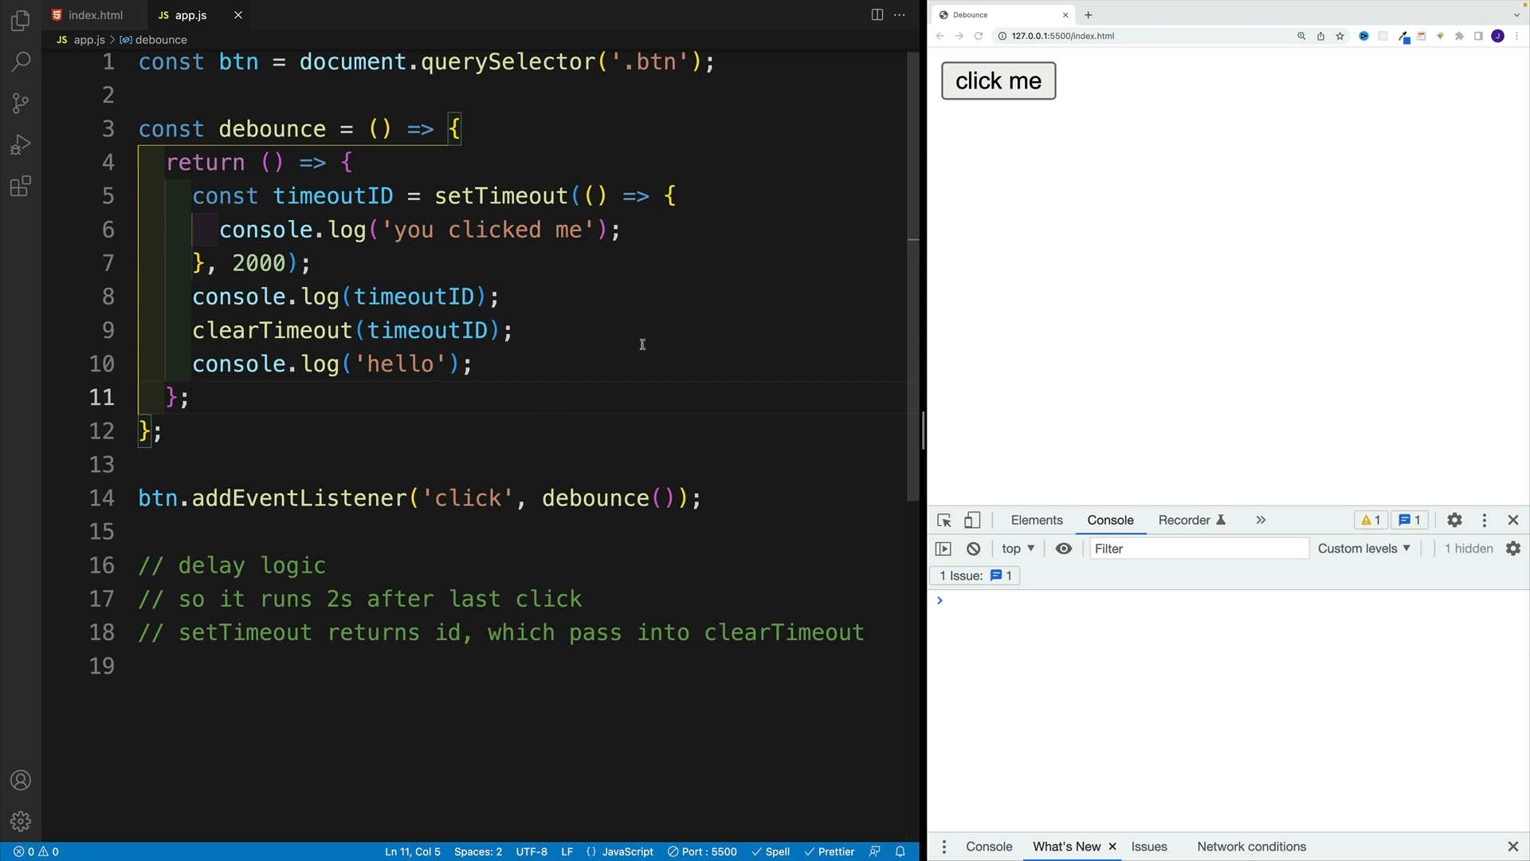
click(998, 80)
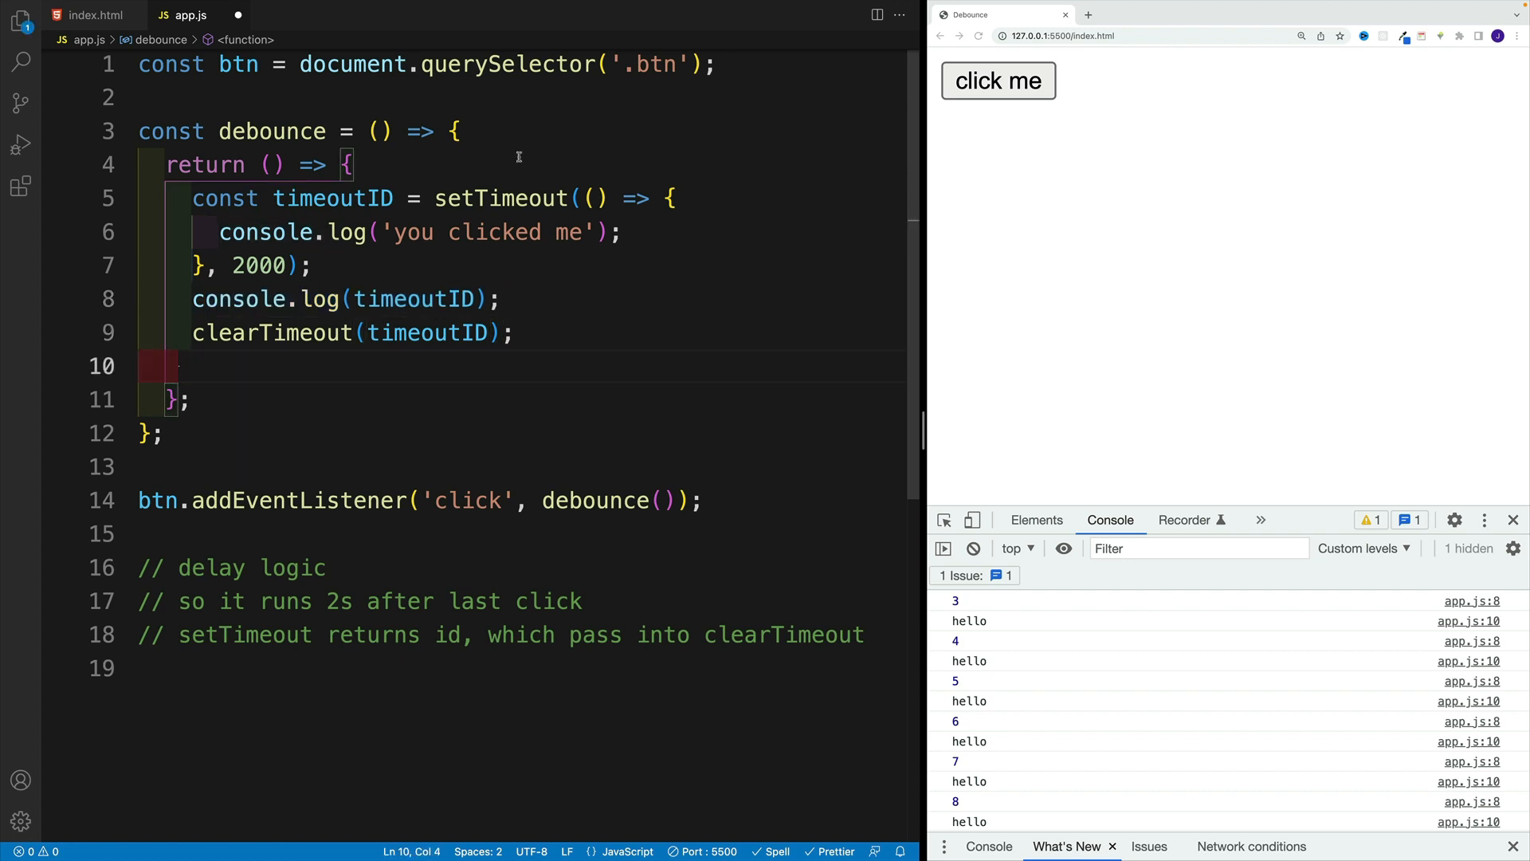
click(457, 131)
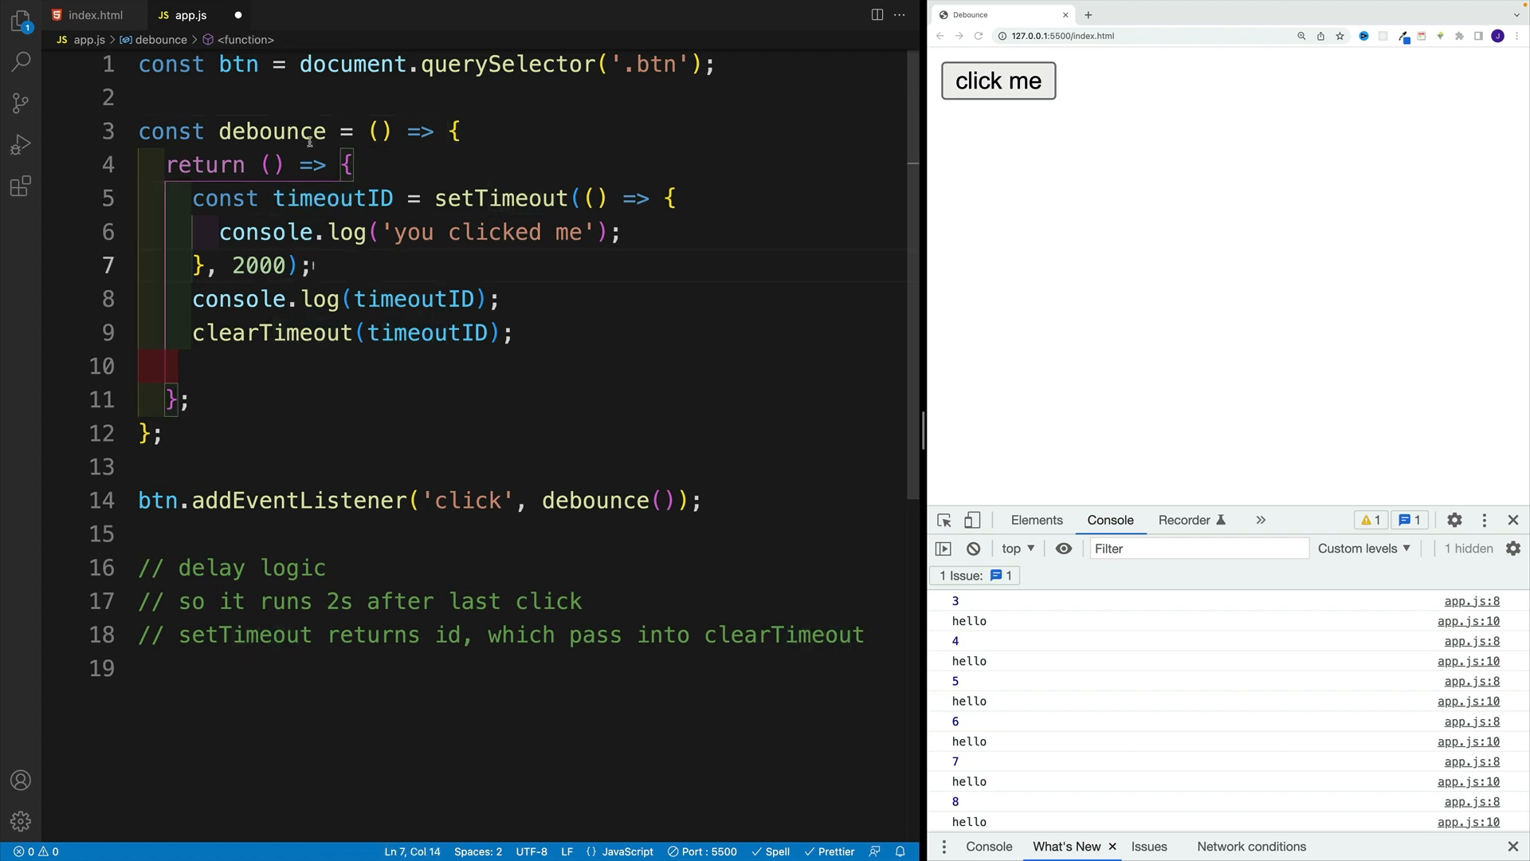
click(594, 500)
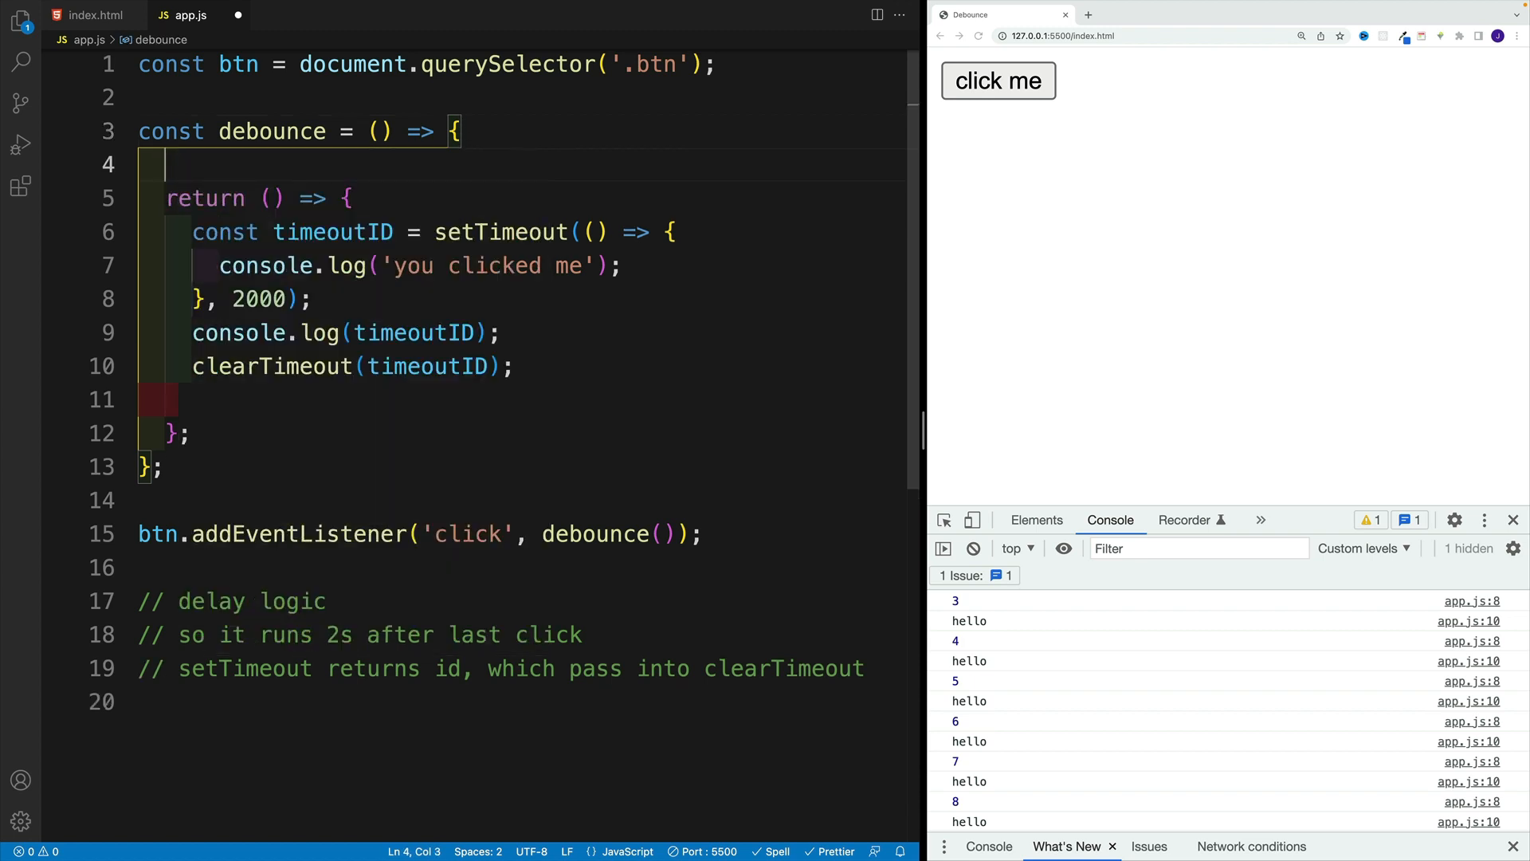
- Declare let timeoutID in debounce's outer scope and assign setTimeout to it without const
text(let)
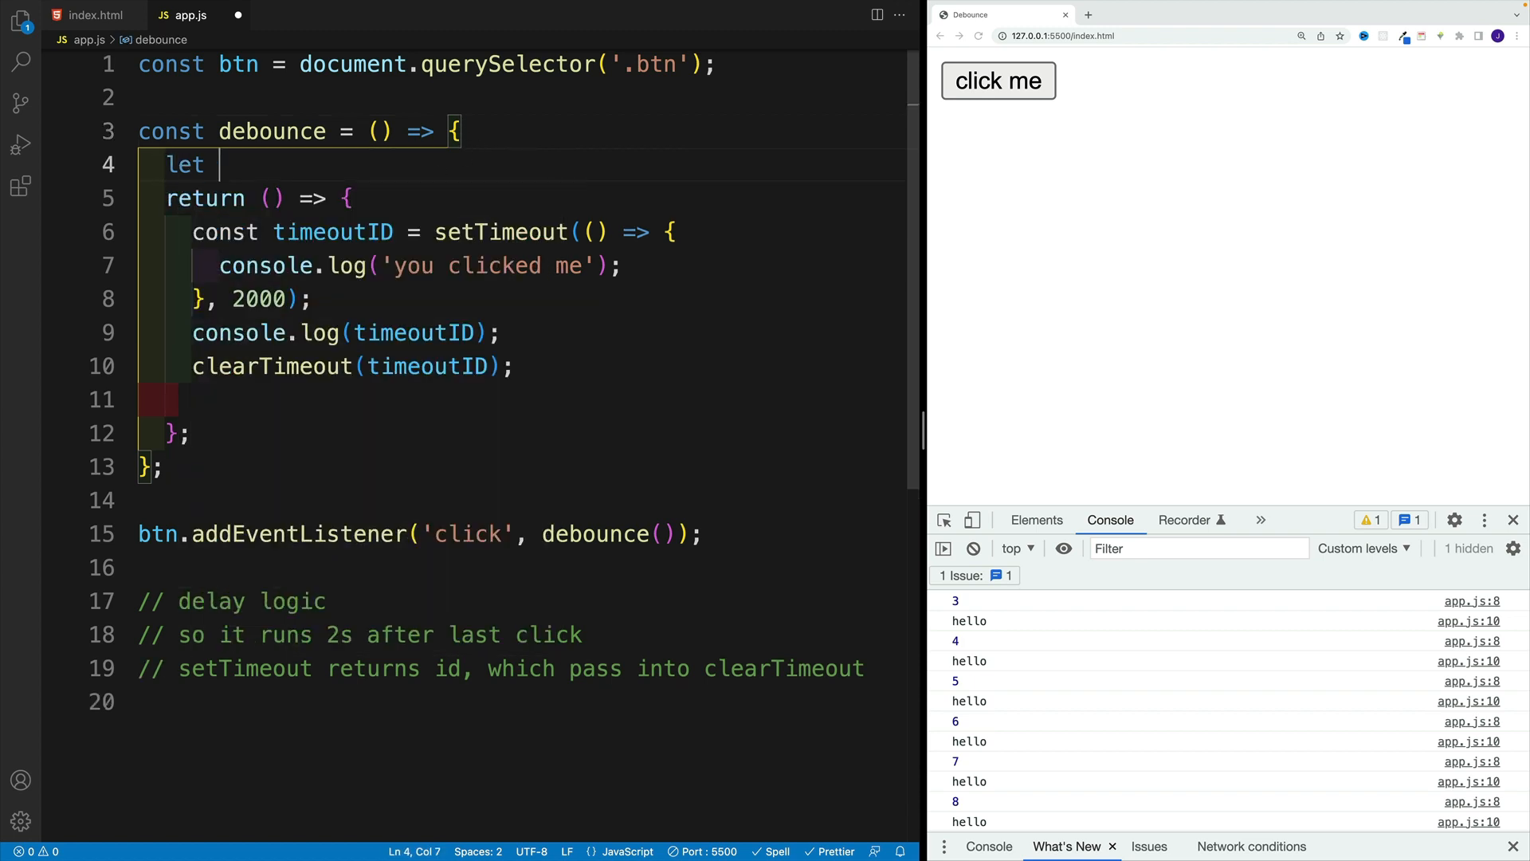
double_click(332, 232)
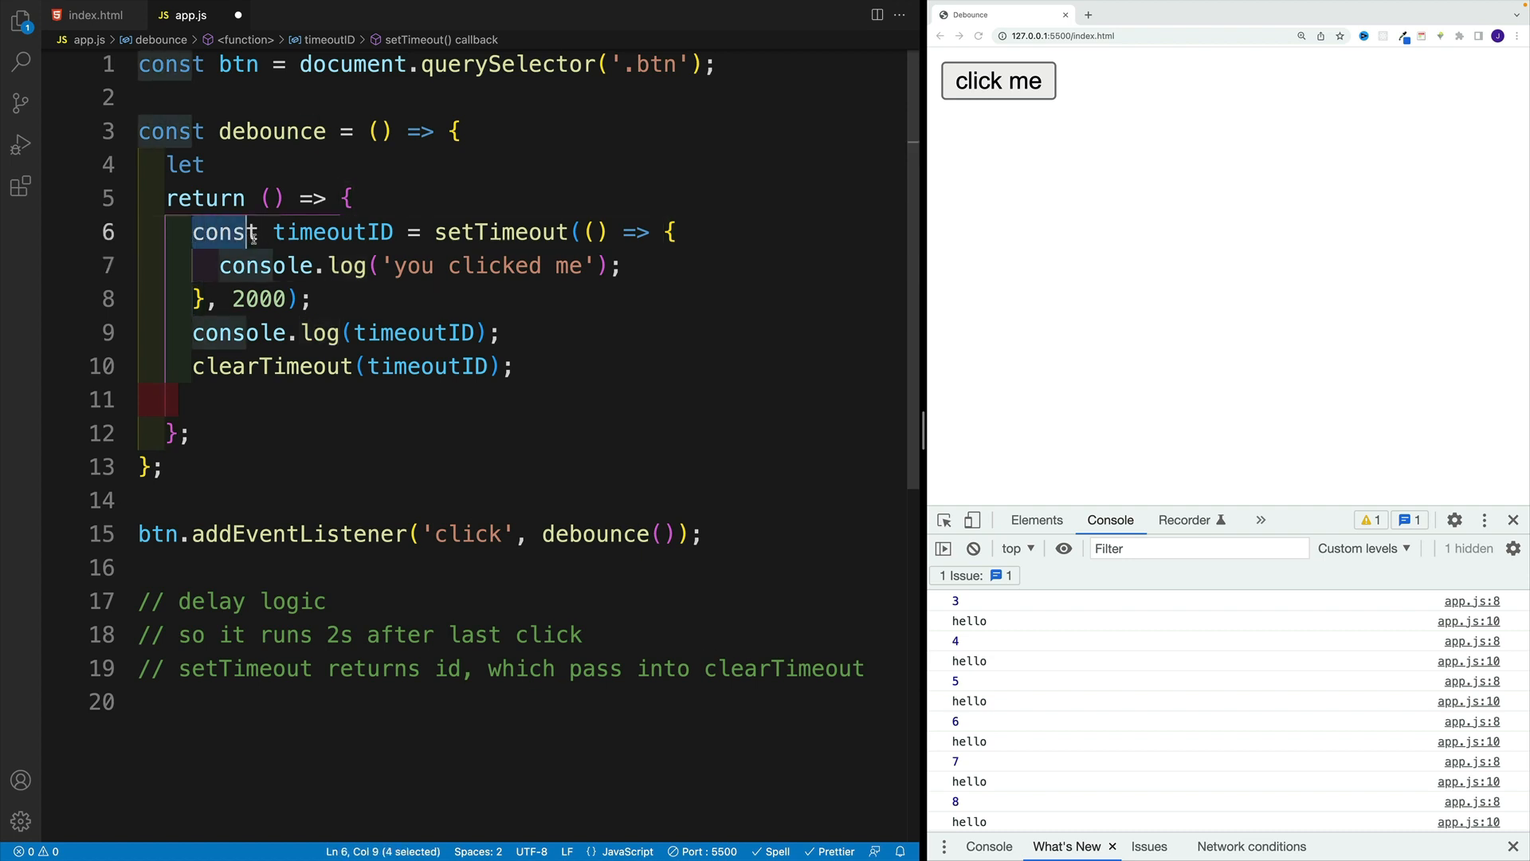
key(Backspace)
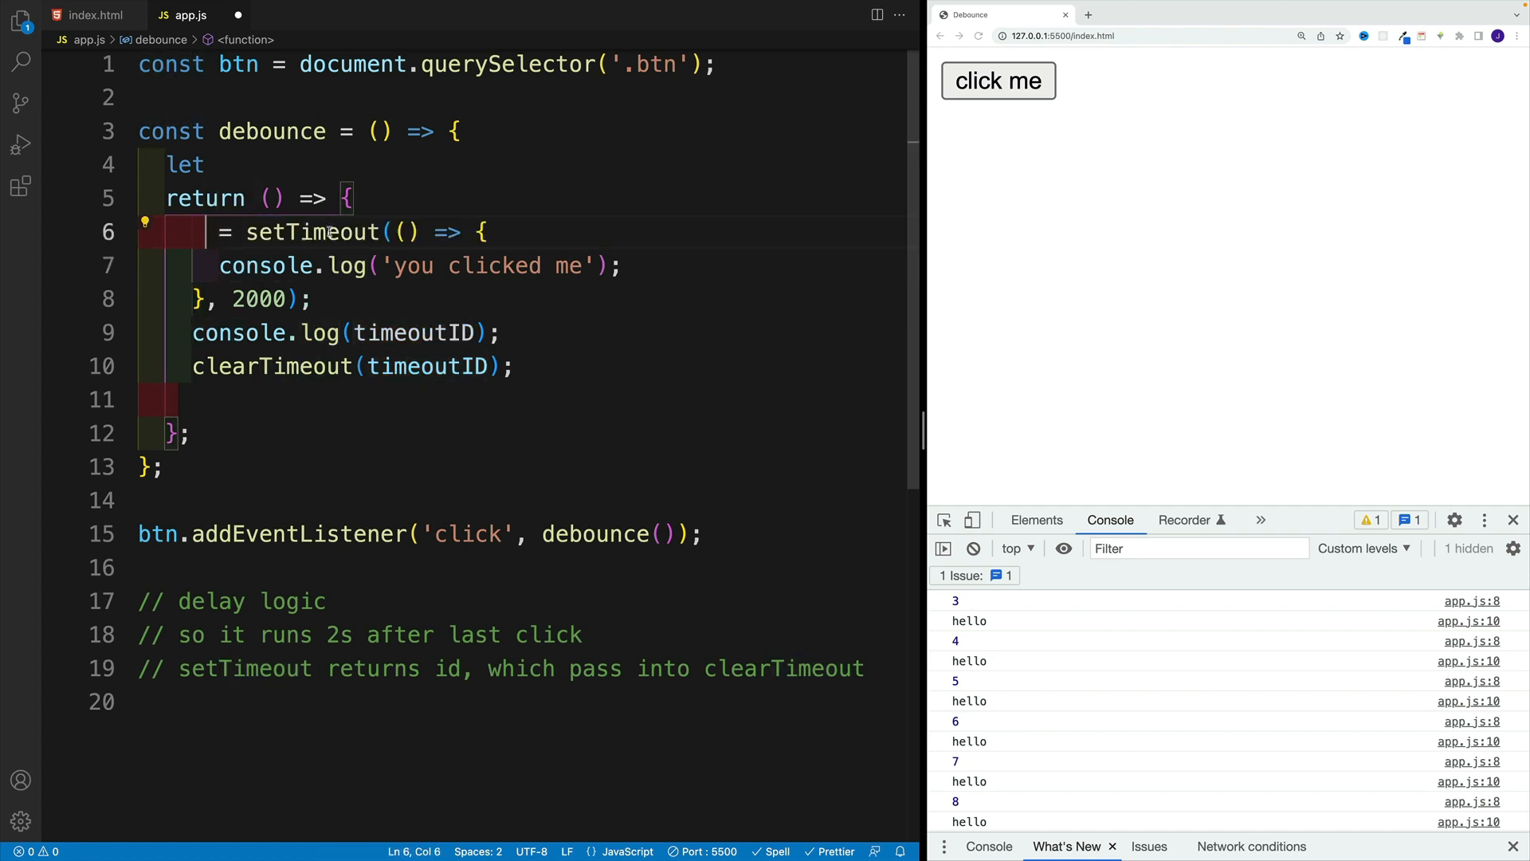
text(timeoutID)
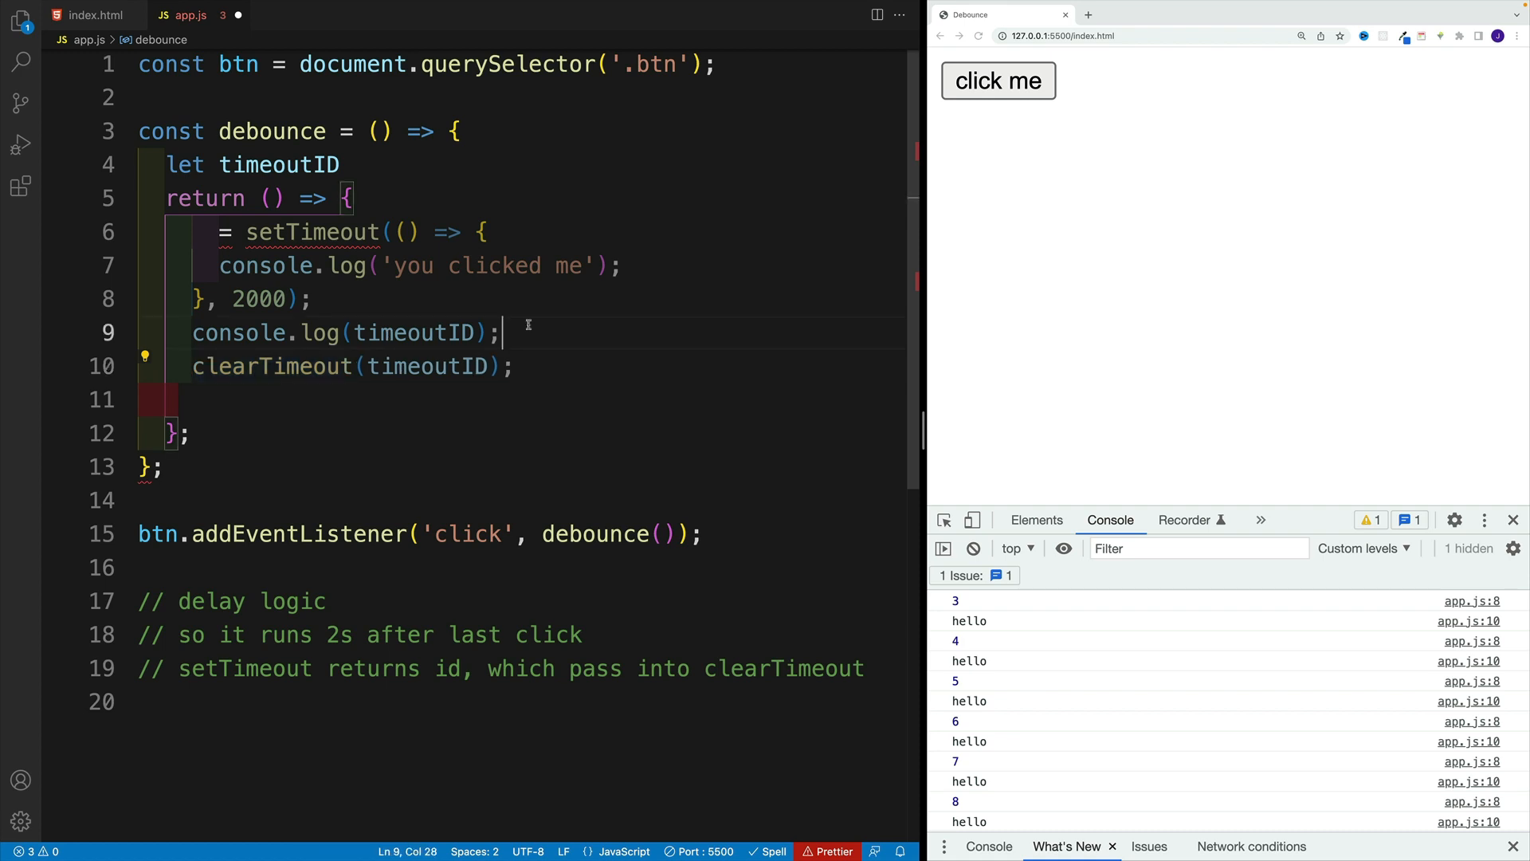
- Move the timeoutID log and clearTimeout above the setTimeout assignment and save
drag(498, 332, 140, 398)
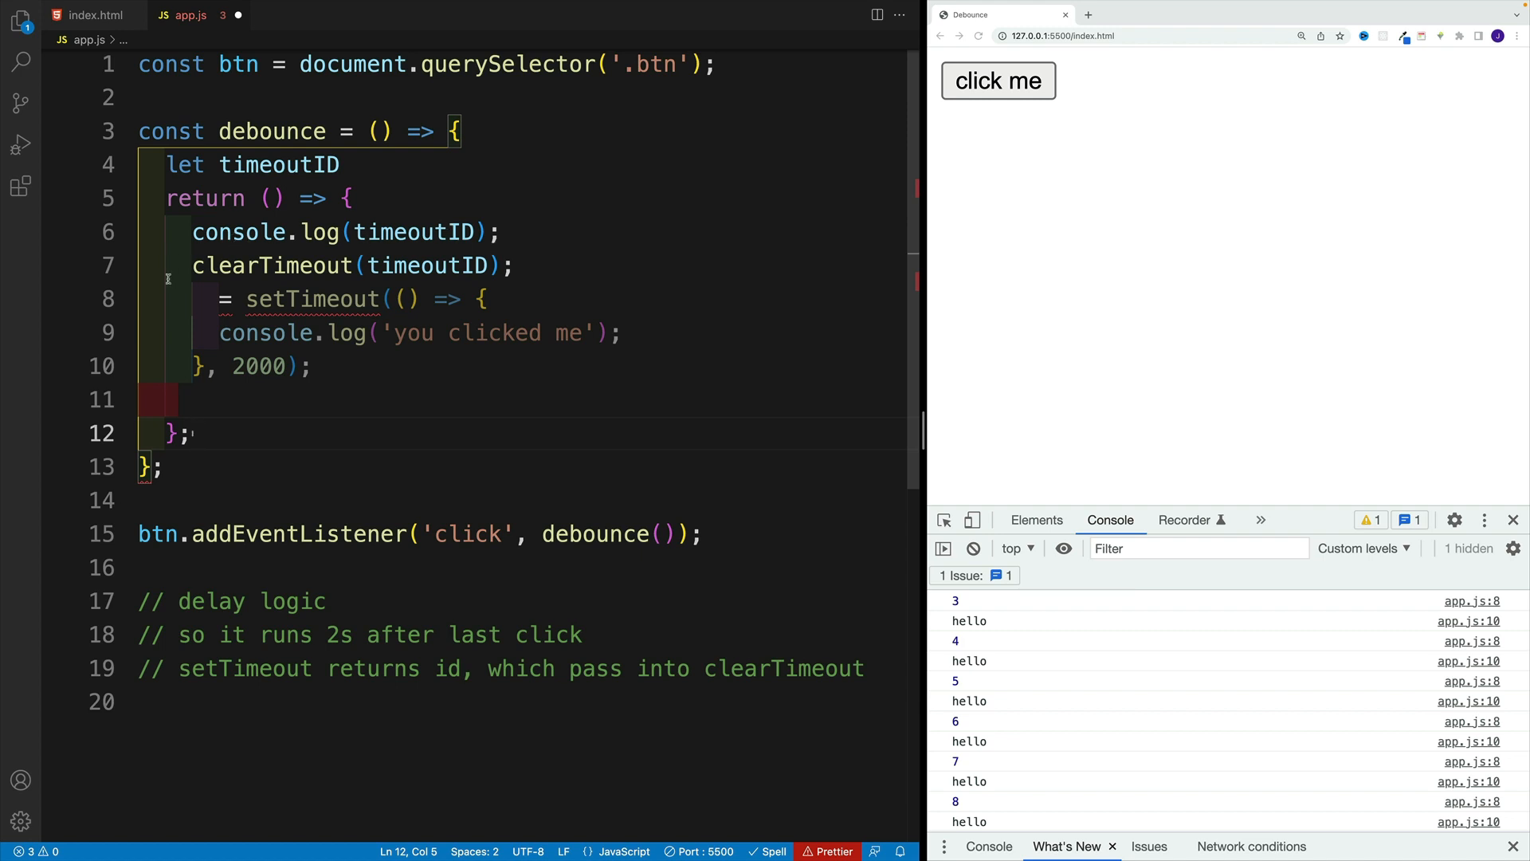
double_click(278, 164)
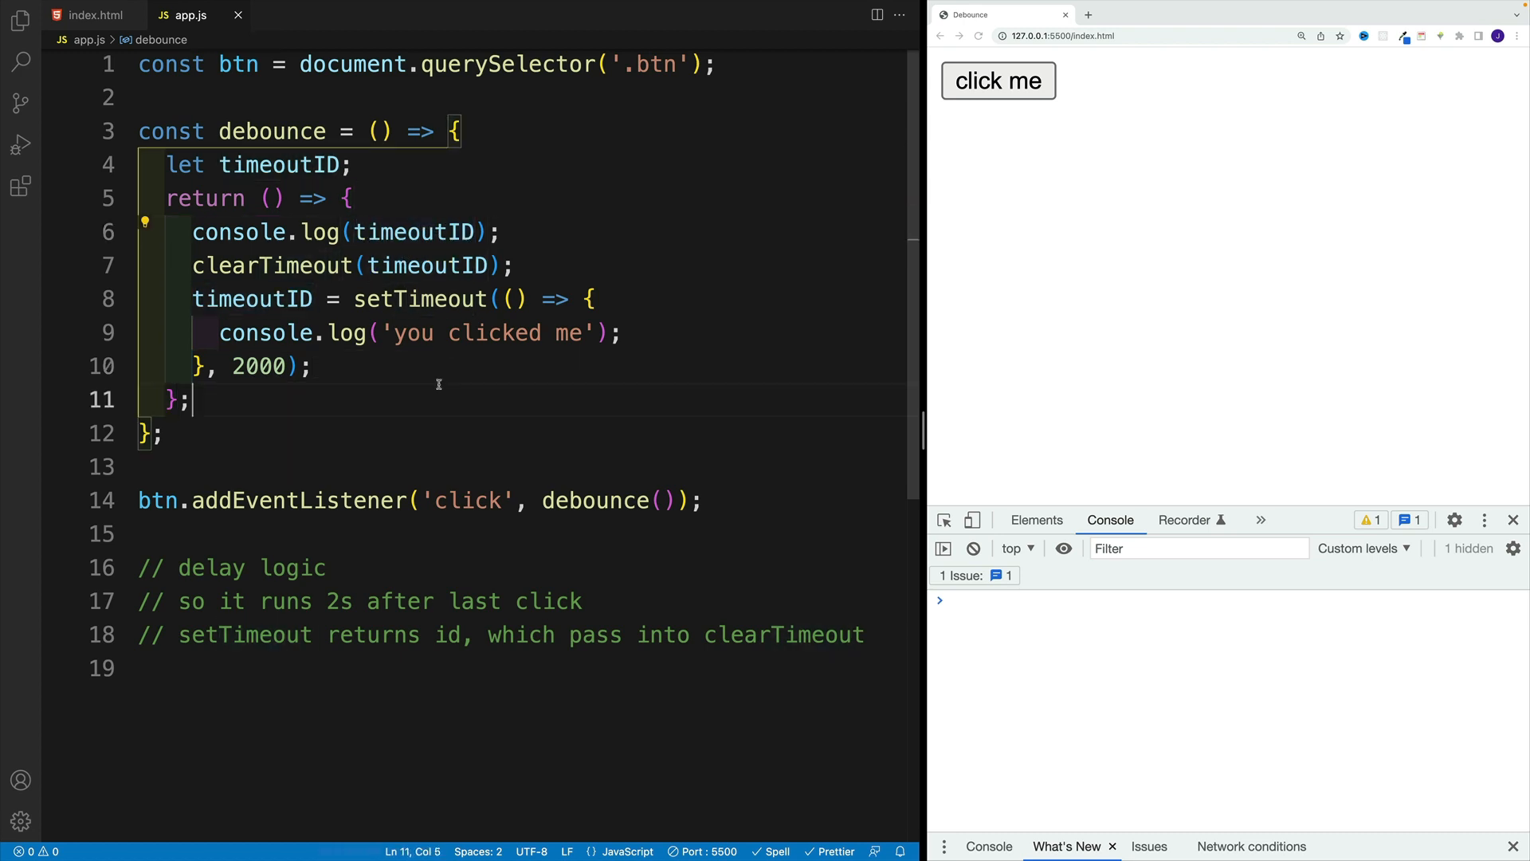
click(201, 266)
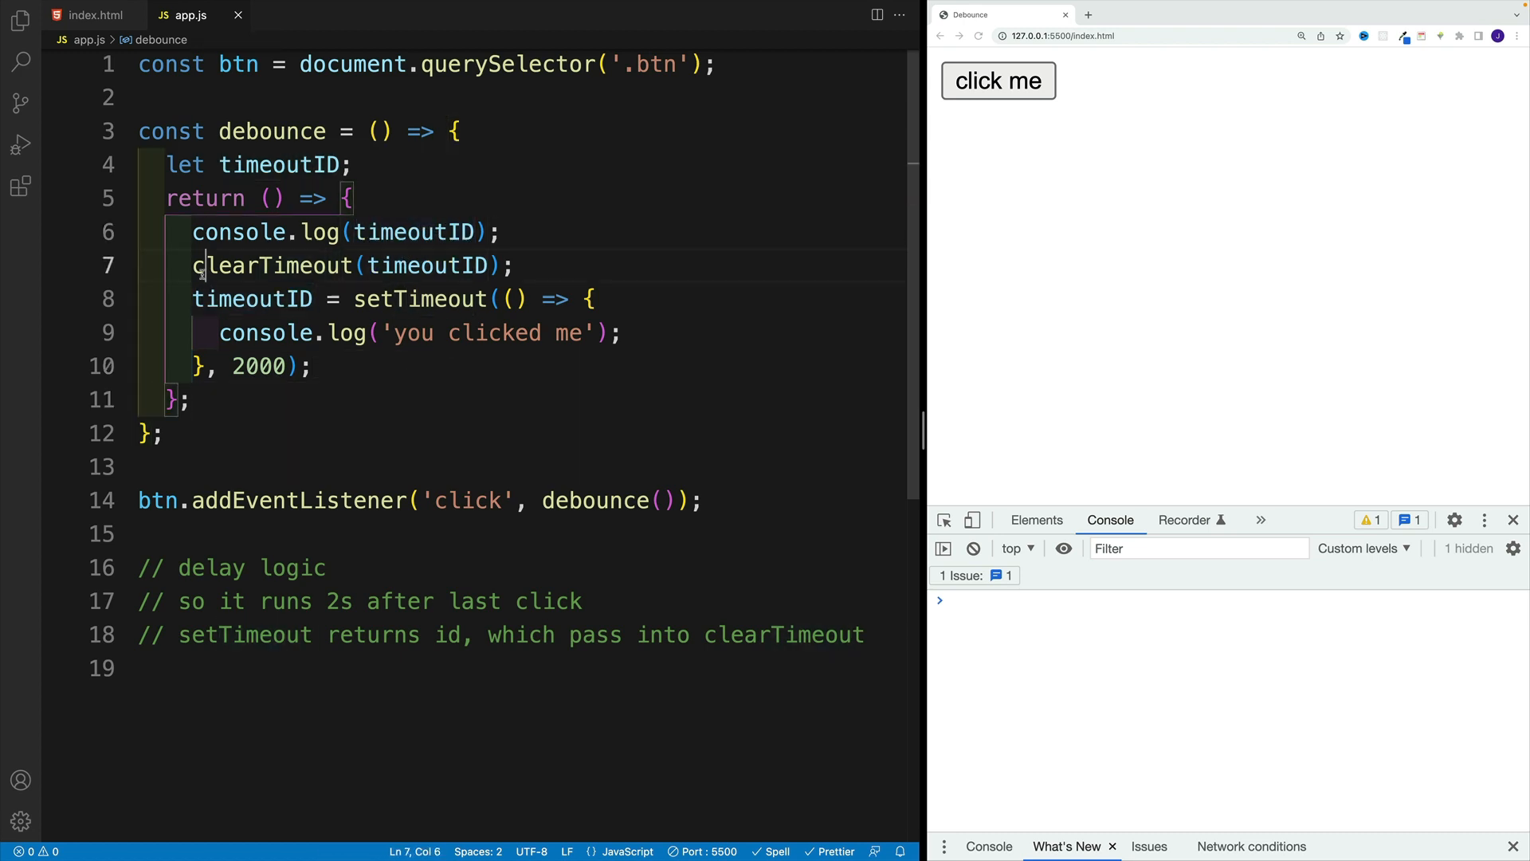
double_click(276, 266)
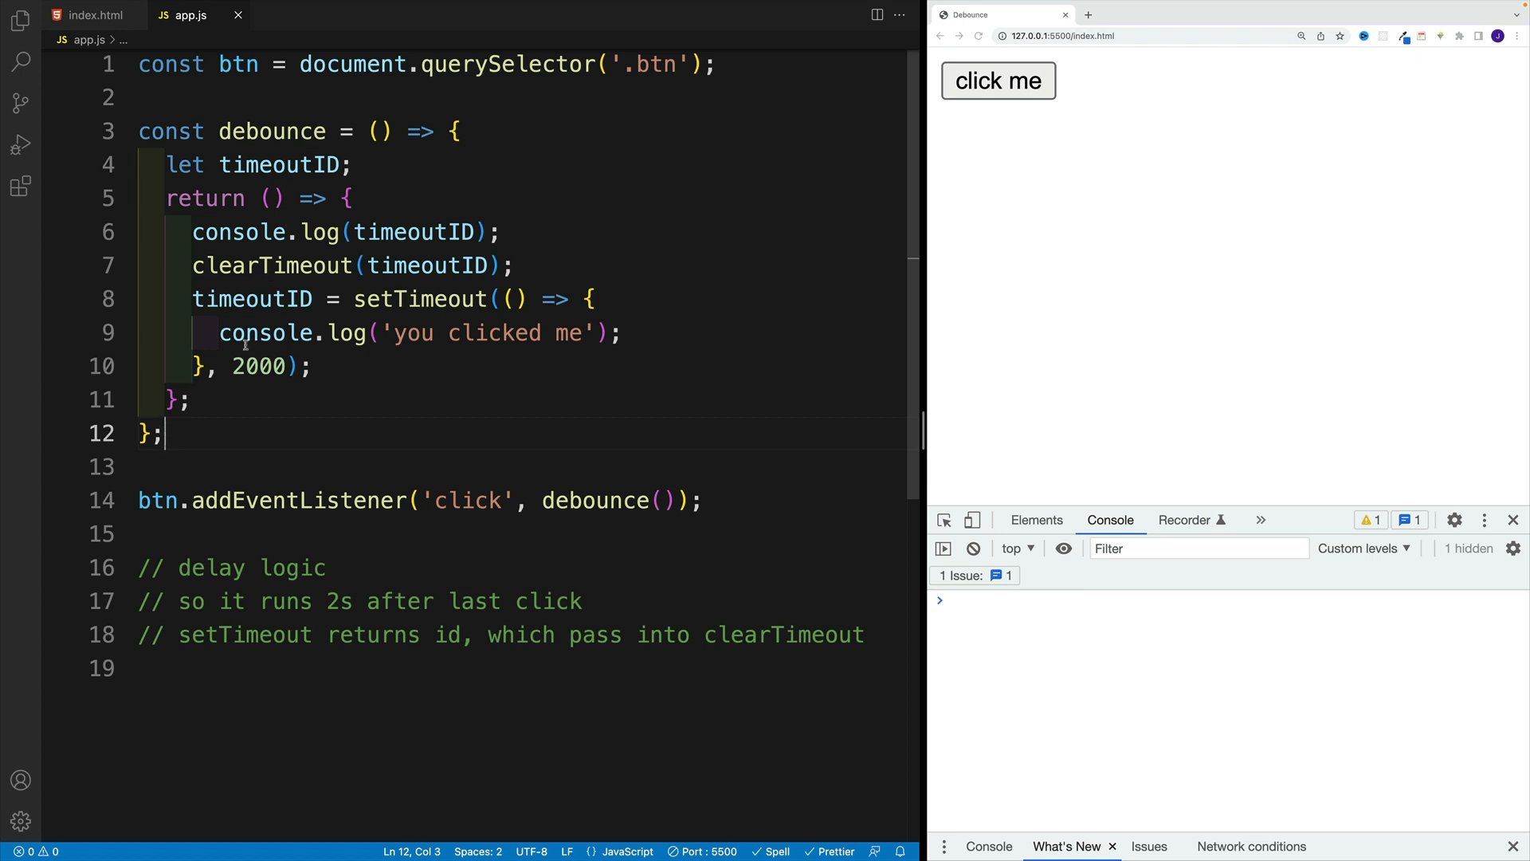
click(314, 366)
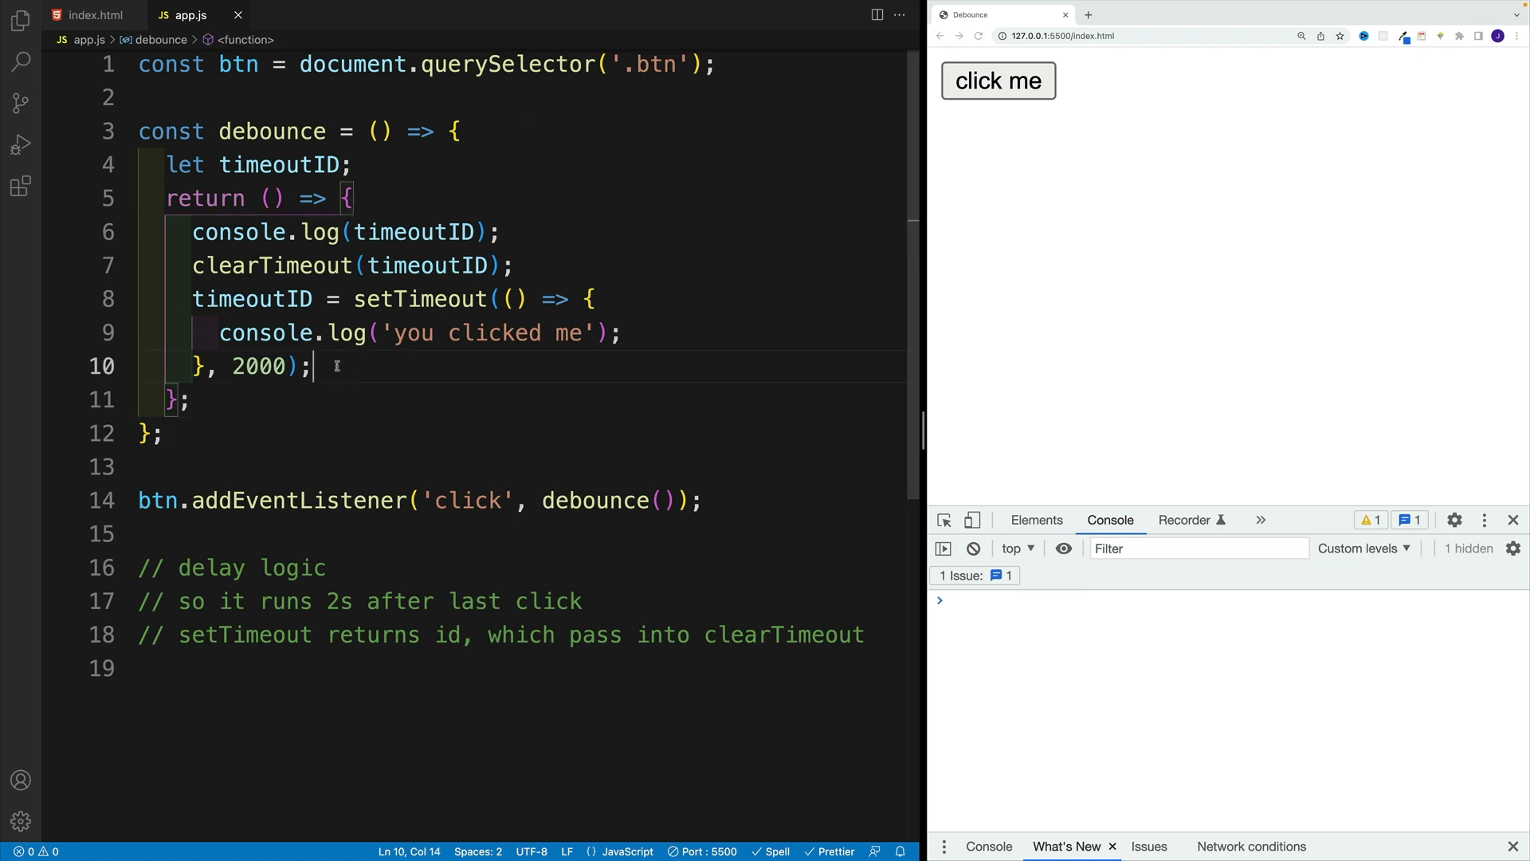
mouse_move(405, 379)
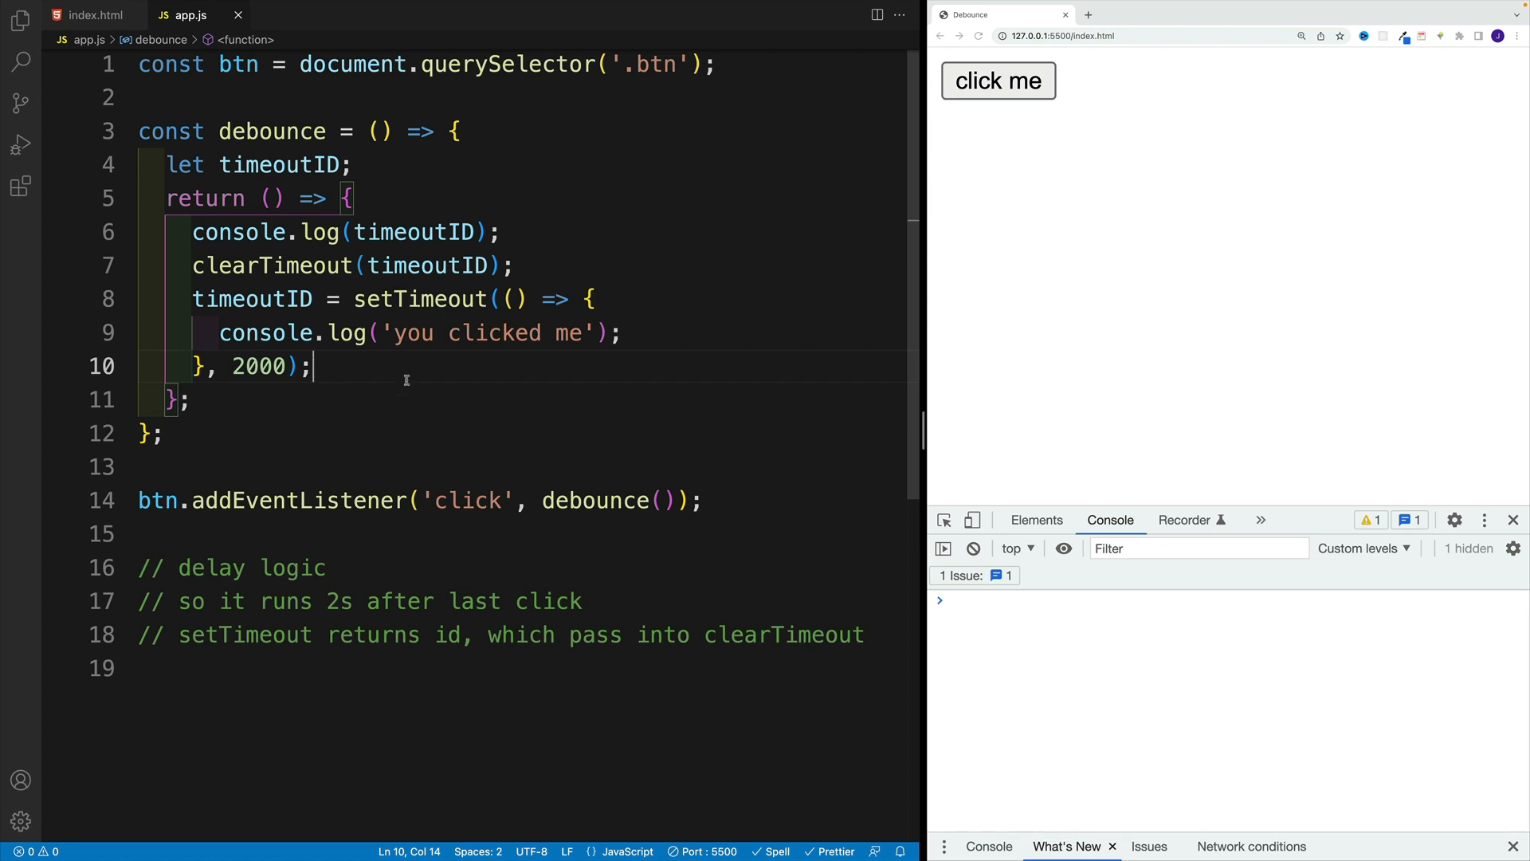
mouse_move(1019, 107)
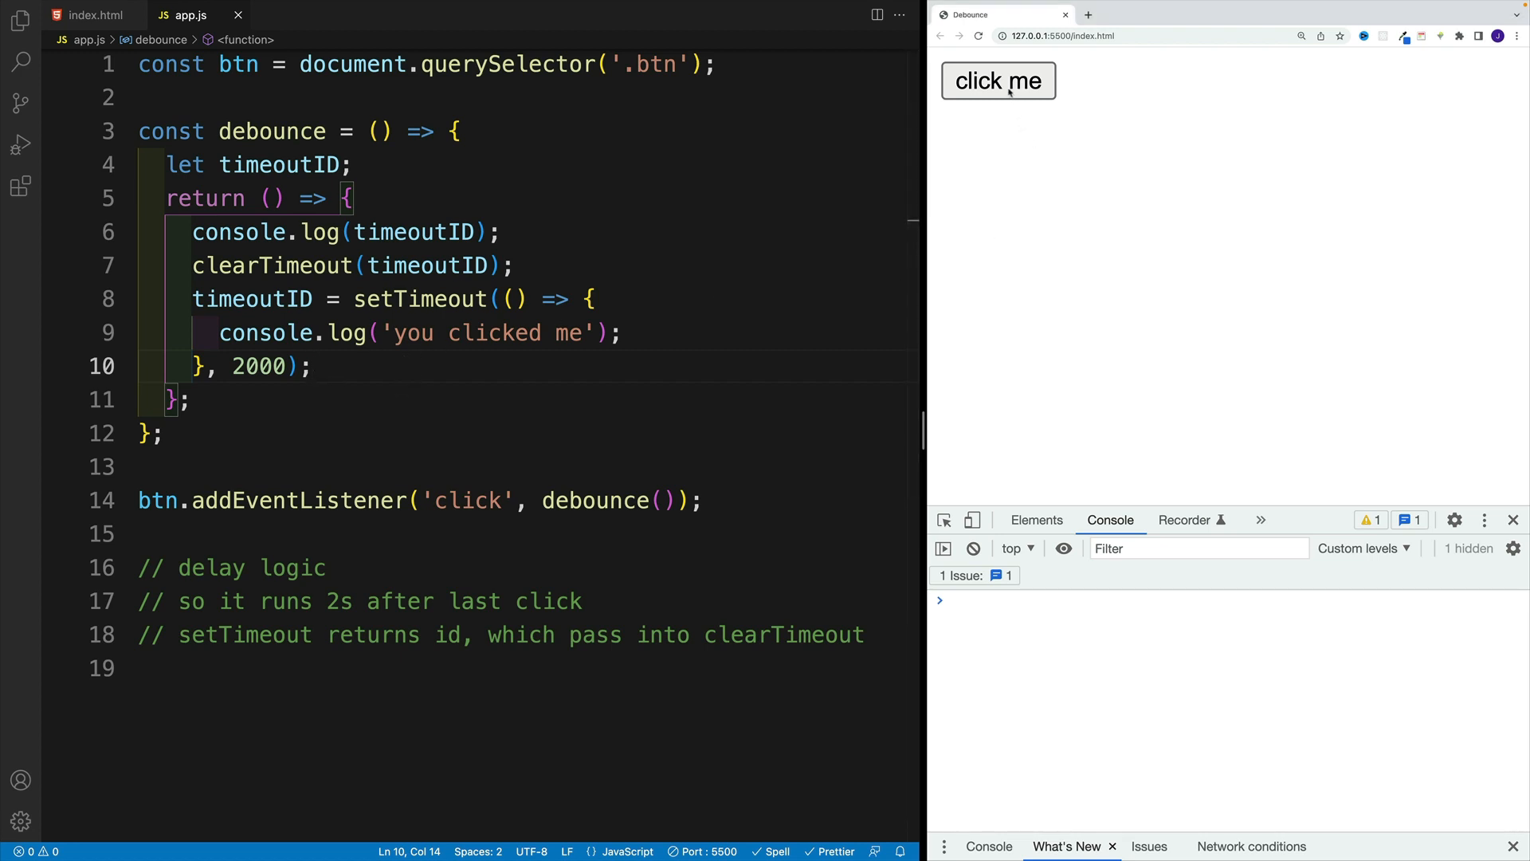
- Test repeated clicks logging IDs 4 to 12 then one 'you clicked me', and review the clearTimeout line
click(998, 79)
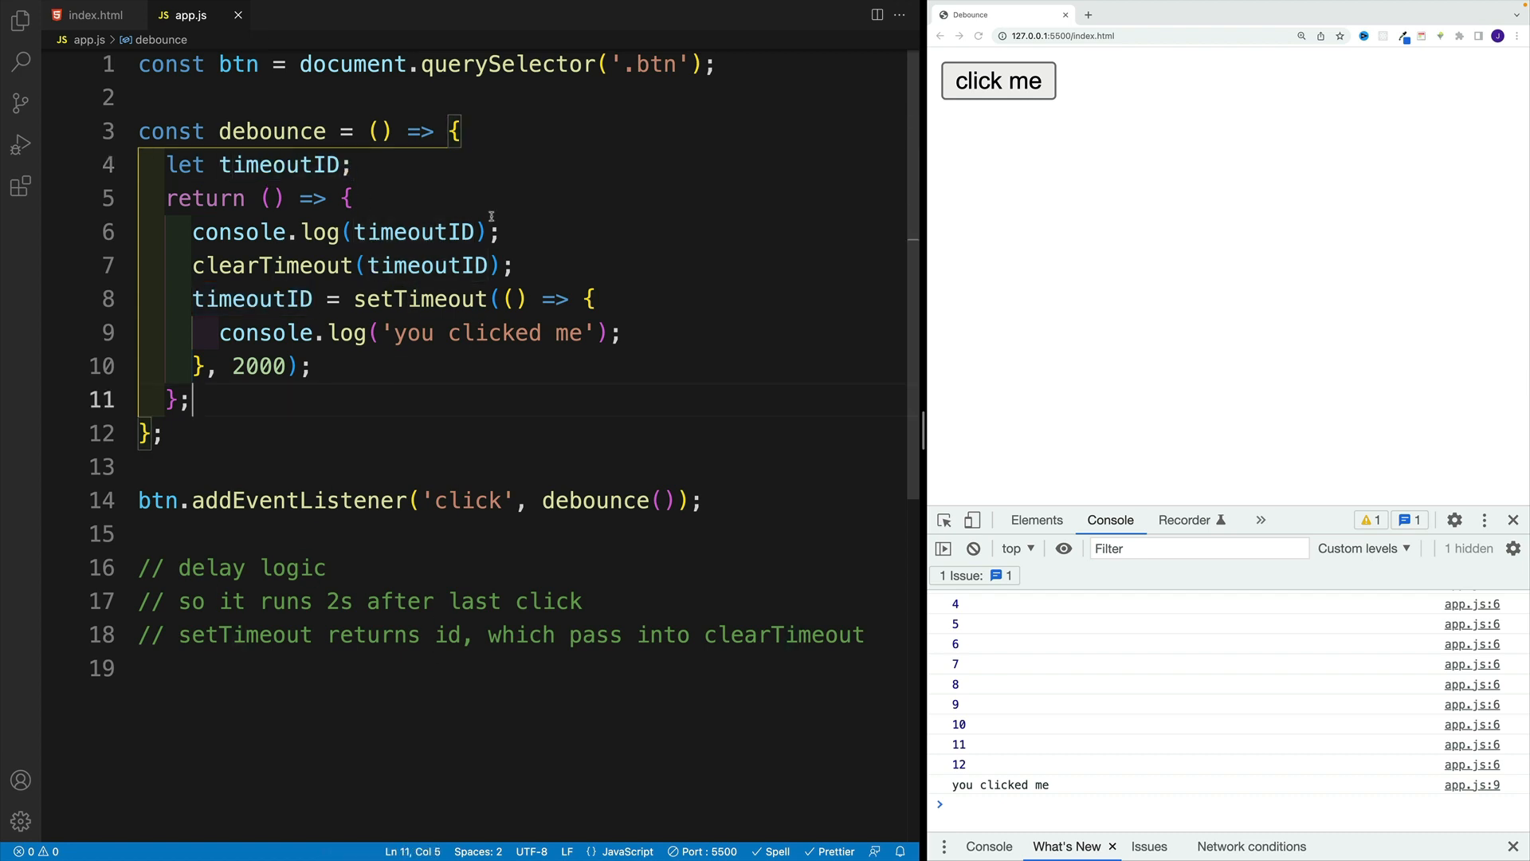
double_click(271, 264)
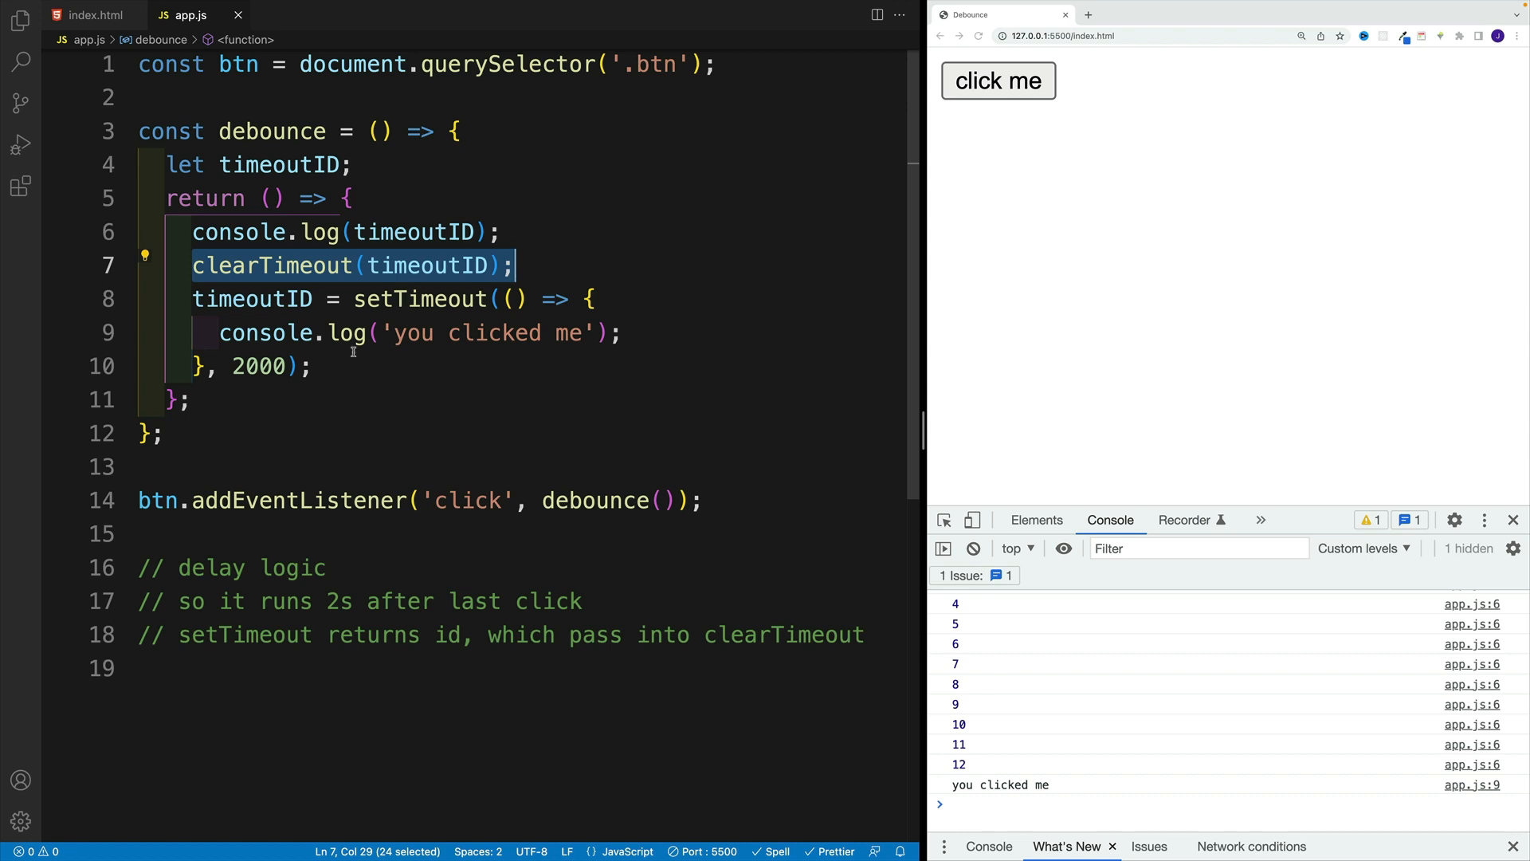
click(189, 398)
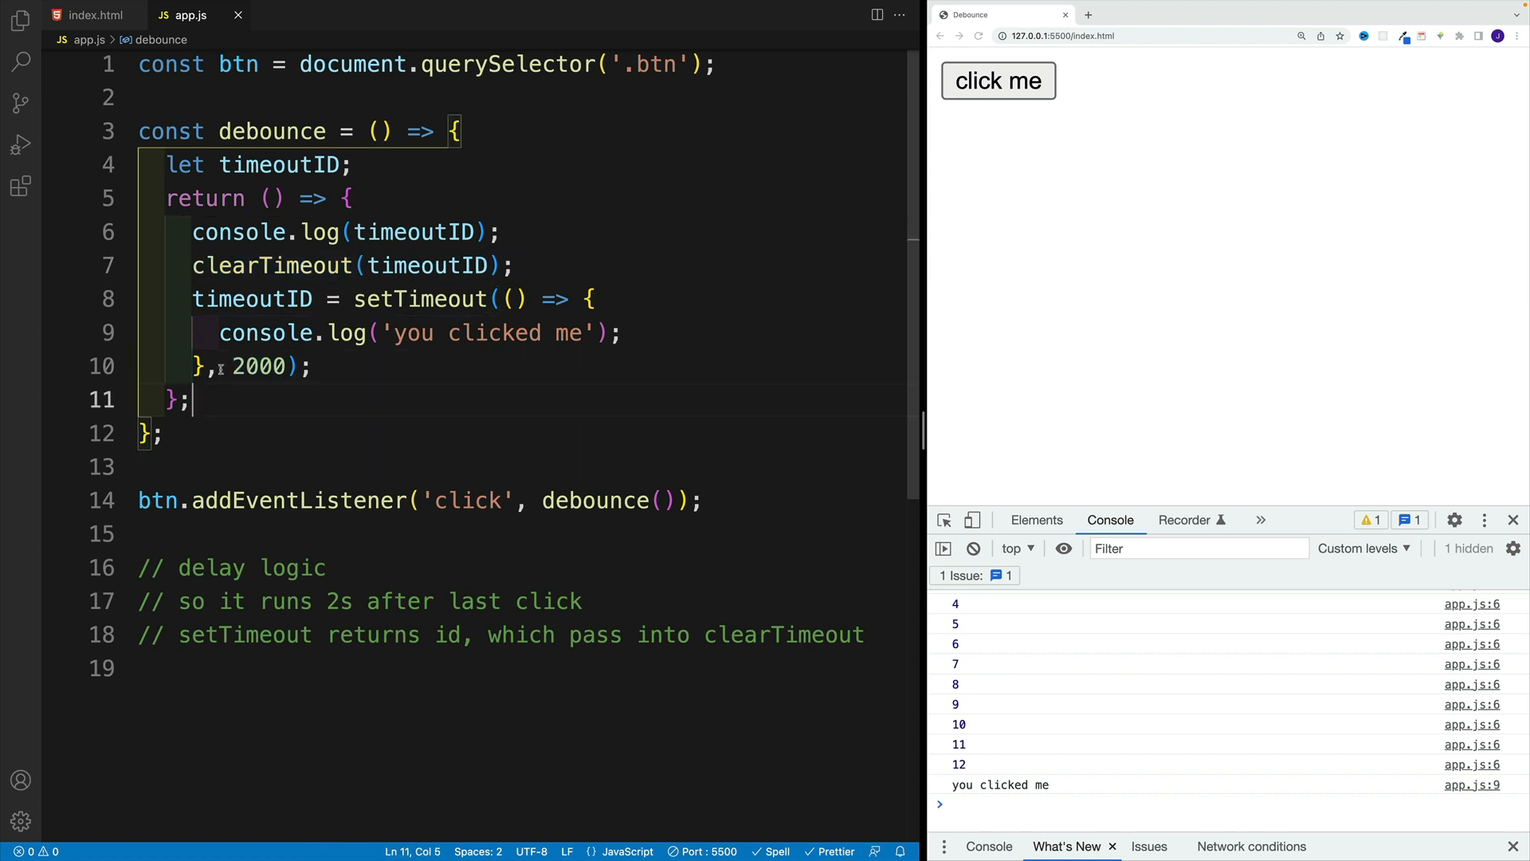
double_click(259, 367)
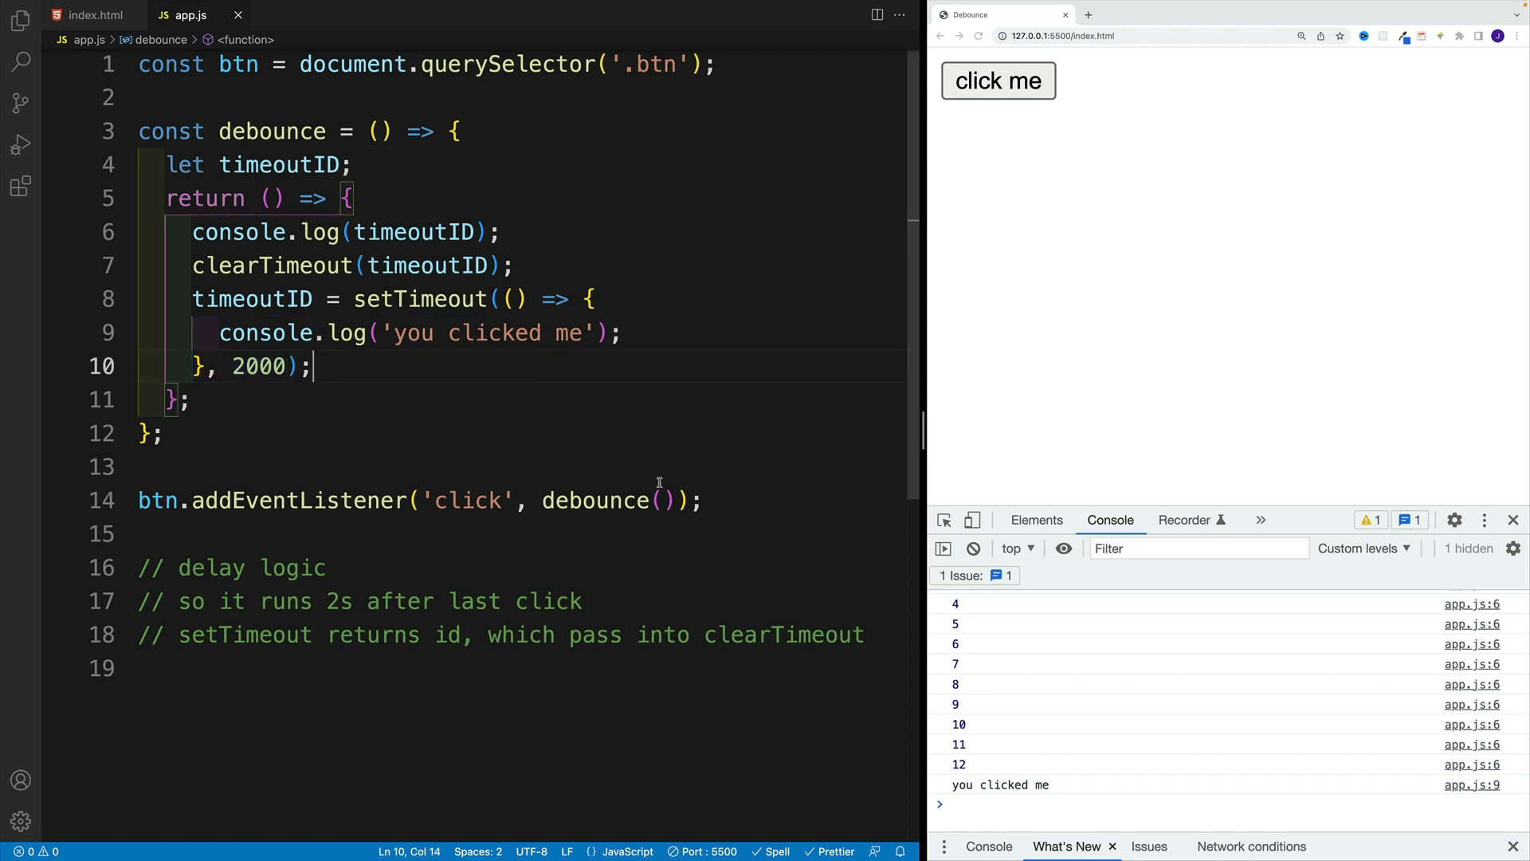
- Pass an arrow function logging 'you clicked me' to debounce and call fn() inside setTimeout
click(658, 499)
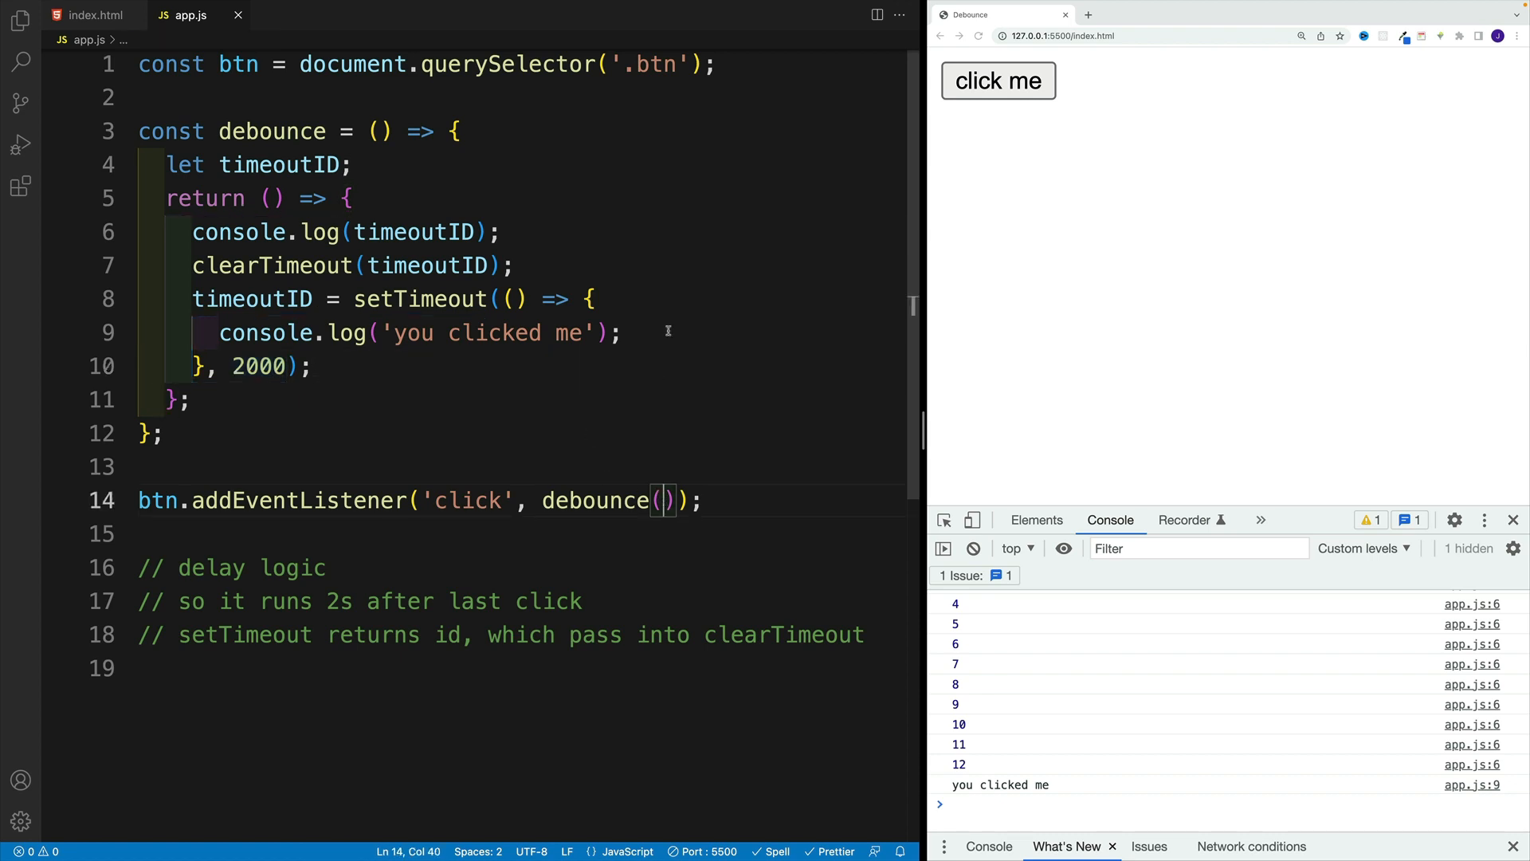
text(()=>{)
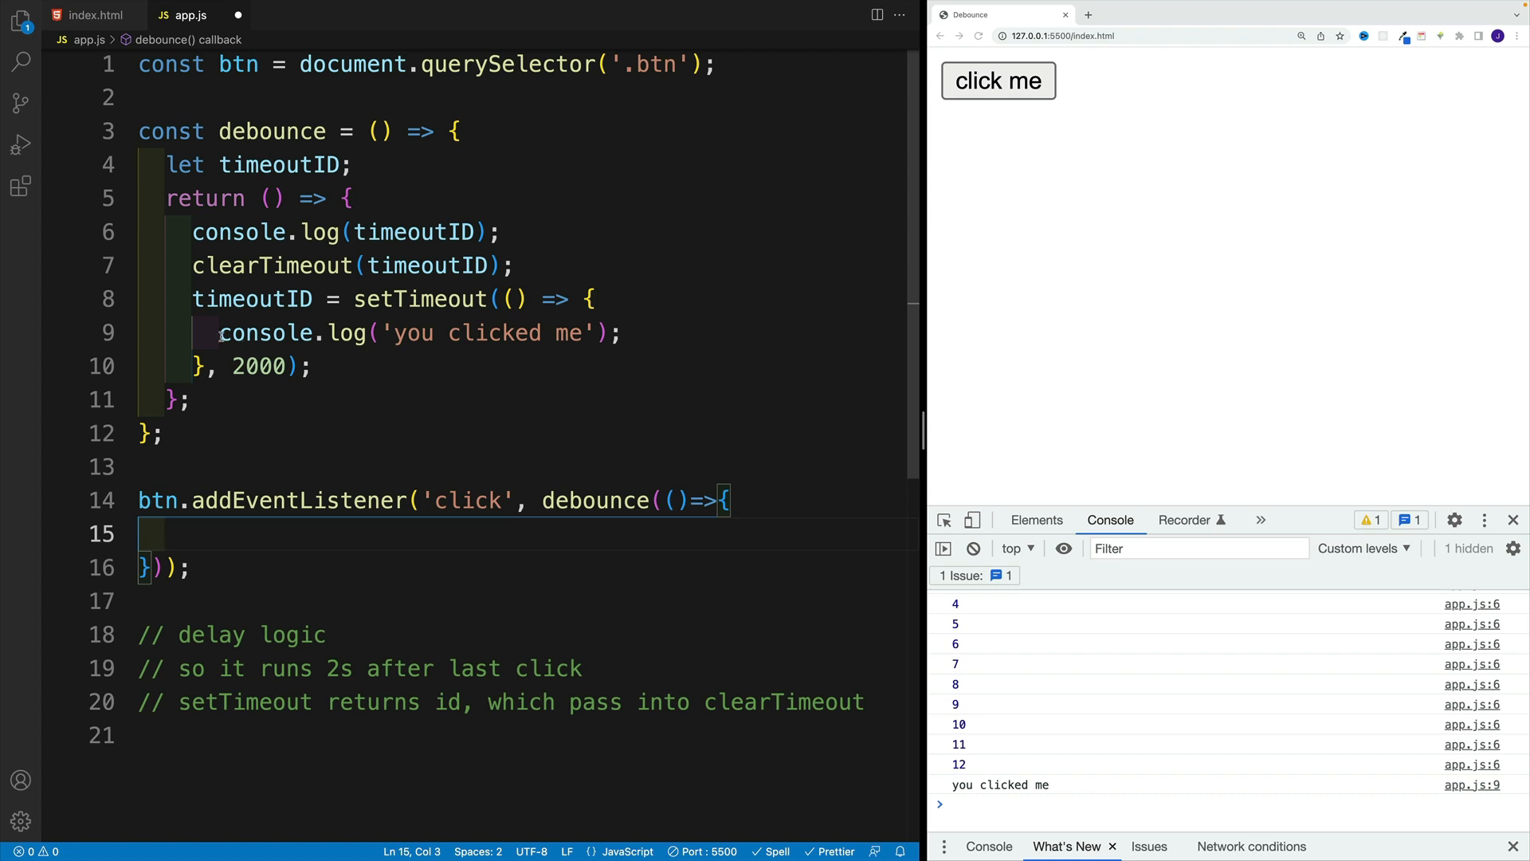
drag(218, 333, 622, 333)
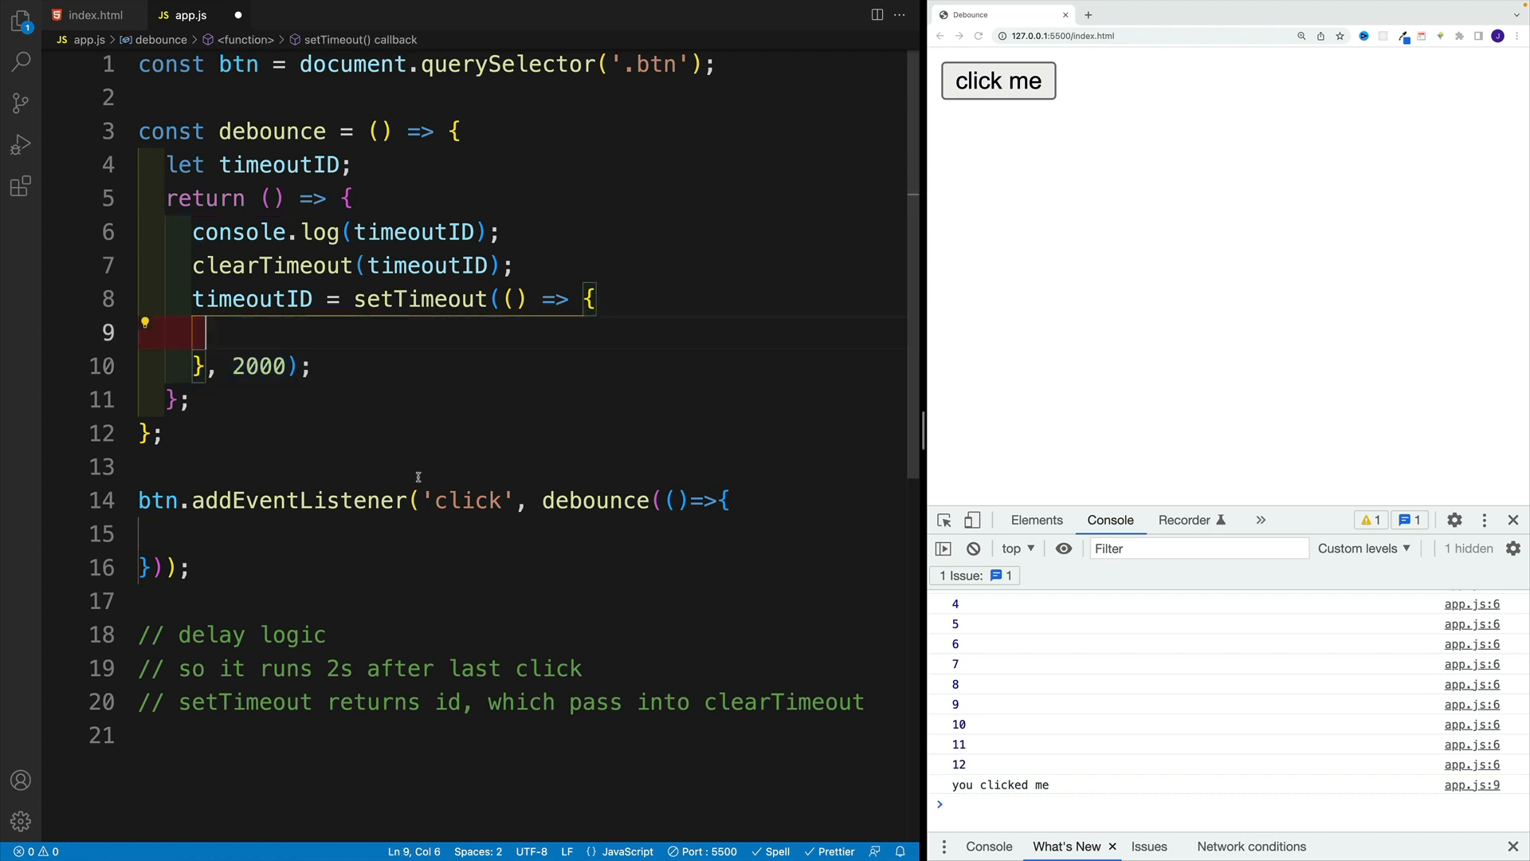
text(console.log('you clicked me');)
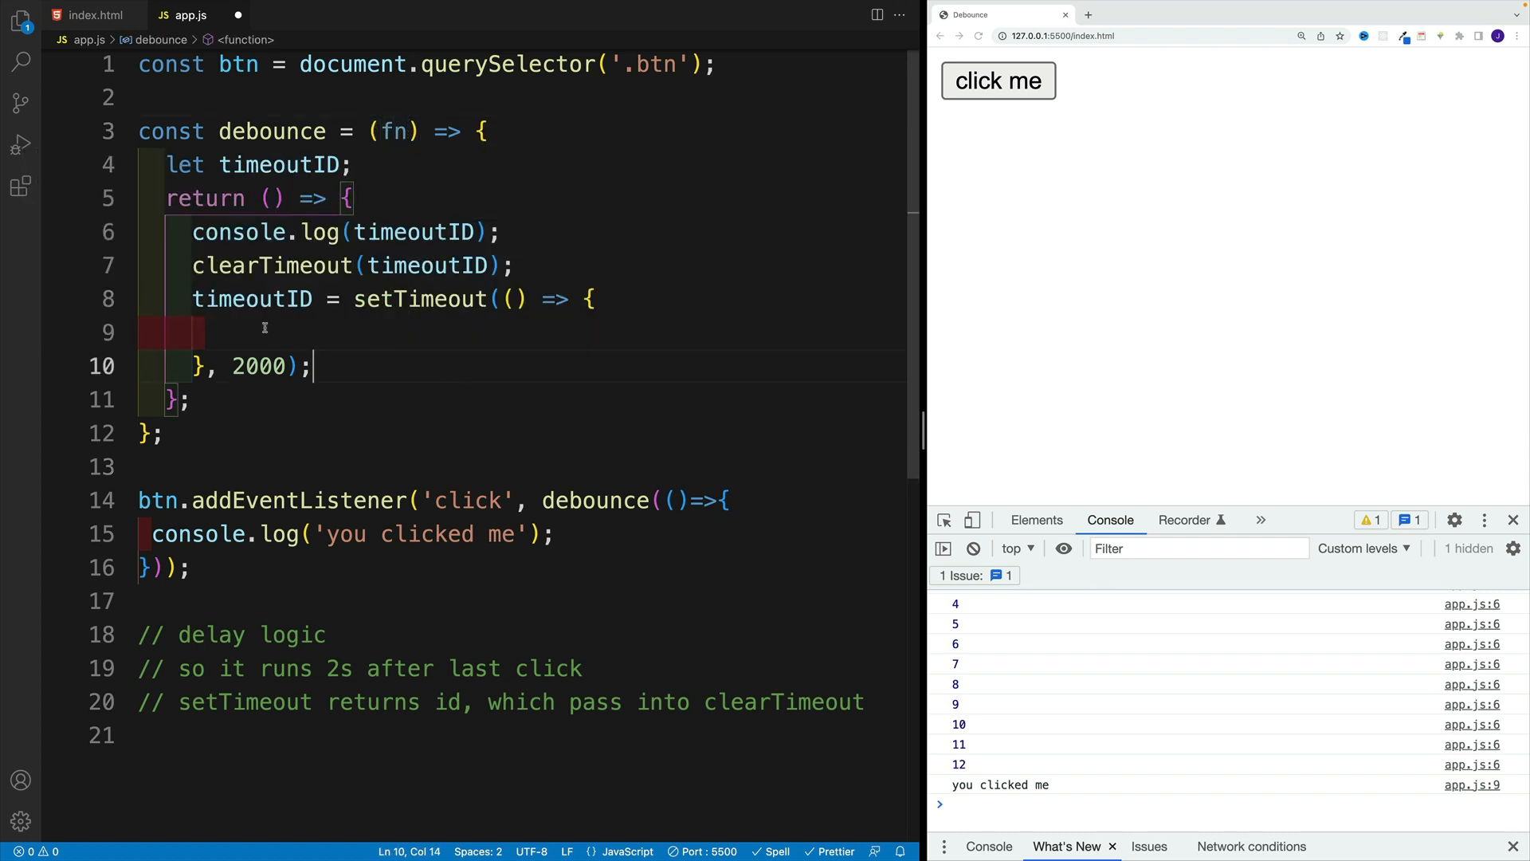
text(fn();)
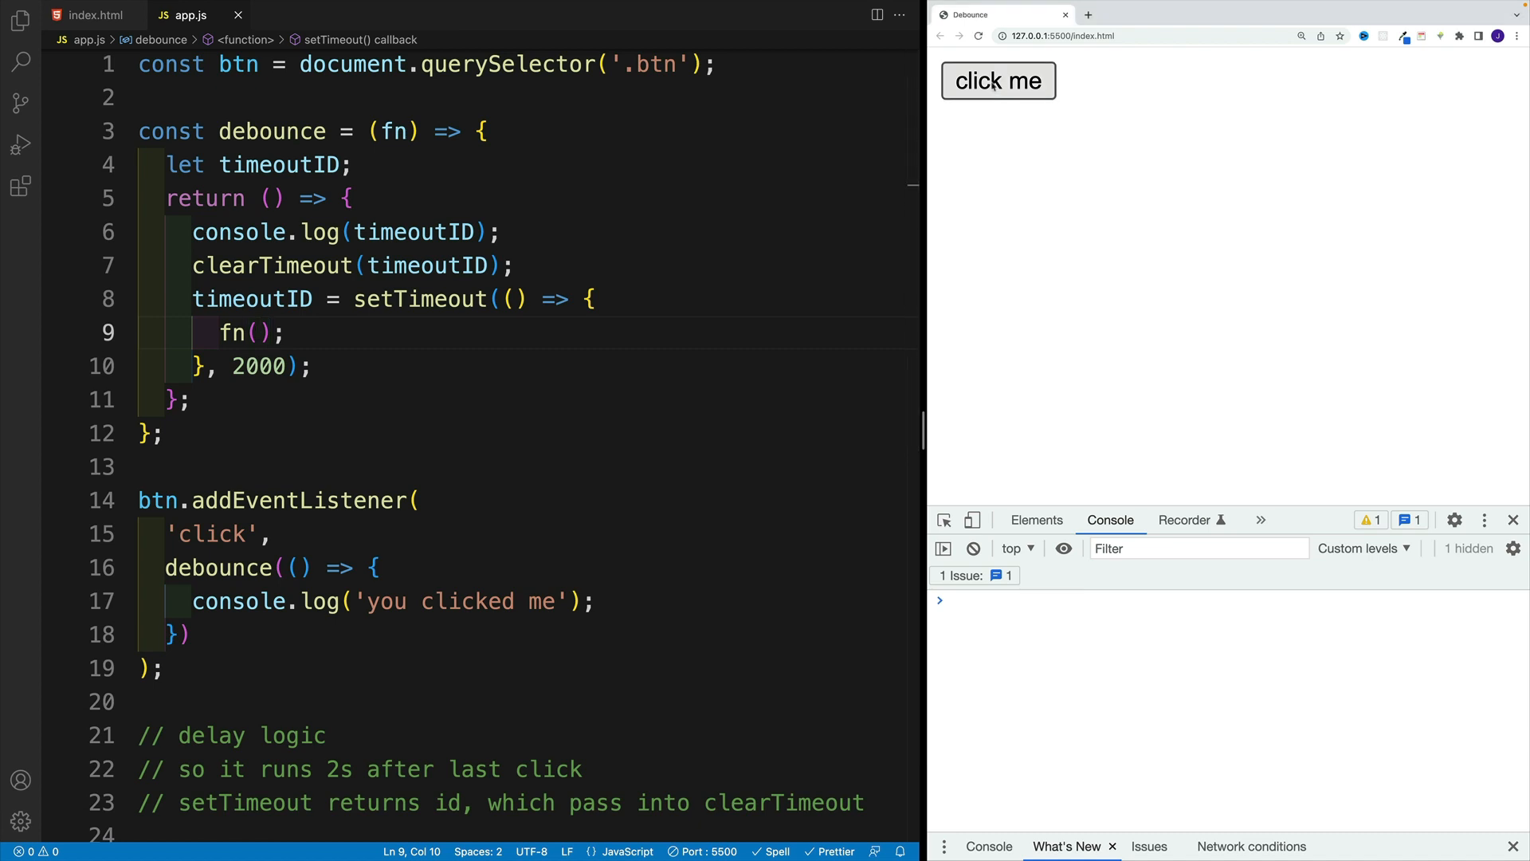
- Click the page's button repeatedly and confirm a single 'you clicked me' after the timeout ids
click(998, 80)
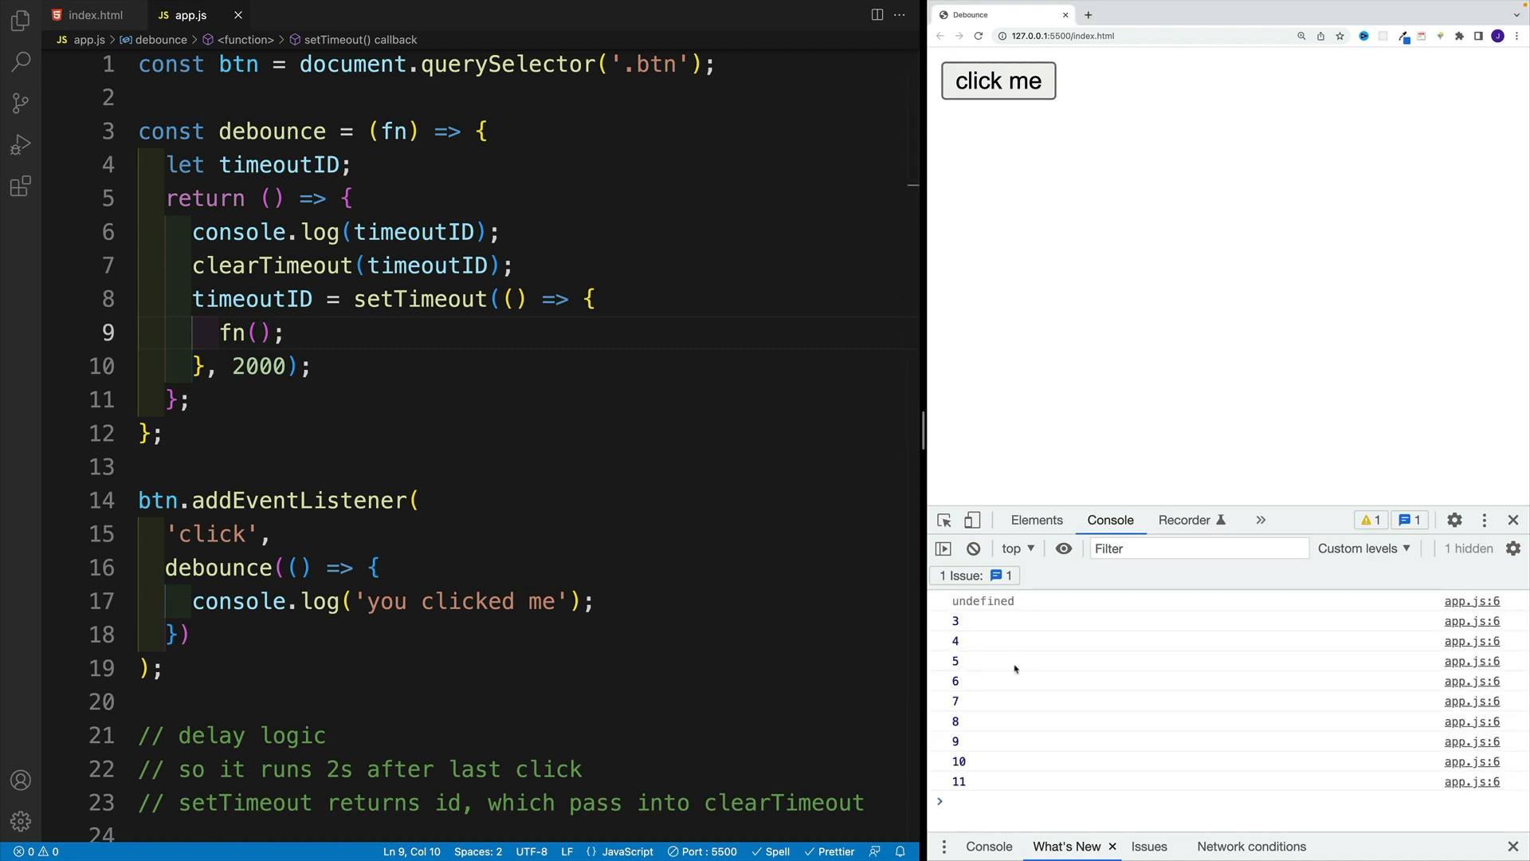
click(997, 79)
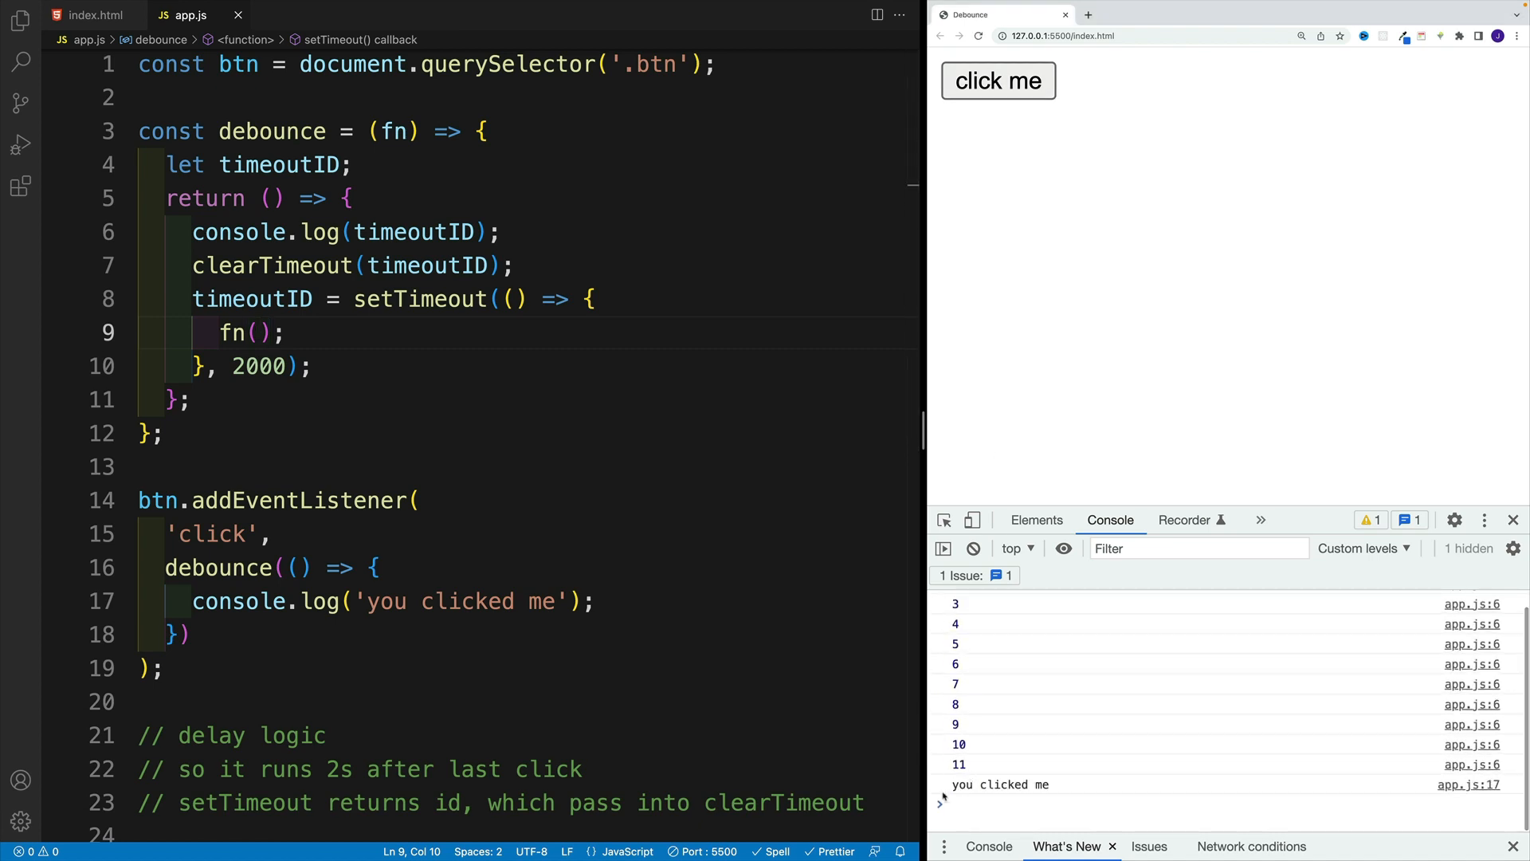
mouse_move(993, 703)
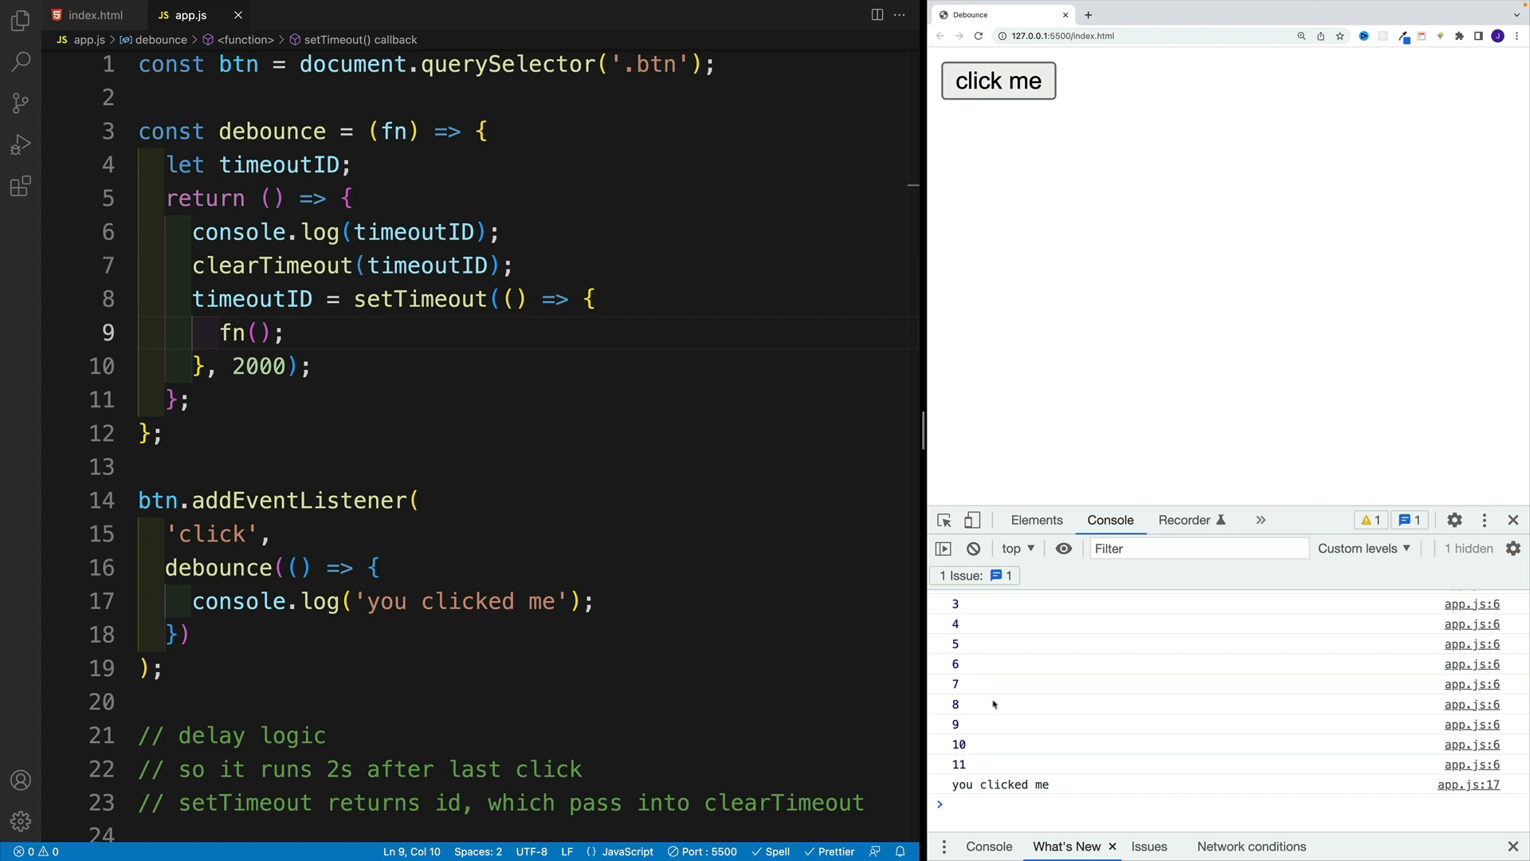